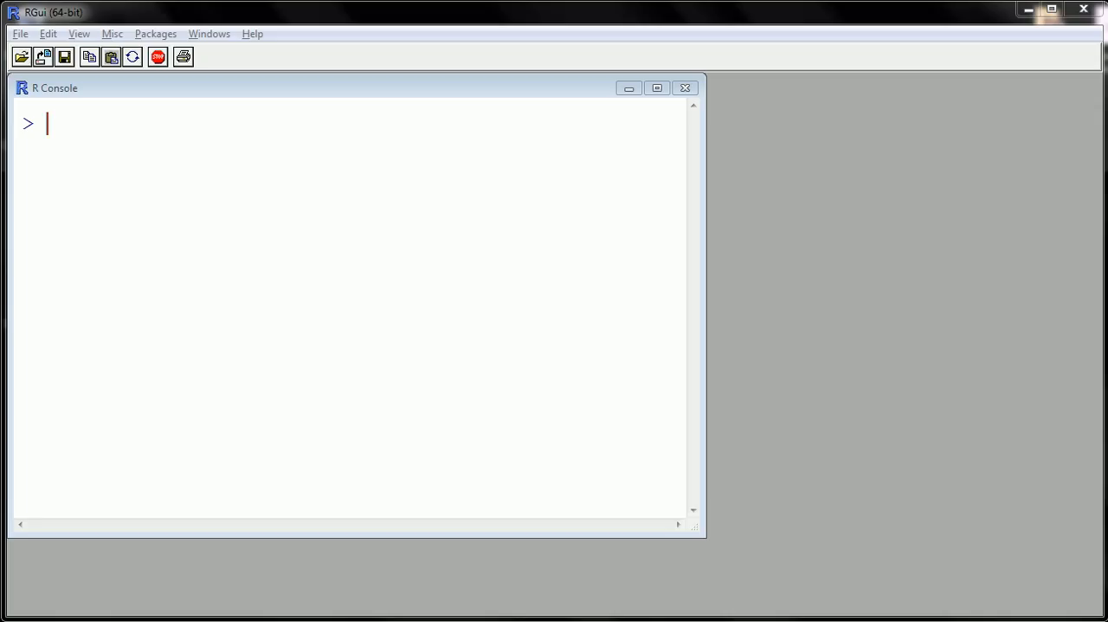
# - Load the built-in cars dataset with data(cars) and start the str(cars) structure command
pyautogui.write('data(')
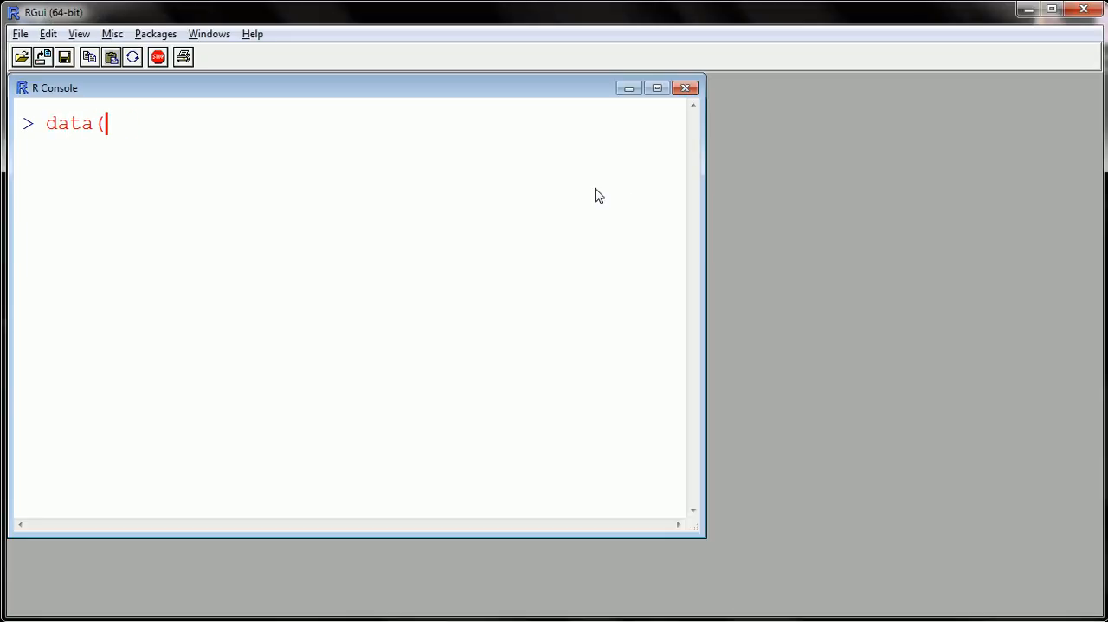
pyautogui.write('cars')
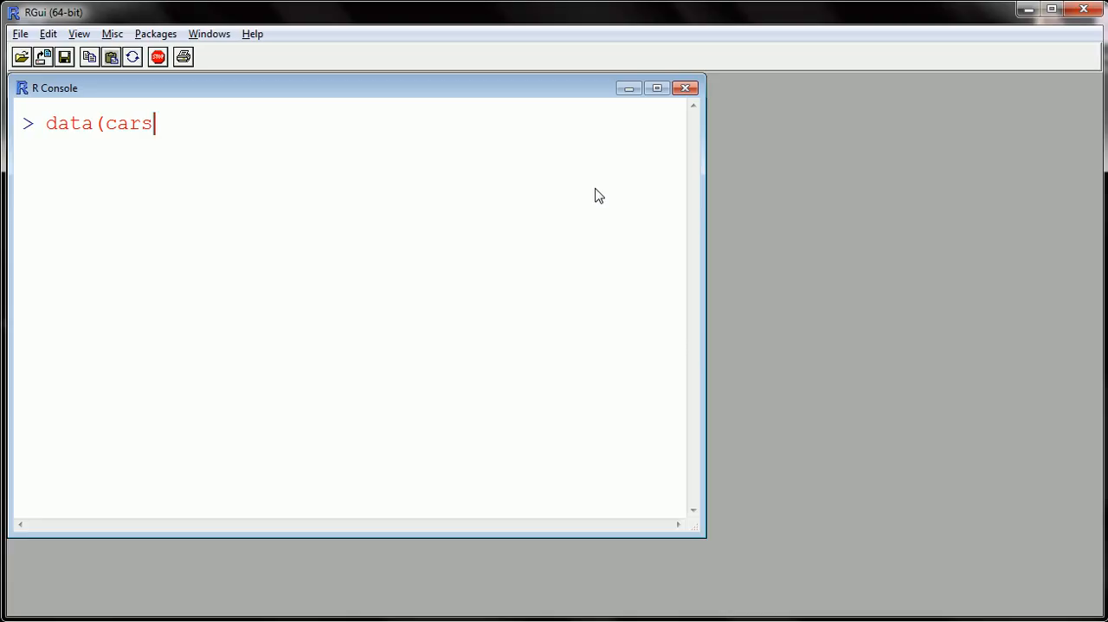
pyautogui.write(')')
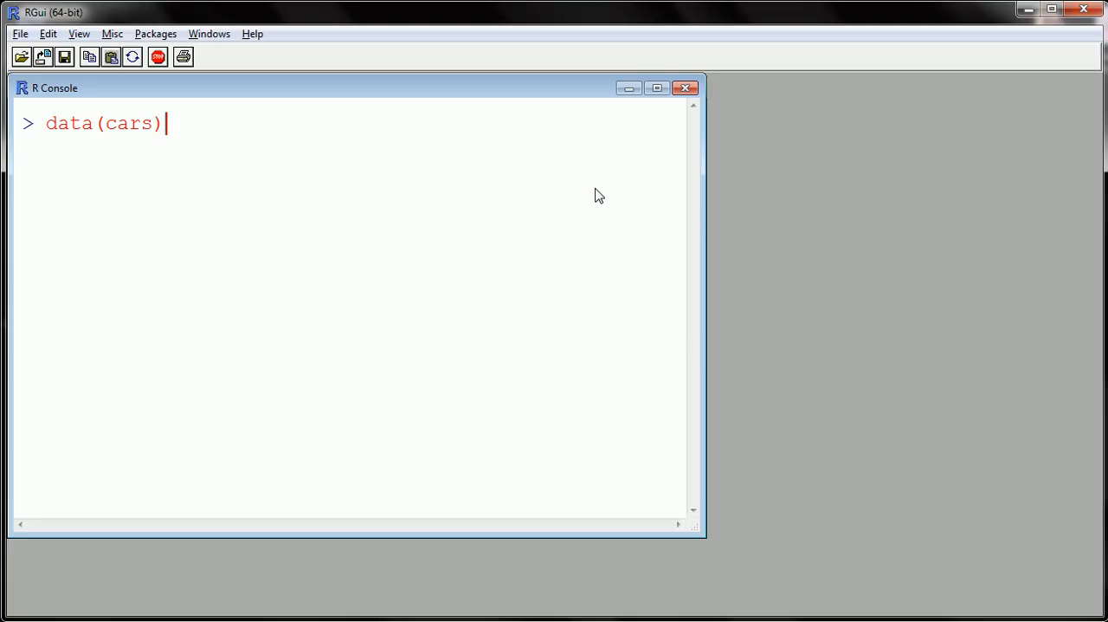
pyautogui.press('Return')
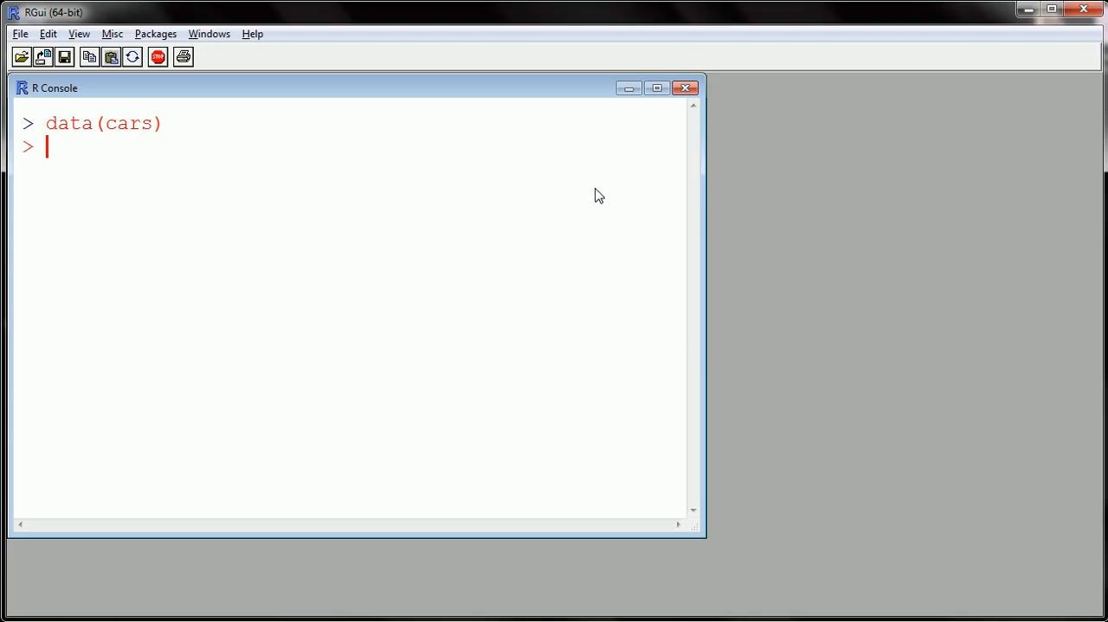
pyautogui.write('str(cars')
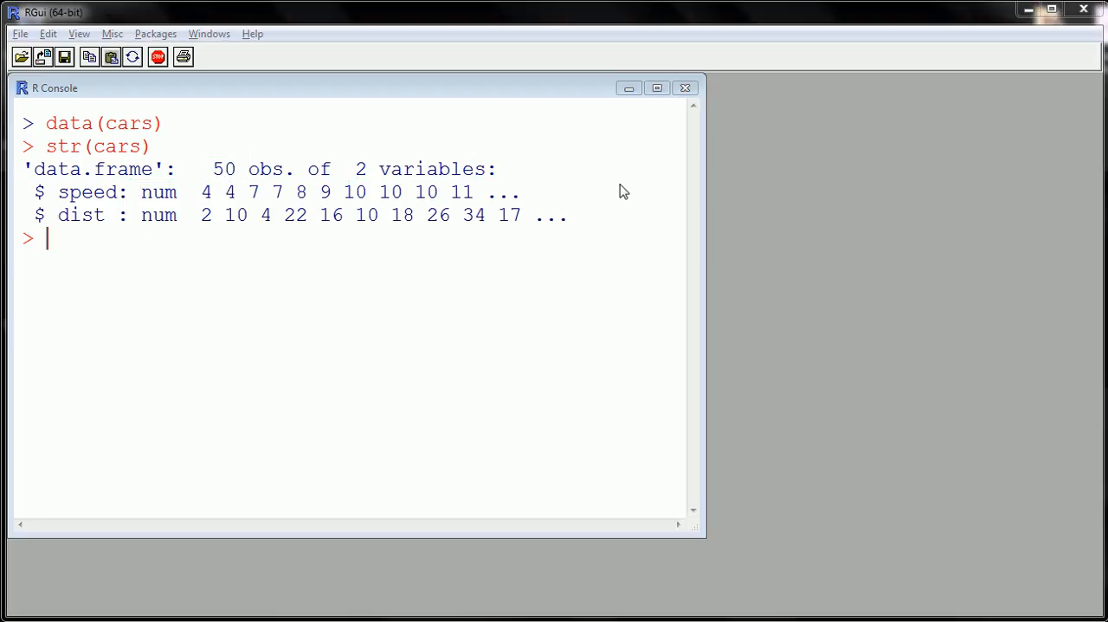
pyautogui.moveTo(579, 190)
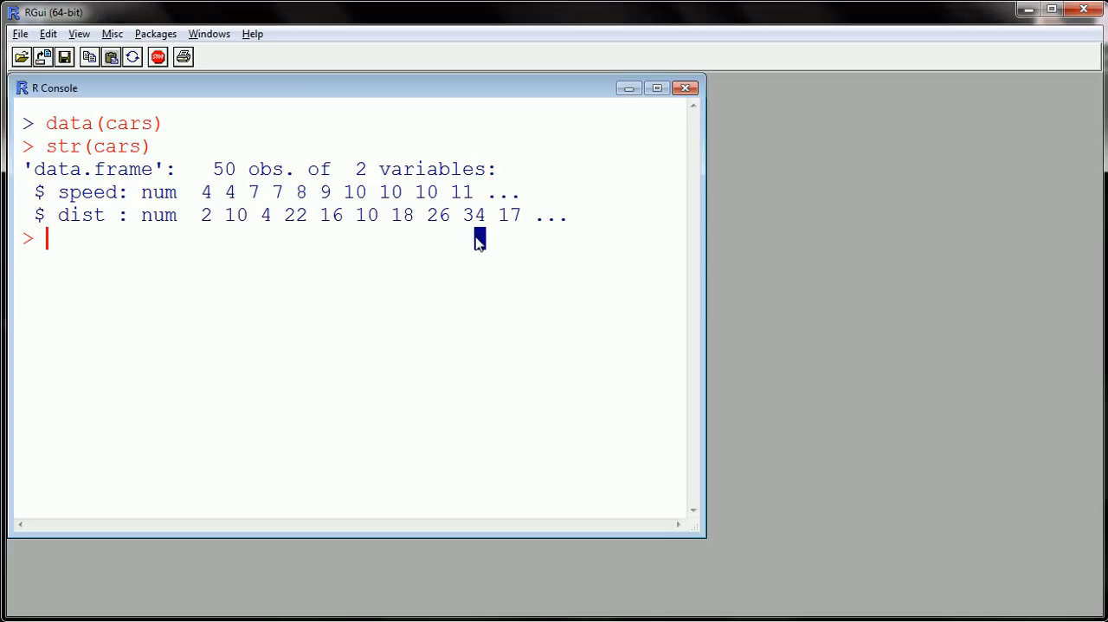
pyautogui.moveTo(478, 235)
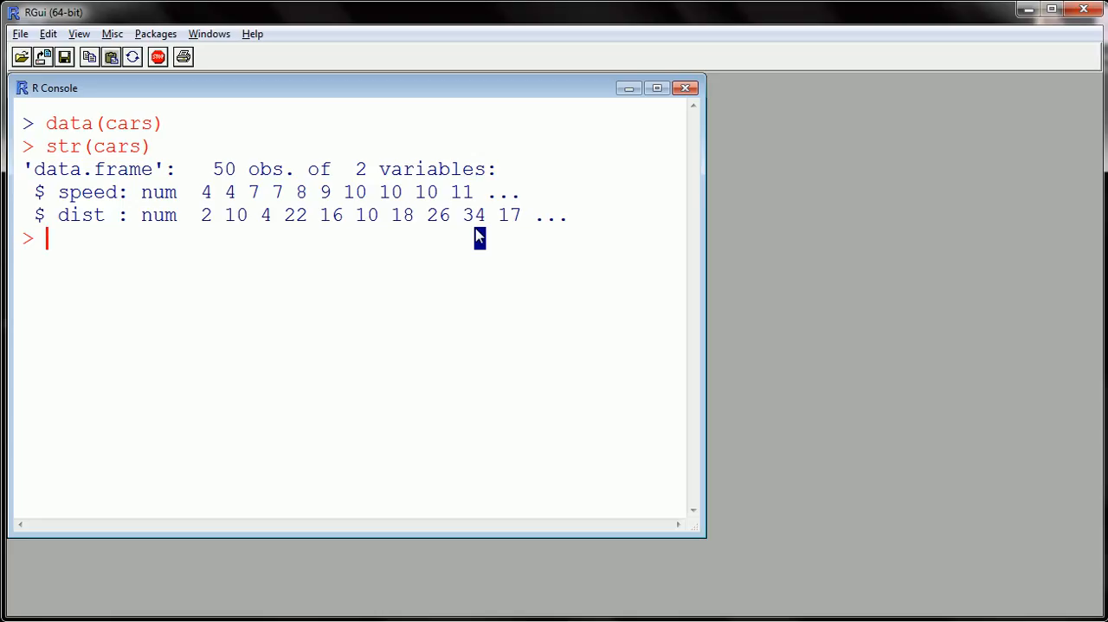
# - Draw a scatter plot with plot(speed ~ dist, data=cars)
pyautogui.write('plot(')
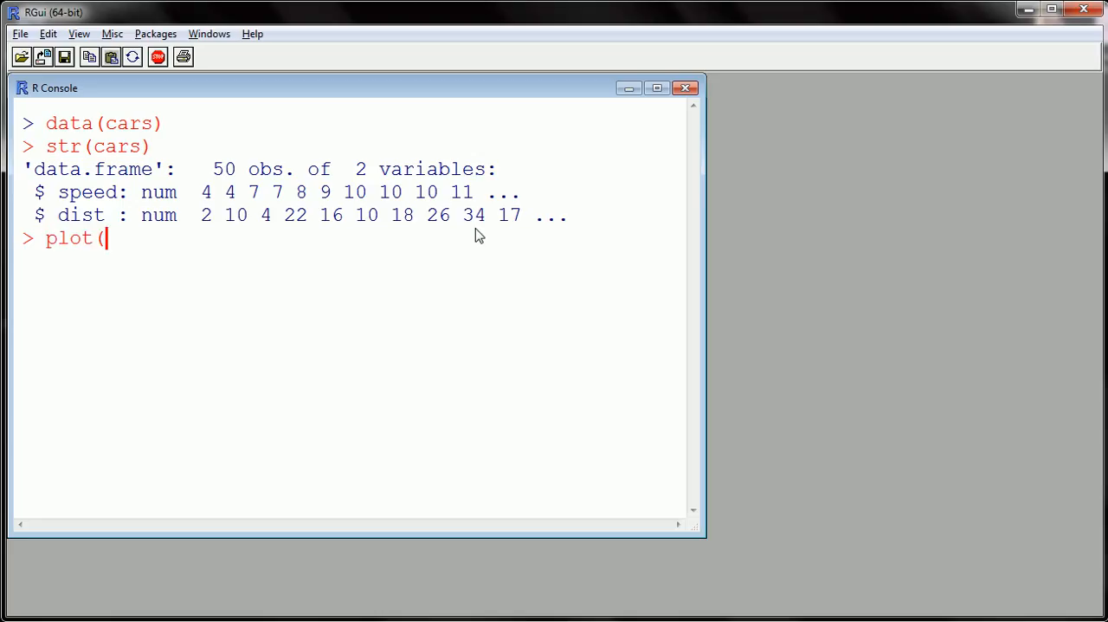
pyautogui.write('spe')
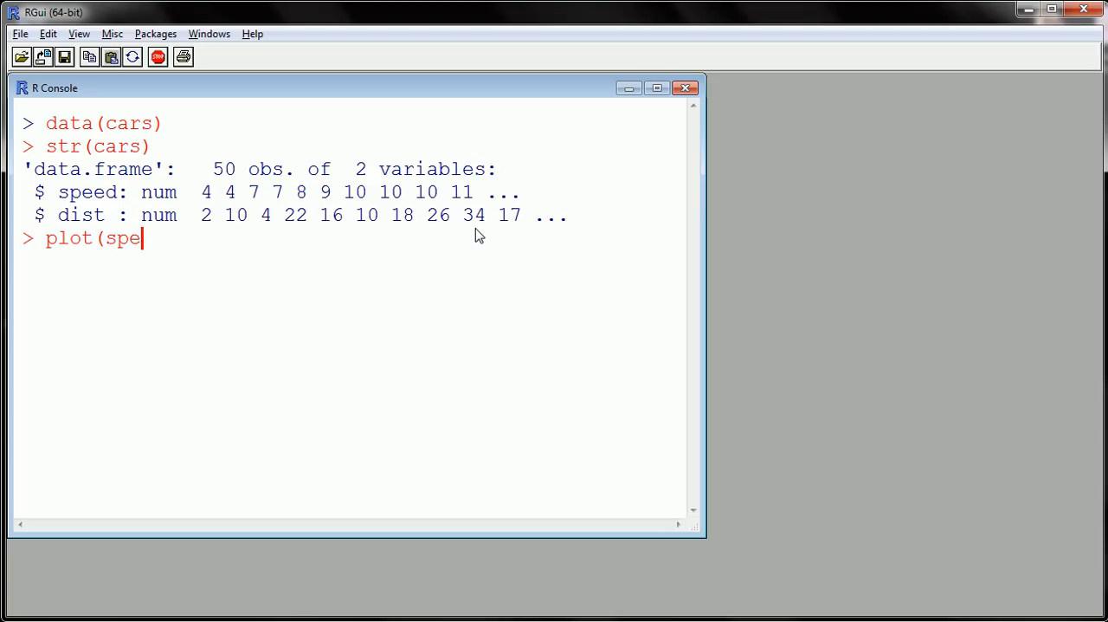
pyautogui.write('ed ~')
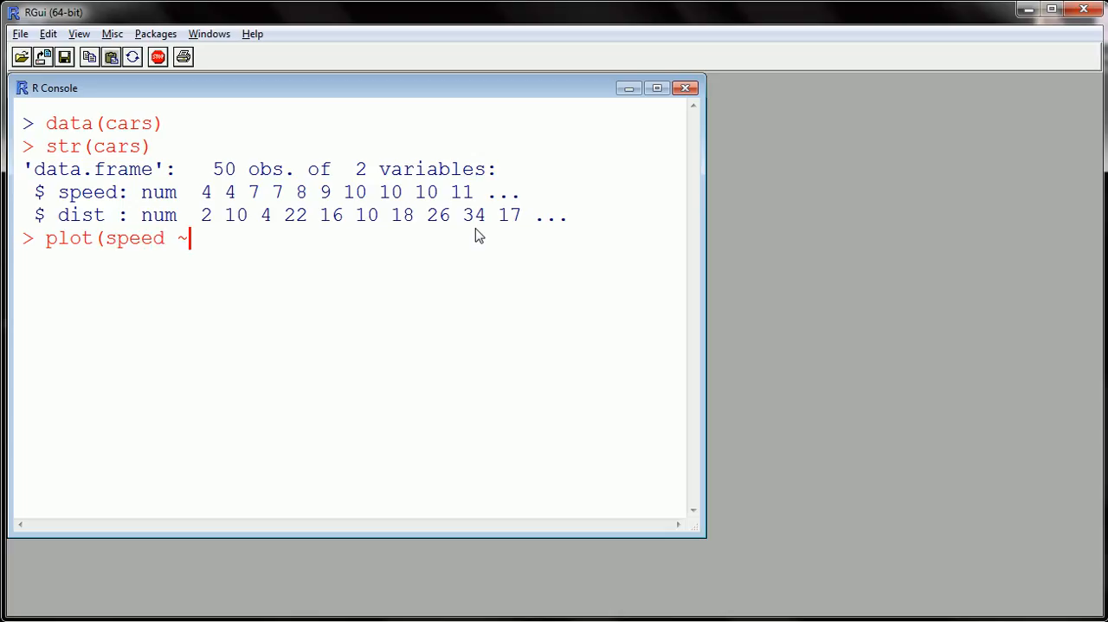
pyautogui.write('dist, da')
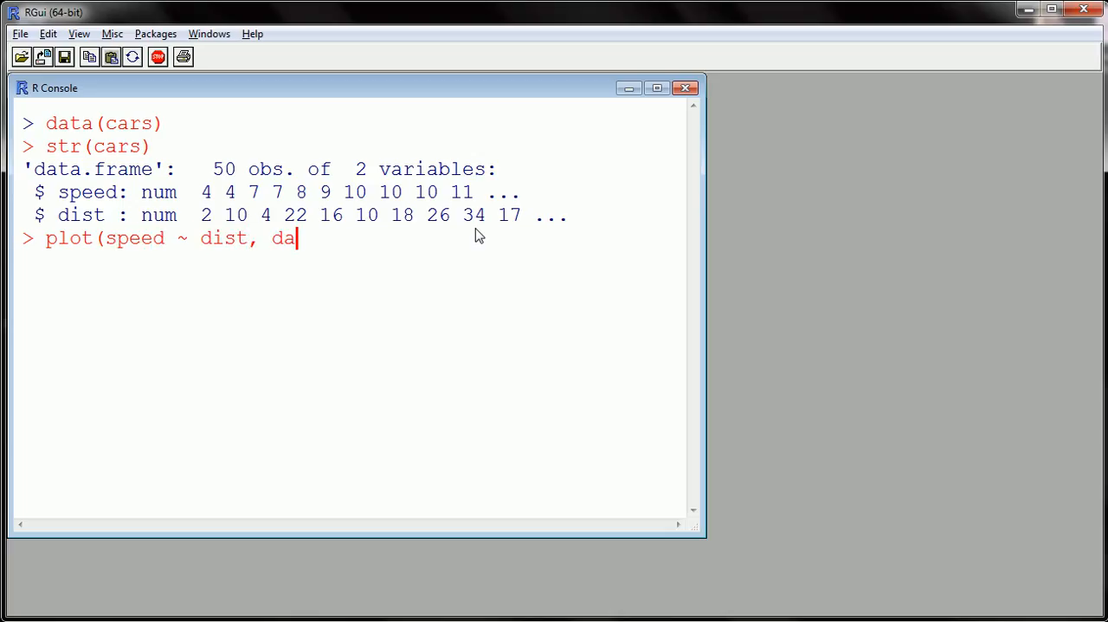
pyautogui.write('ta=cars')
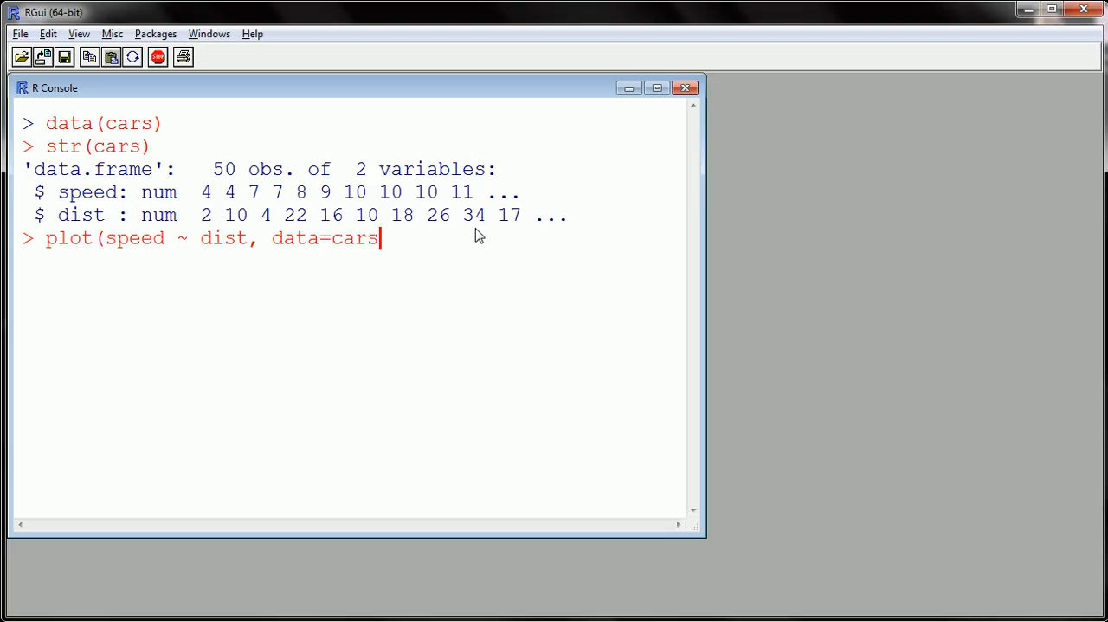
pyautogui.press('Return')
pyautogui.write('plot(')
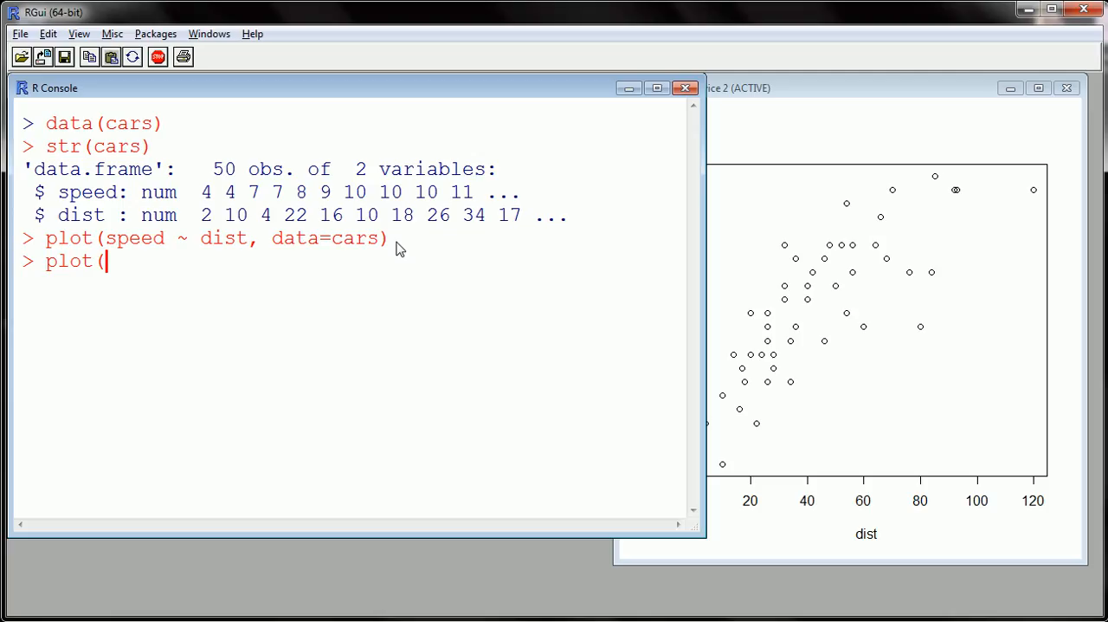
# - Redraw the scatter plot from the columns with plot(cars$dist, cars$speed)
pyautogui.write('c')
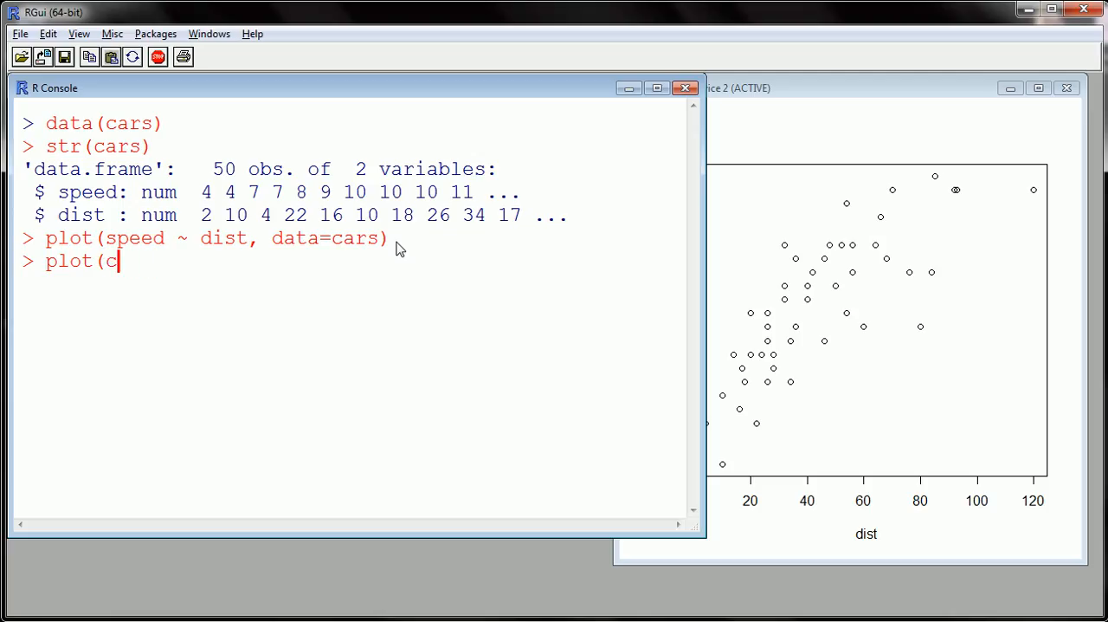
pyautogui.write('ars$dis')
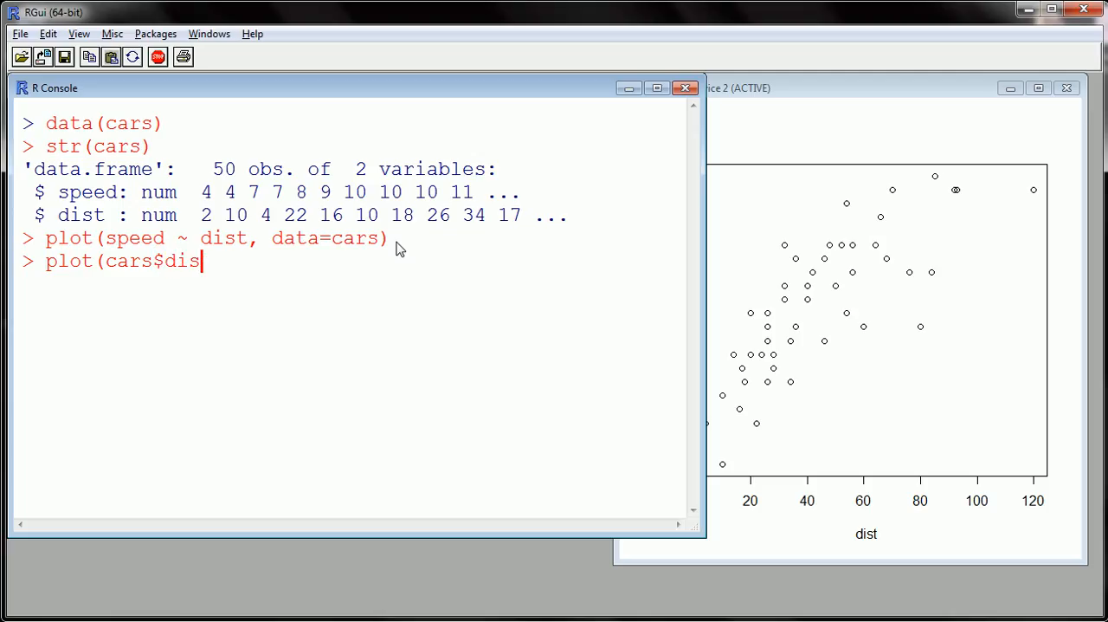
pyautogui.write('t,')
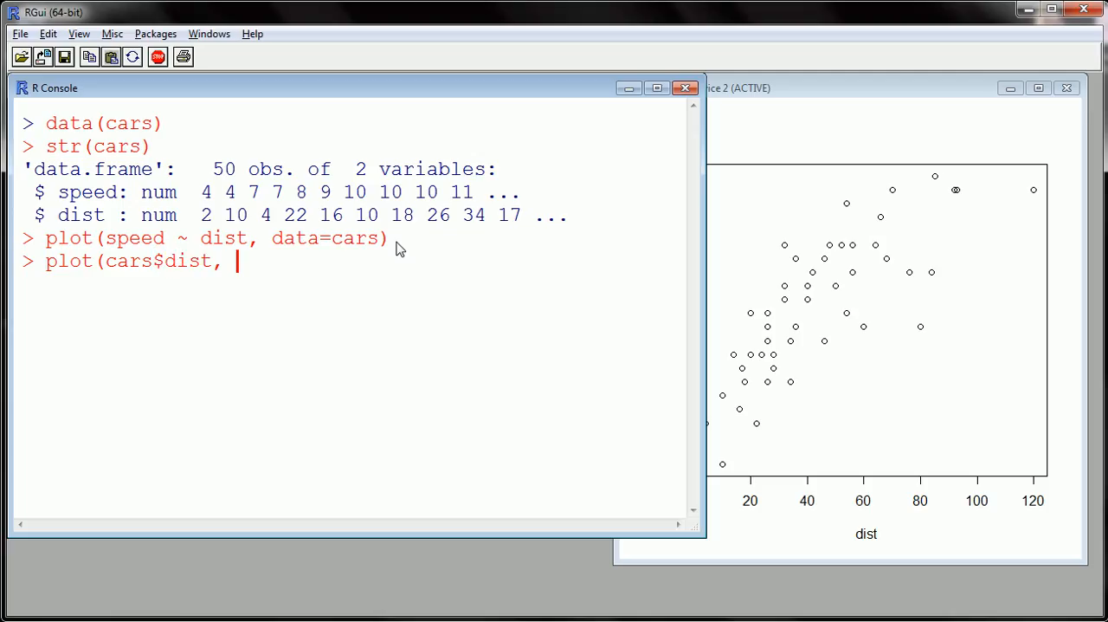
pyautogui.write('cars$')
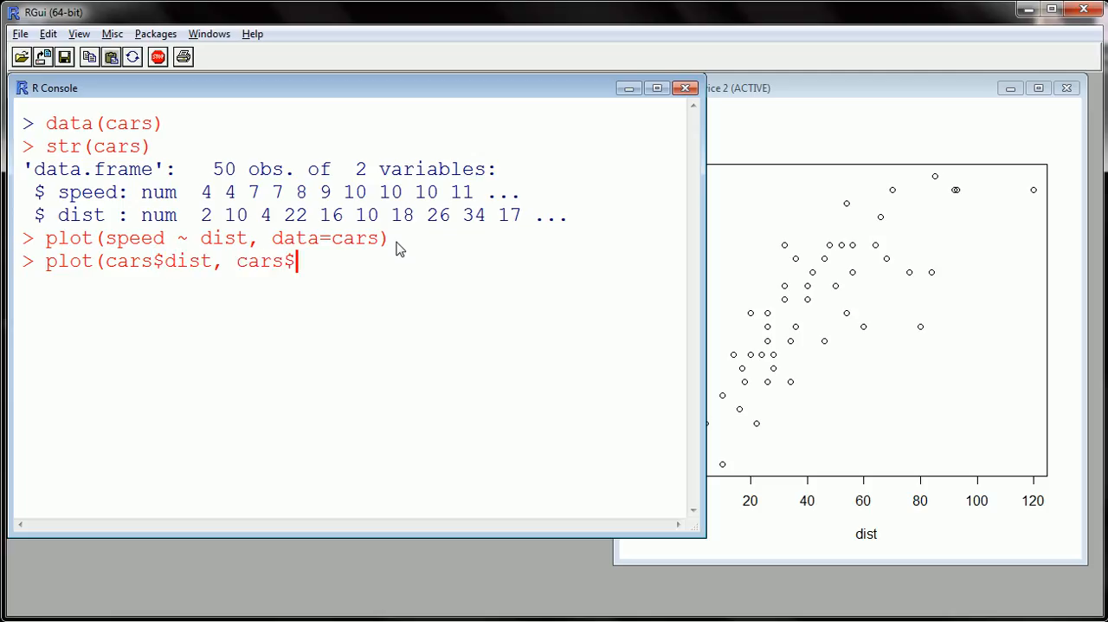
pyautogui.write('speed')
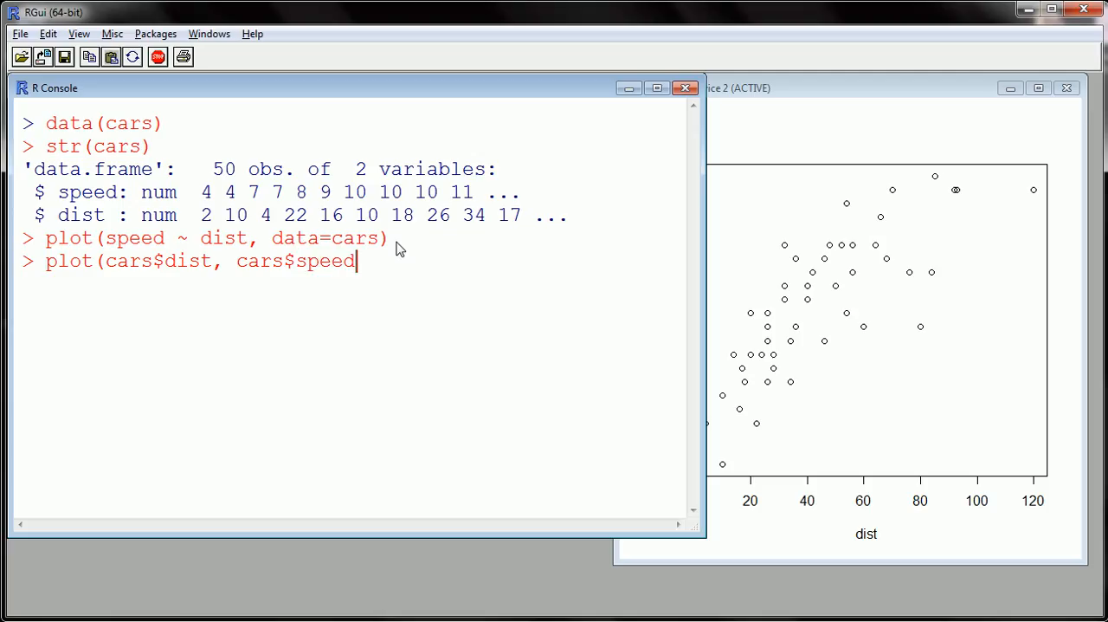
pyautogui.press('Return')
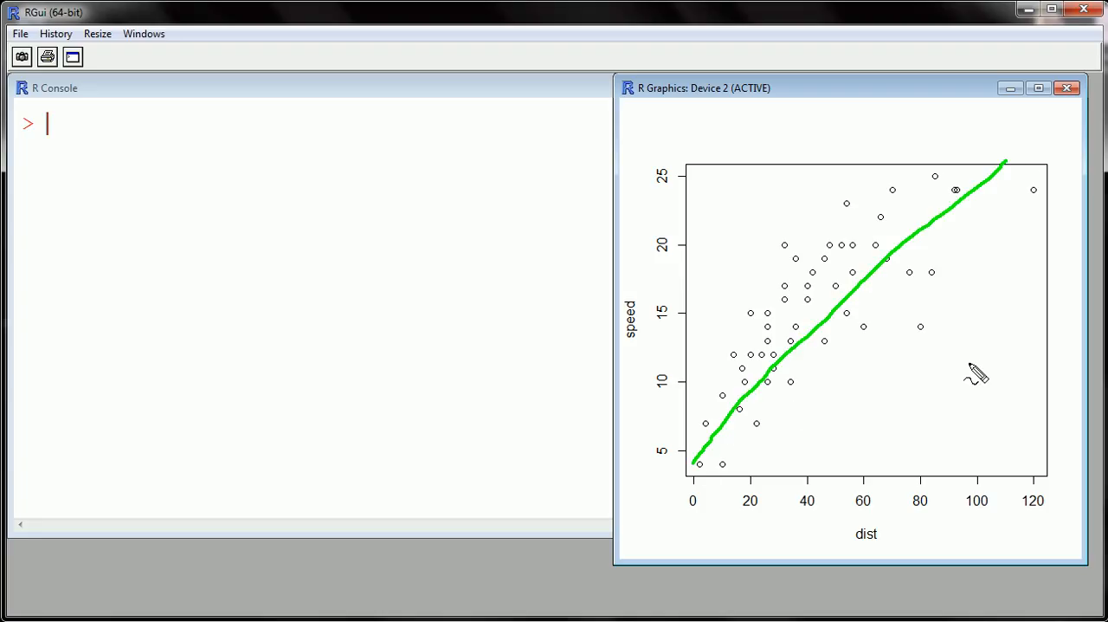
pyautogui.moveTo(790, 429)
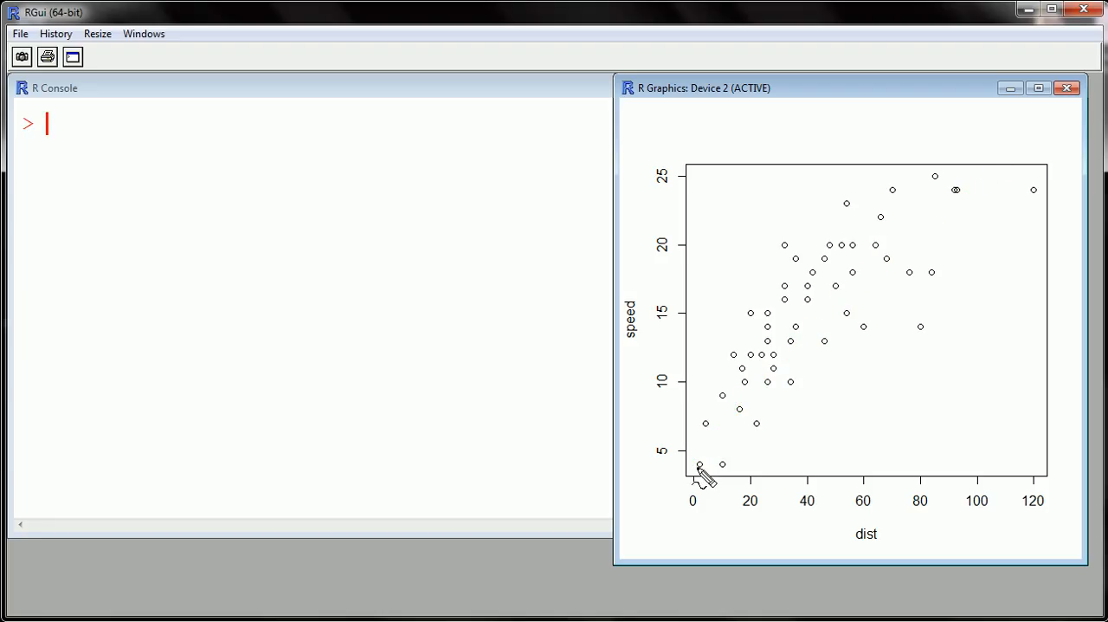
pyautogui.moveTo(696, 471); pyautogui.dragTo(783, 384)
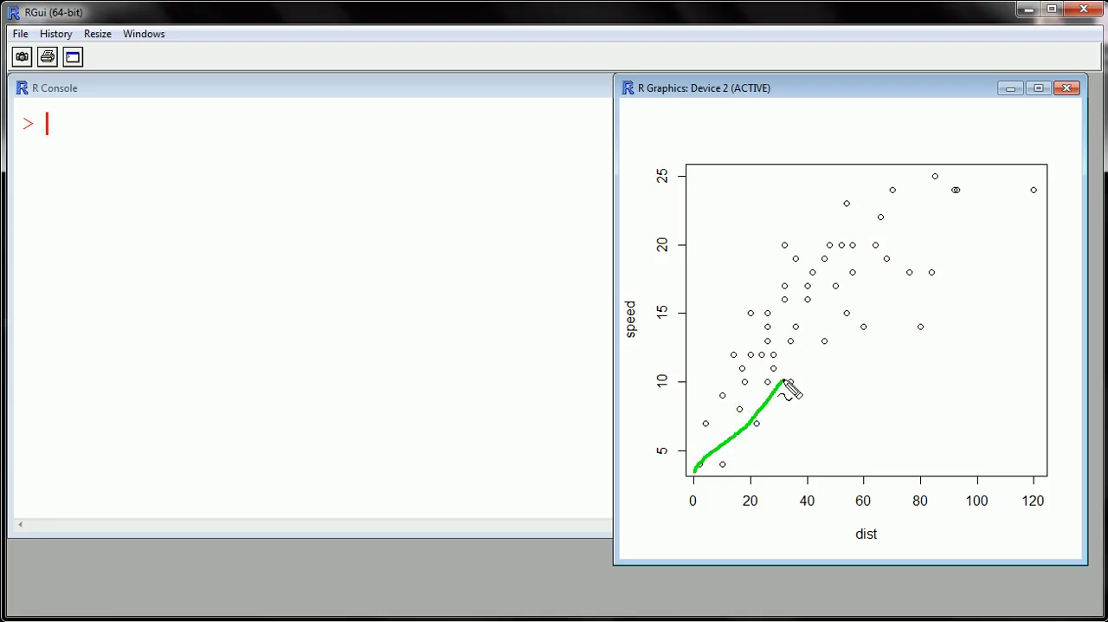
pyautogui.moveTo(782, 384); pyautogui.dragTo(914, 243)
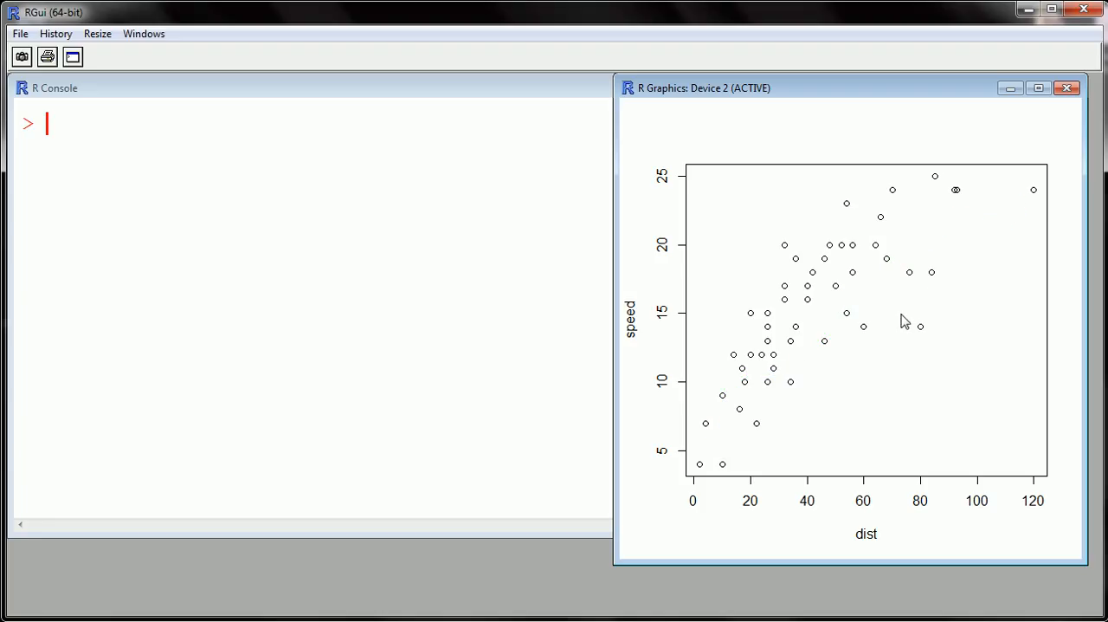
pyautogui.moveTo(561, 363)
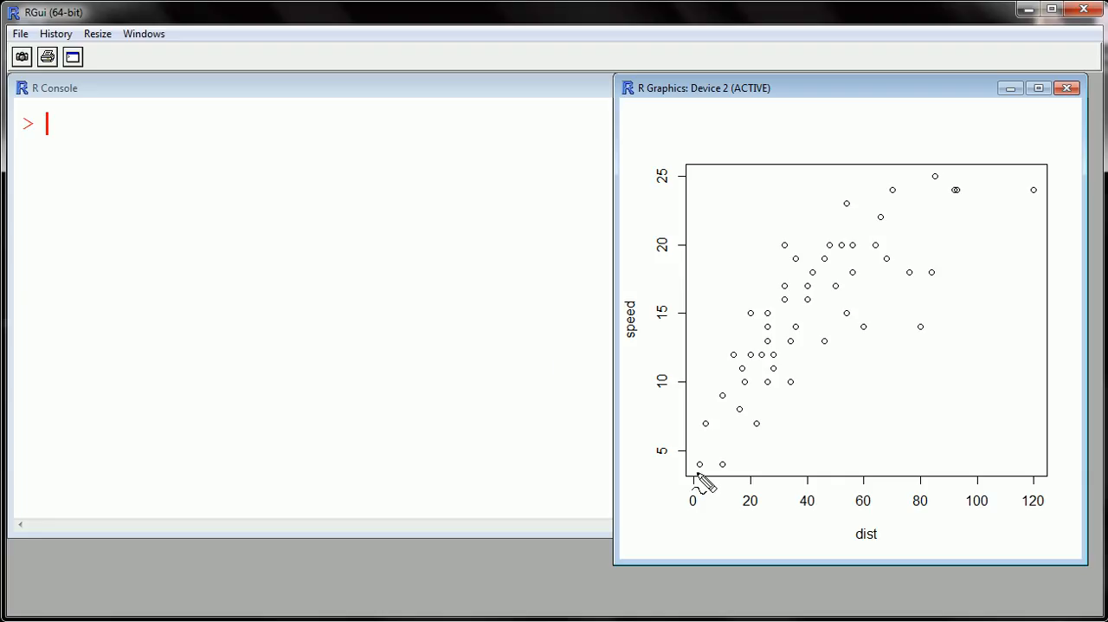
pyautogui.moveTo(696, 474); pyautogui.dragTo(787, 355)
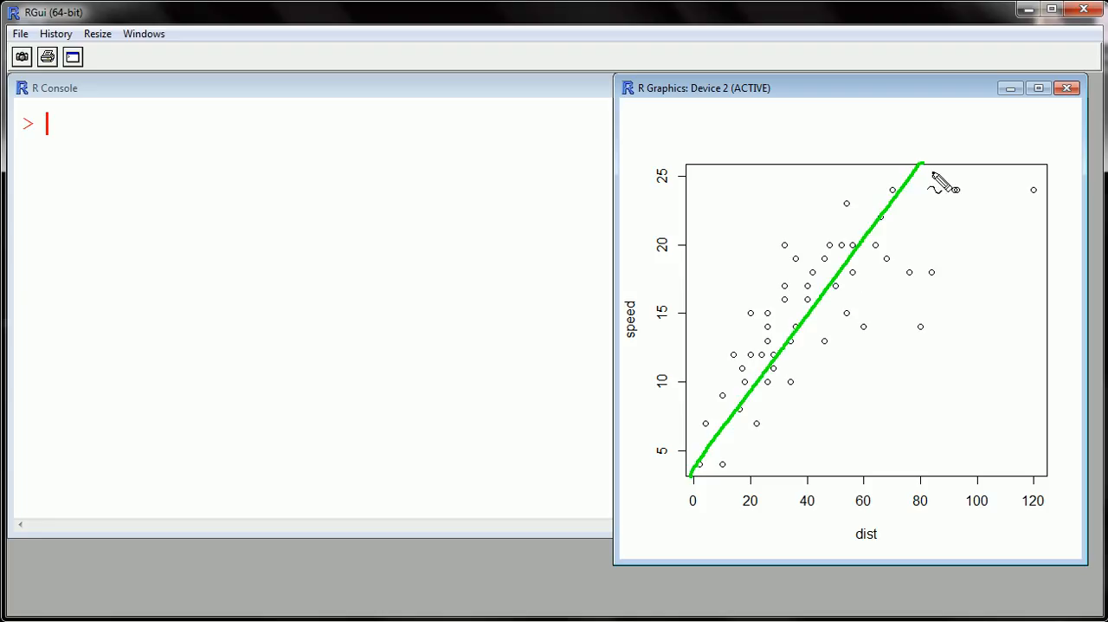
pyautogui.moveTo(1049, 217)
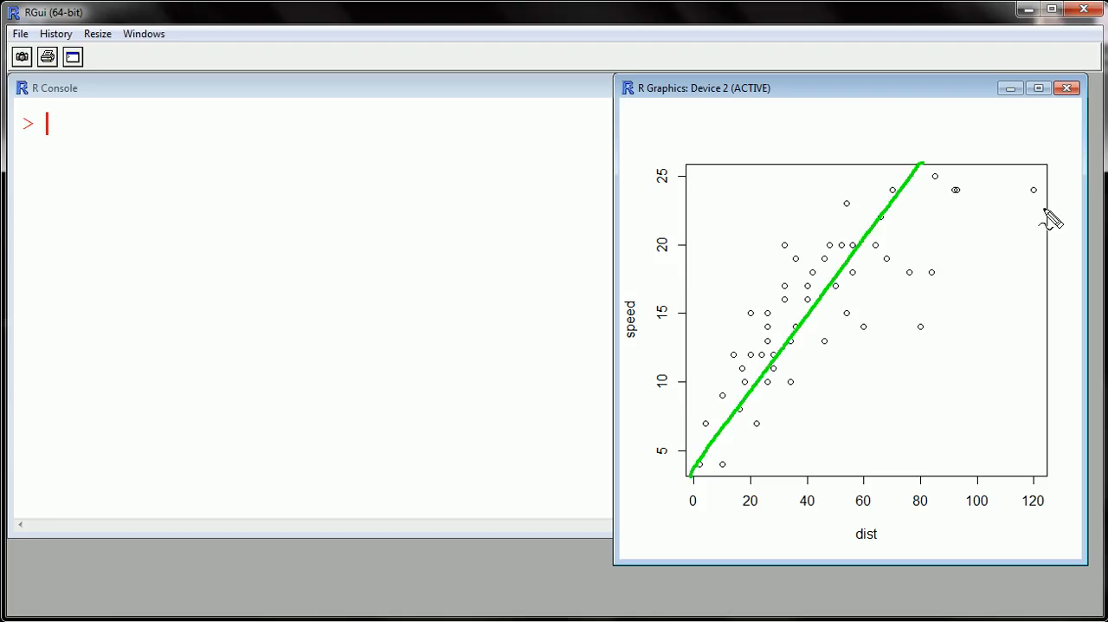
pyautogui.moveTo(795, 277)
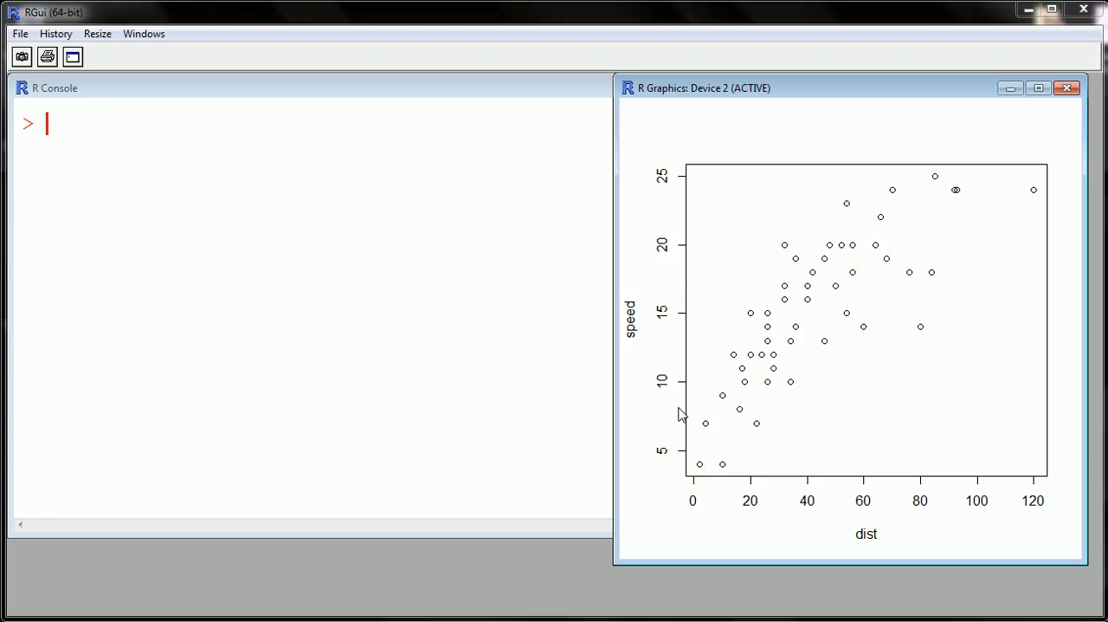
pyautogui.moveTo(294, 171)
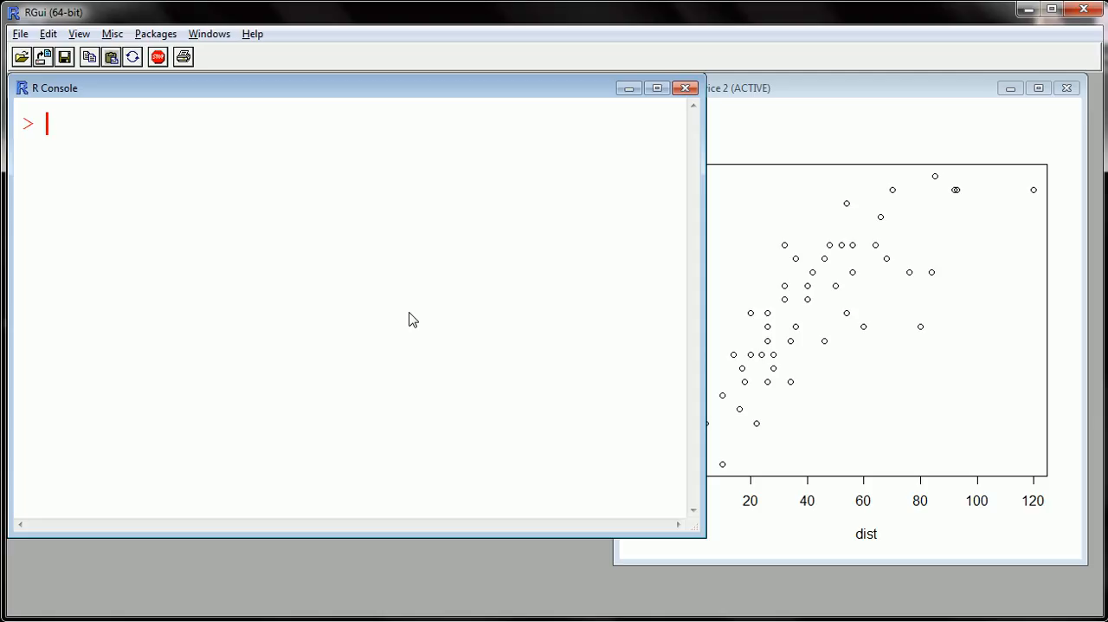
pyautogui.click(873, 340)
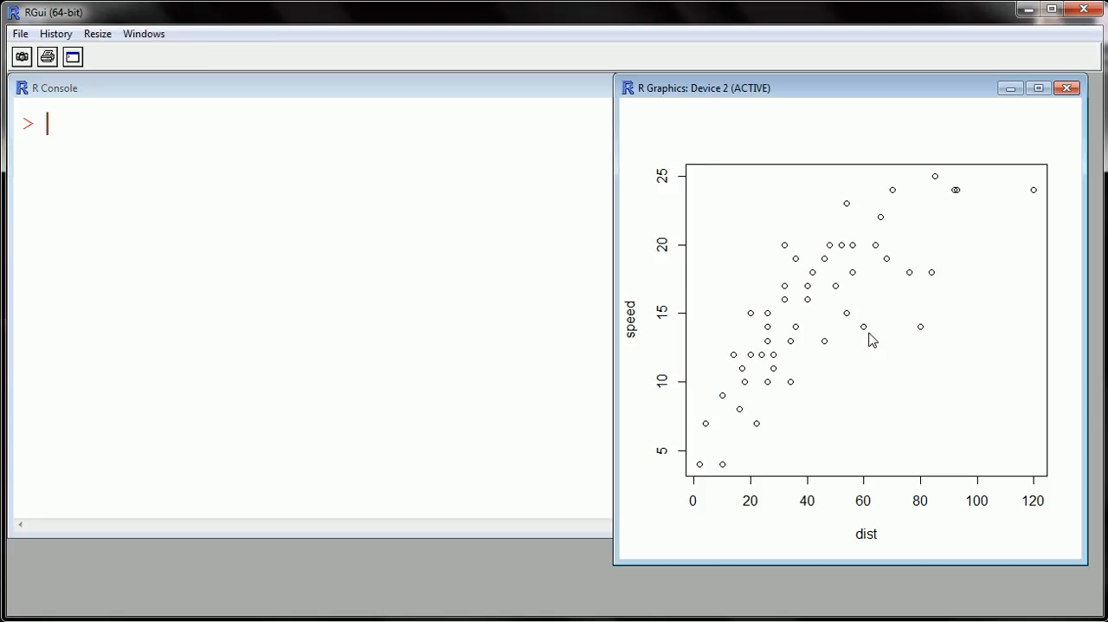
pyautogui.moveTo(719, 443)
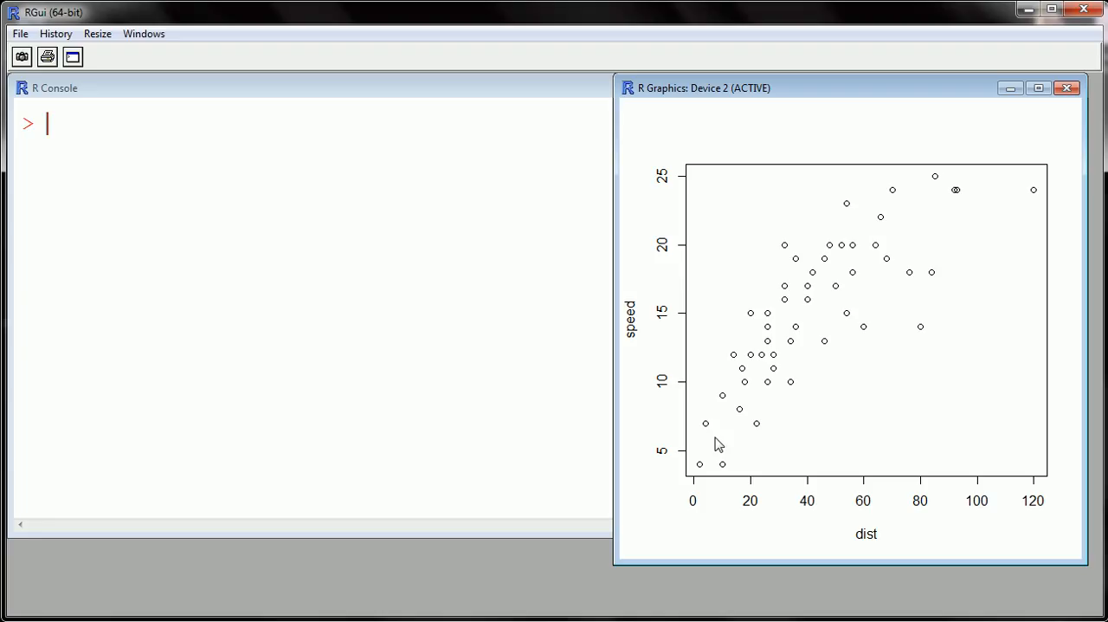
pyautogui.moveTo(707, 461)
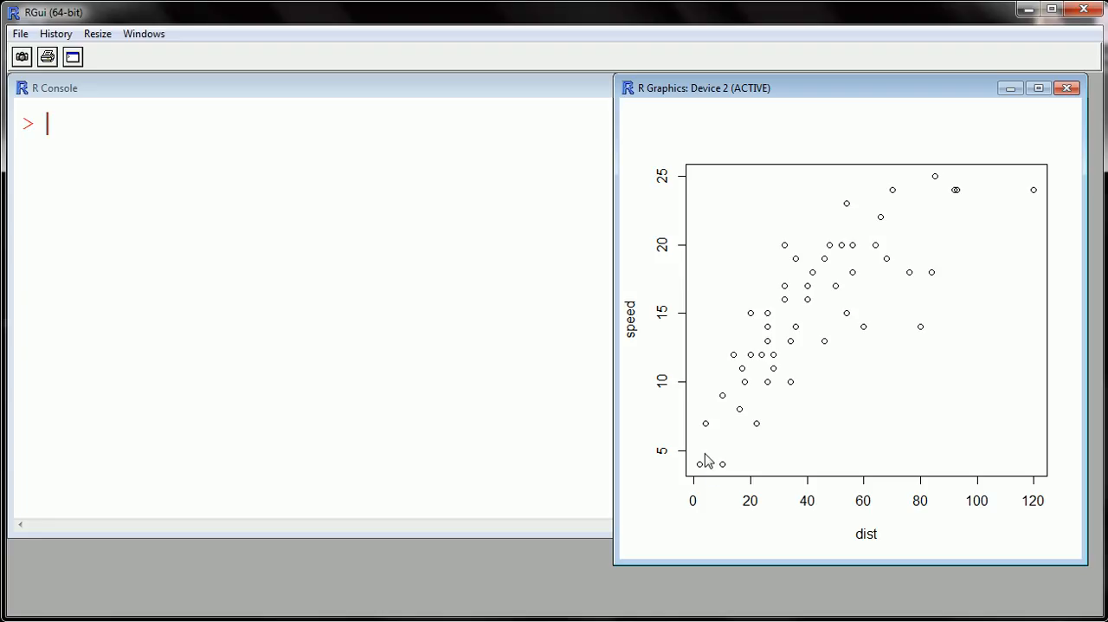
pyautogui.moveTo(717, 419)
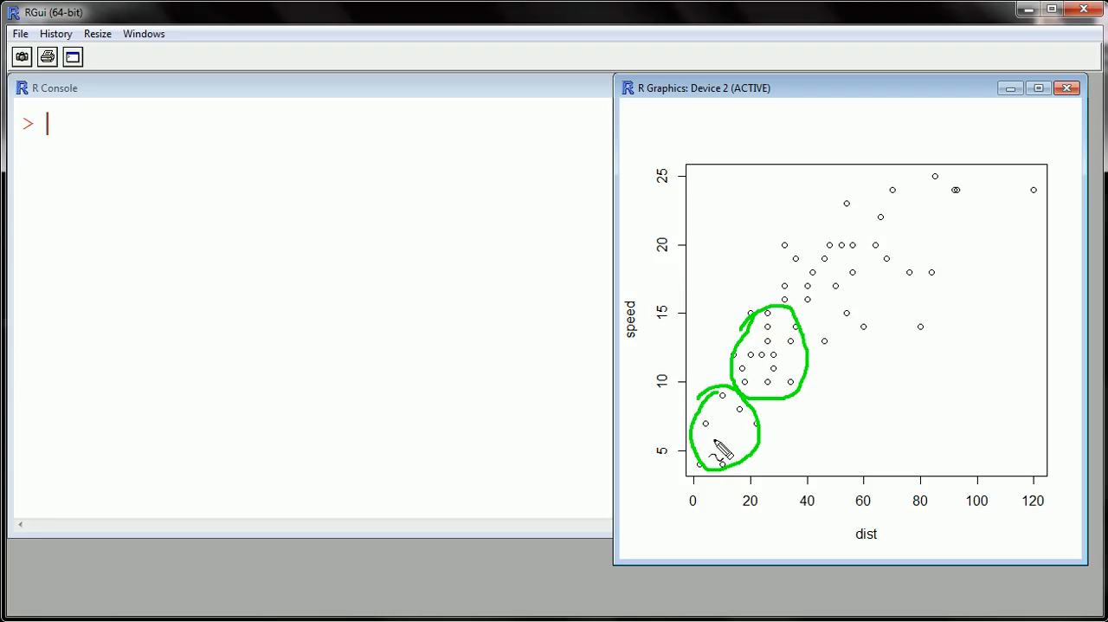
pyautogui.moveTo(719, 419)
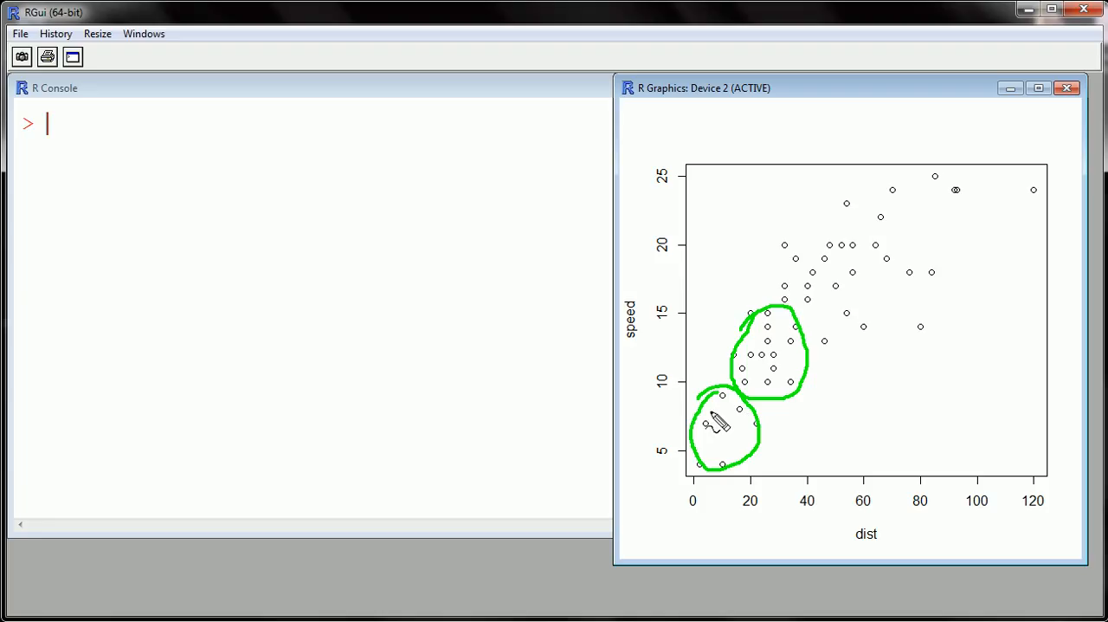
pyautogui.moveTo(693, 436)
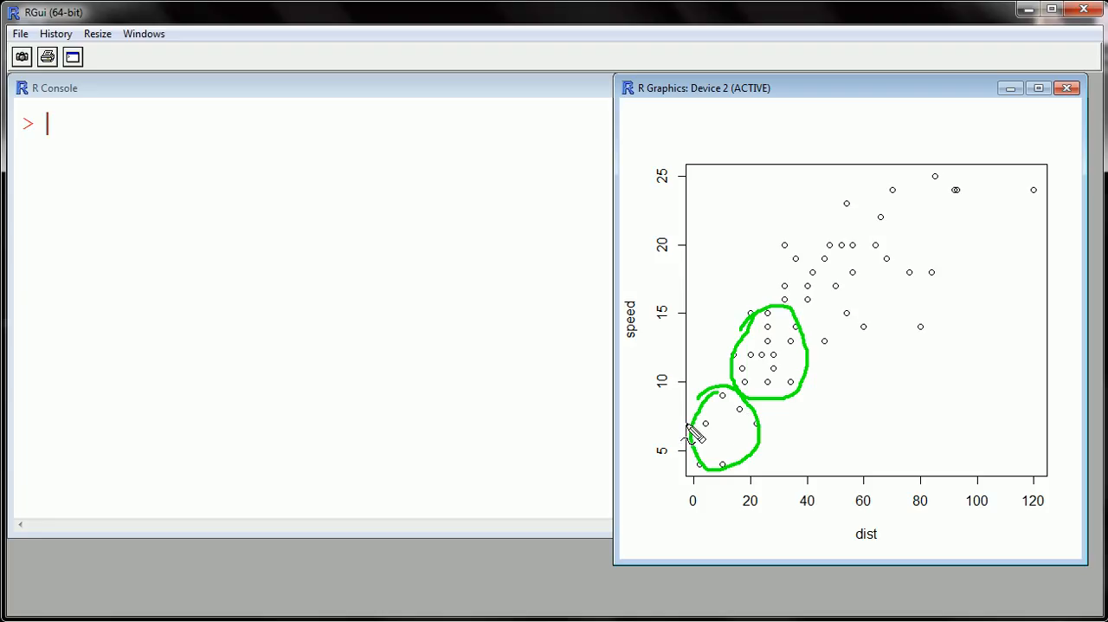
pyautogui.moveTo(714, 433)
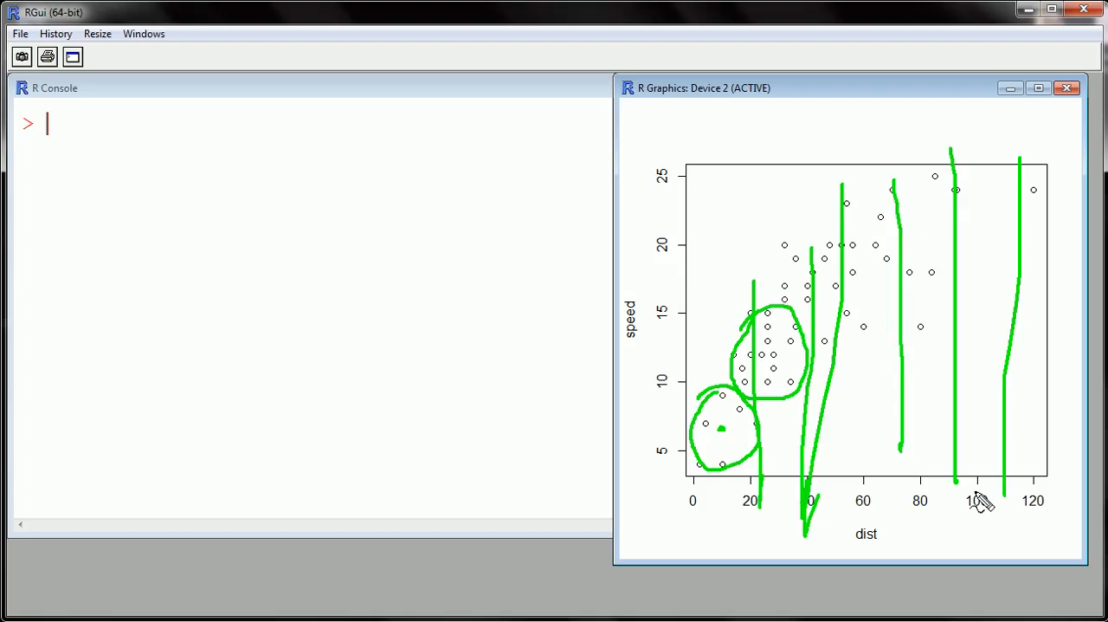
pyautogui.moveTo(956, 493)
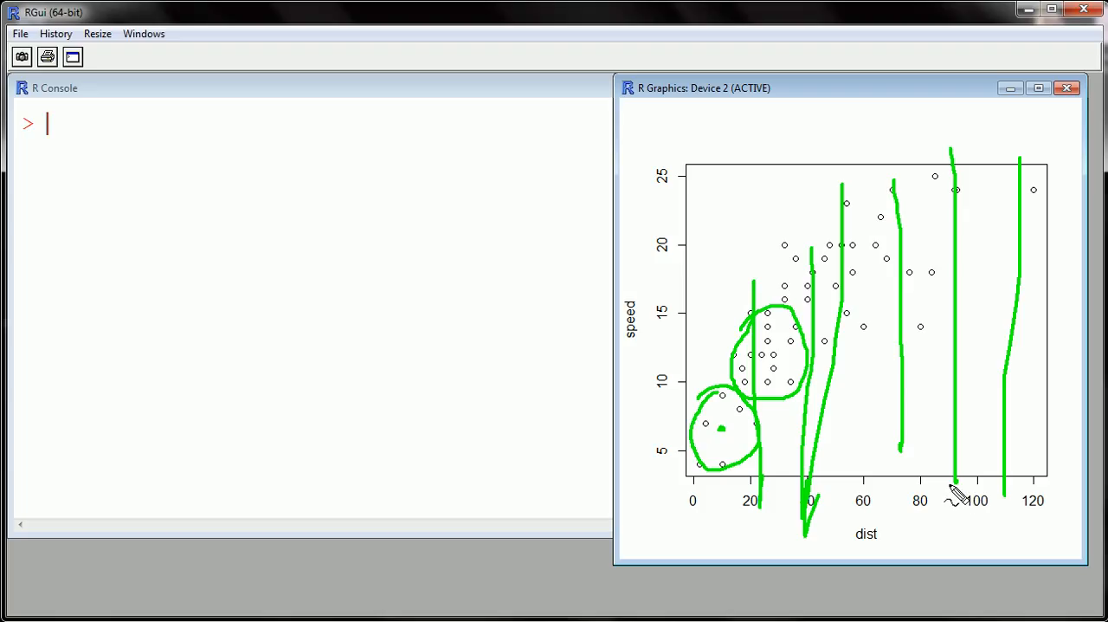
pyautogui.moveTo(874, 270)
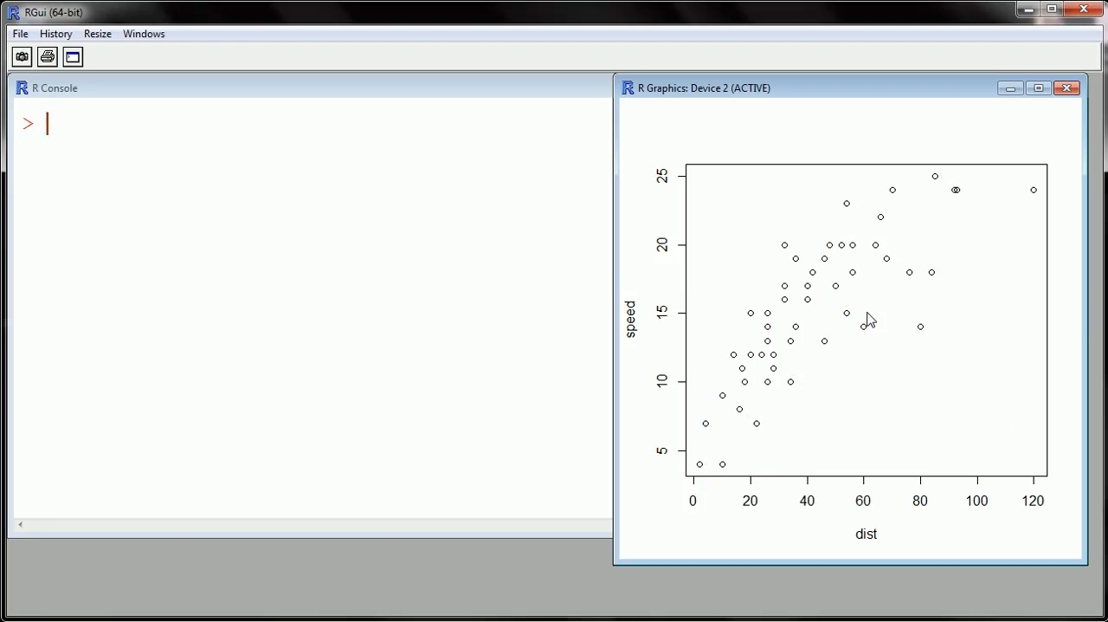
# - Run lowess(cars$speed ~ cars$dist) to list the fitted $x and $y values
pyautogui.write('lowe')
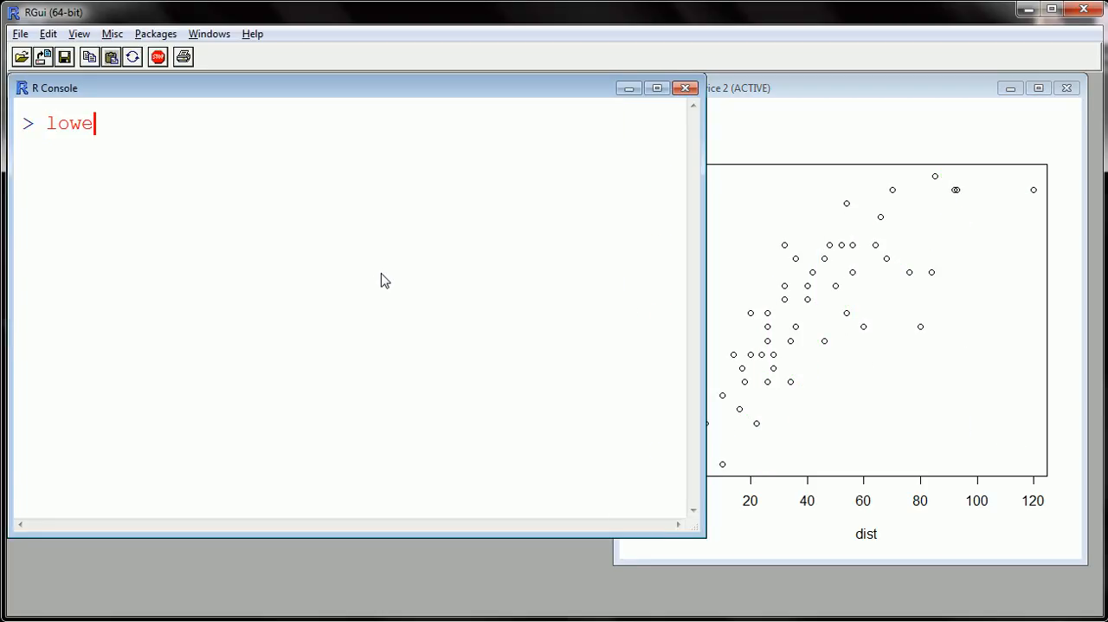
pyautogui.write('ss')
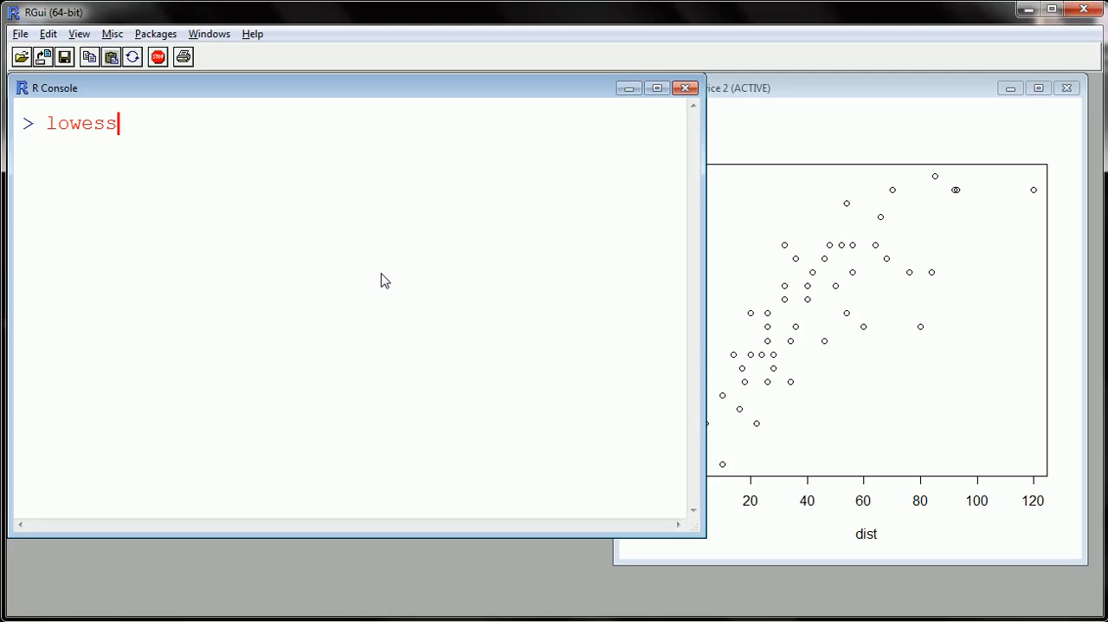
pyautogui.press('Backspace')
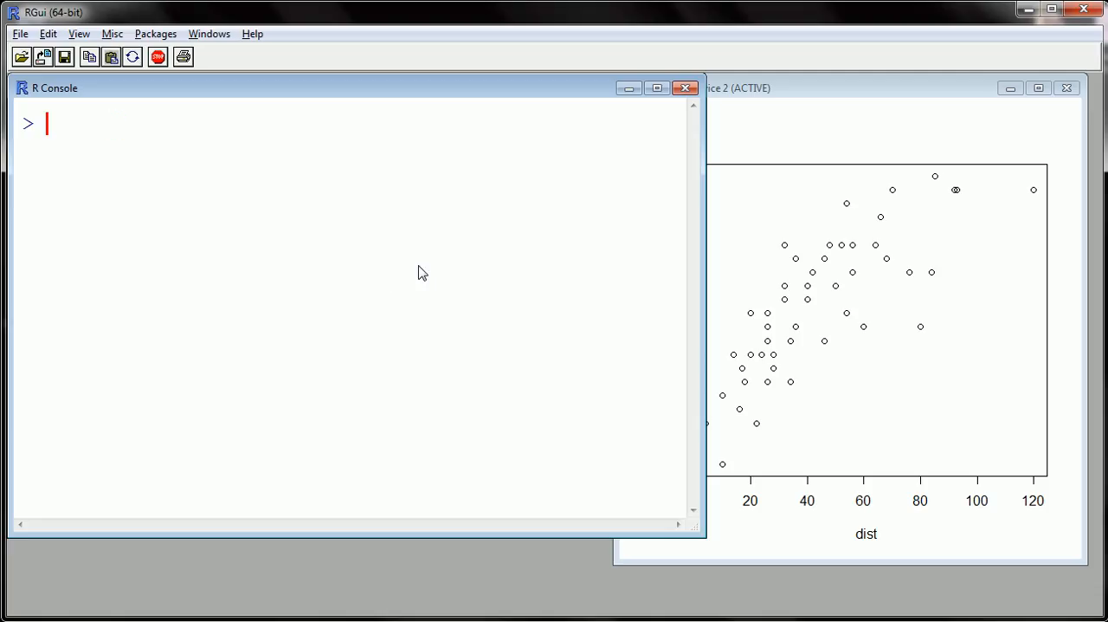
pyautogui.write('1')
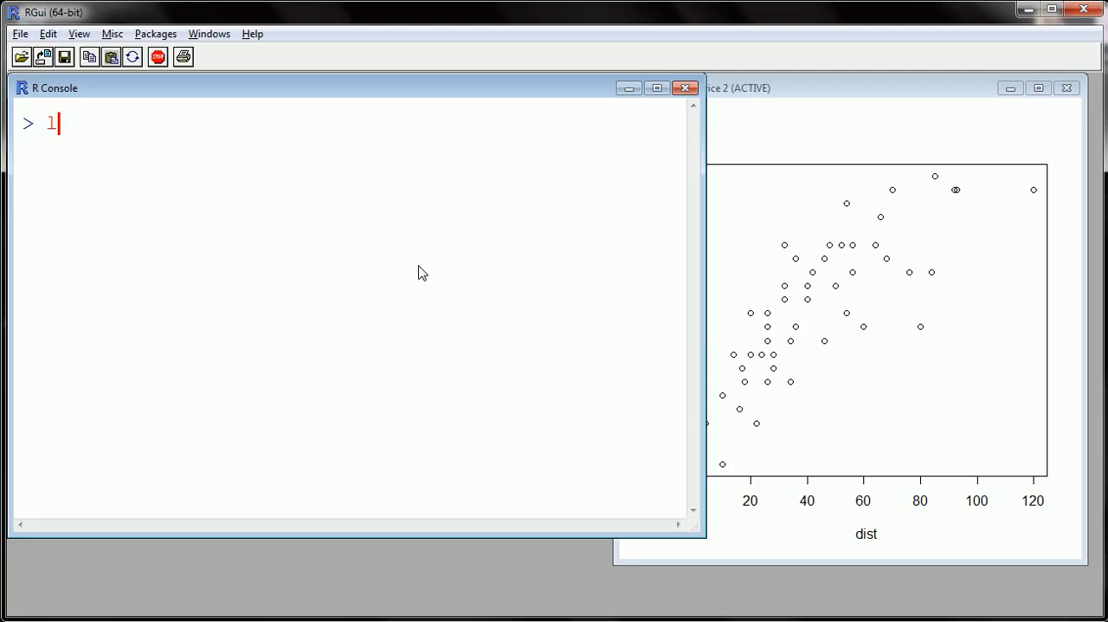
pyautogui.write('lowess(')
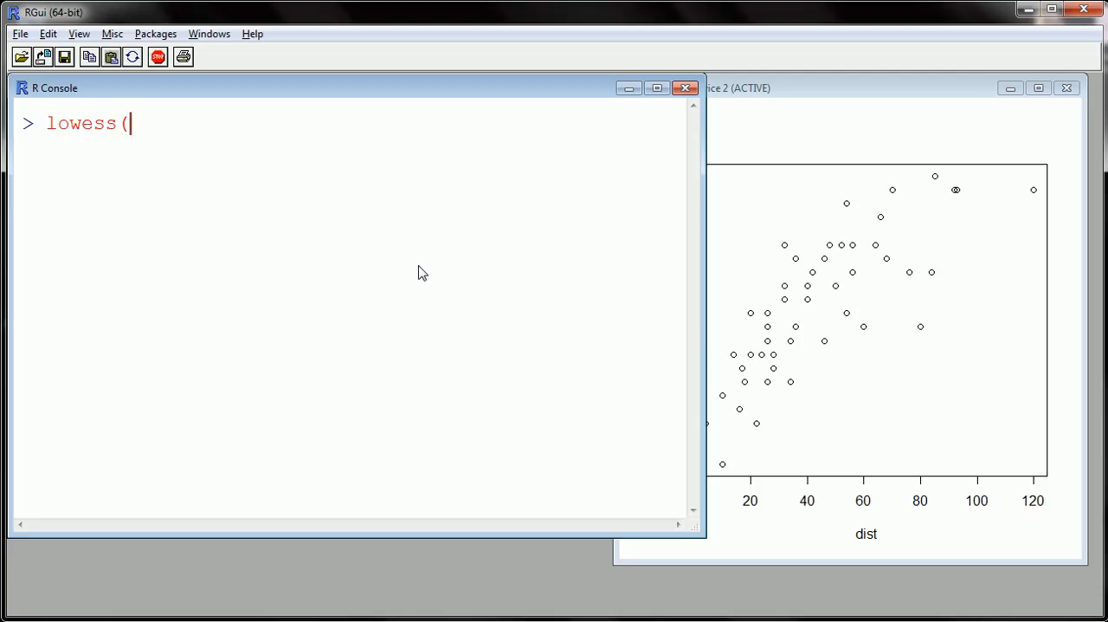
pyautogui.write('car')
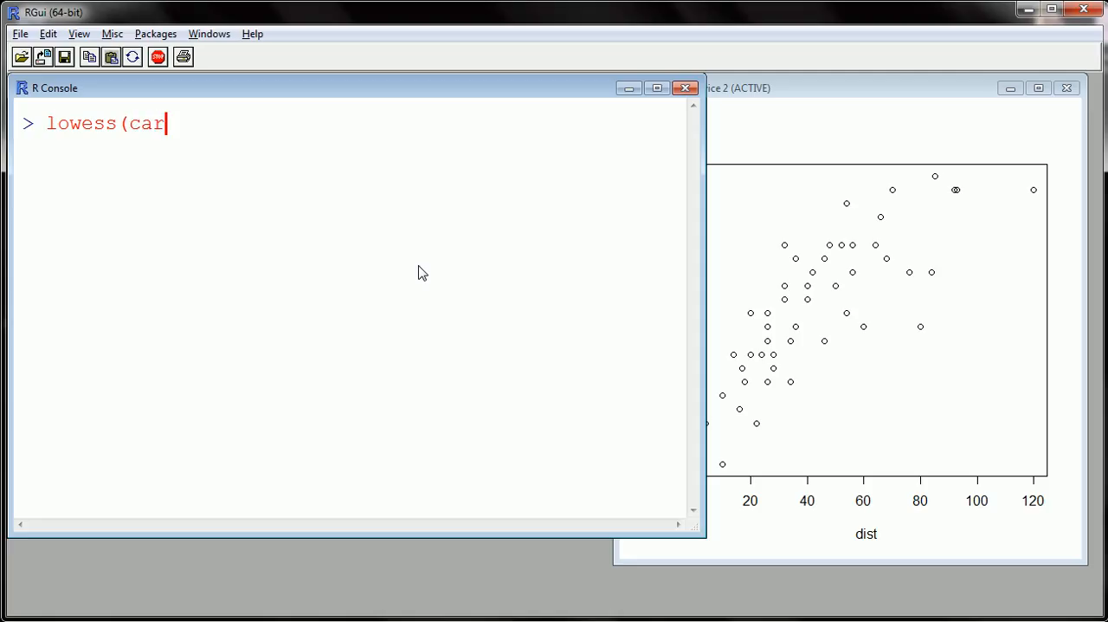
pyautogui.write('s$spee')
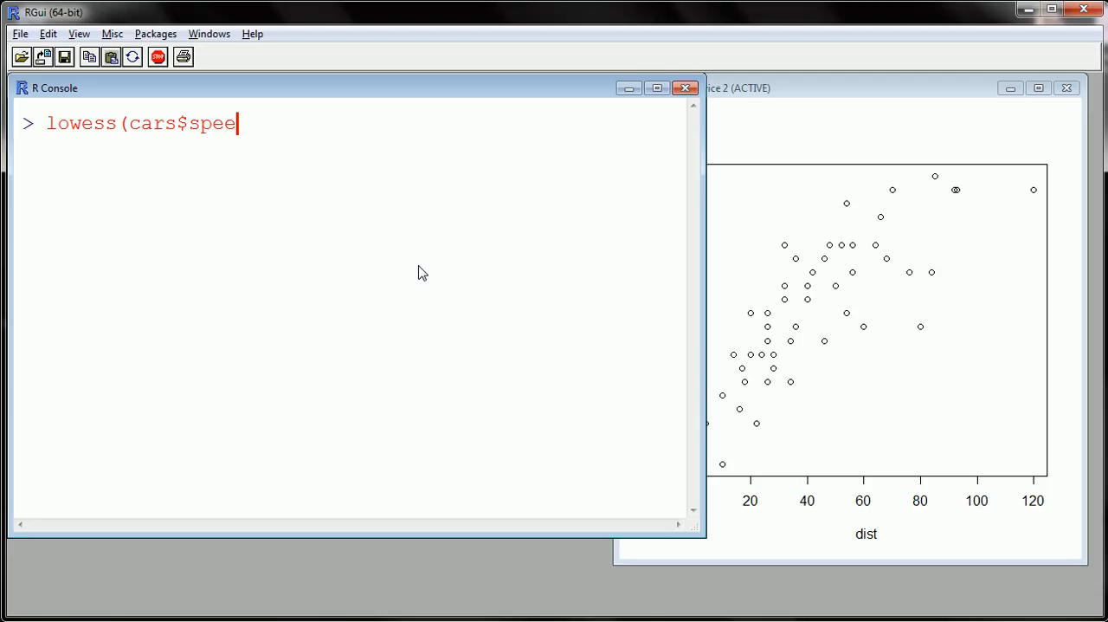
pyautogui.write('d ~ car')
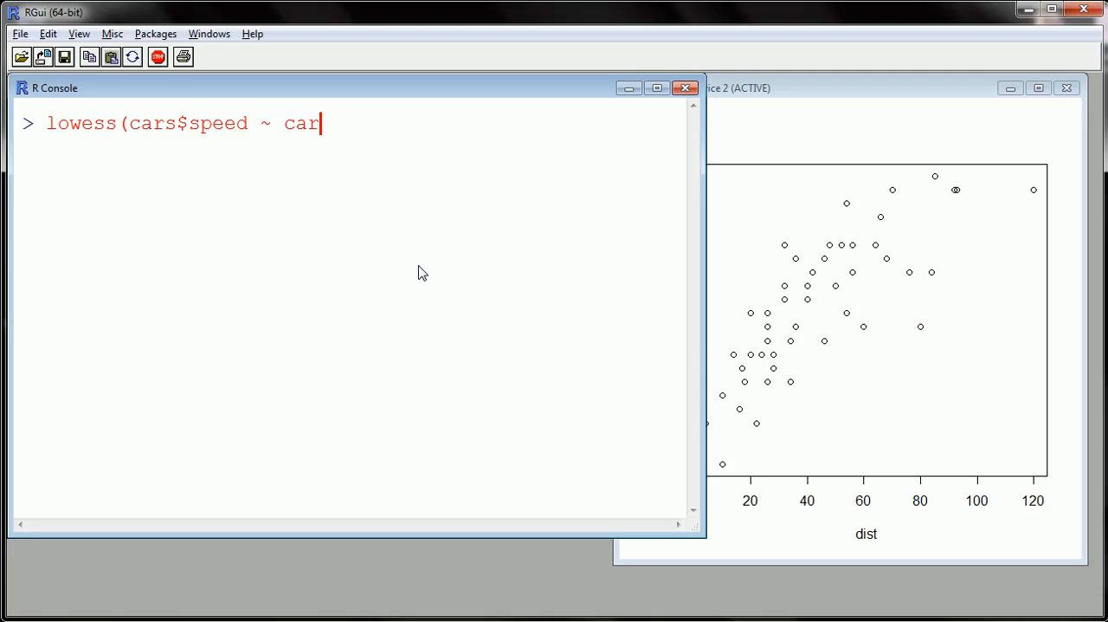
pyautogui.write('s$dis')
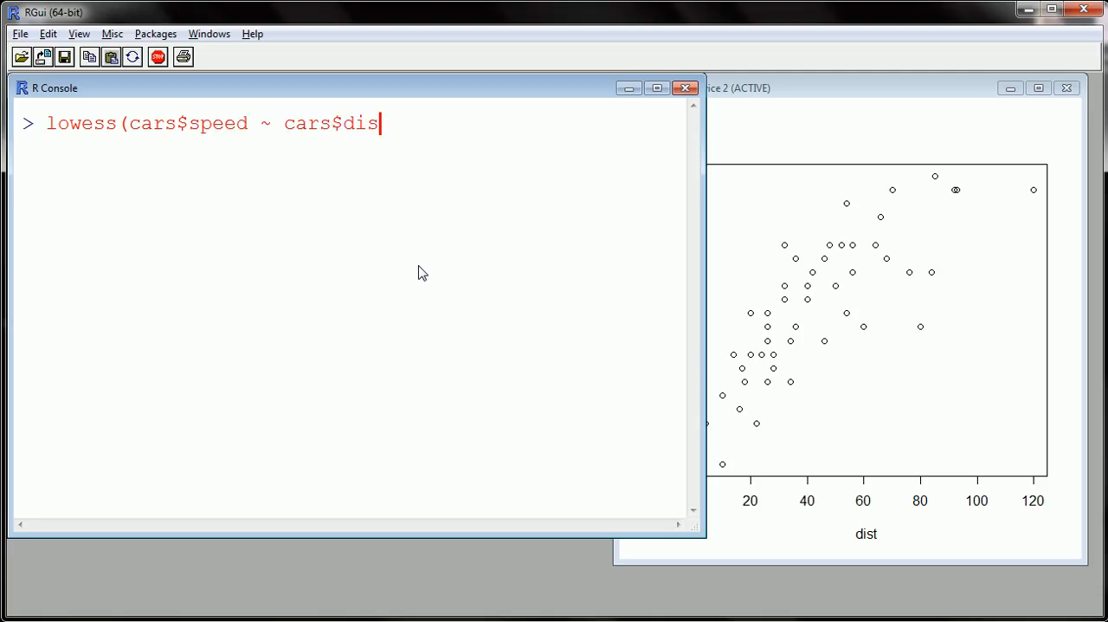
pyautogui.write('t')
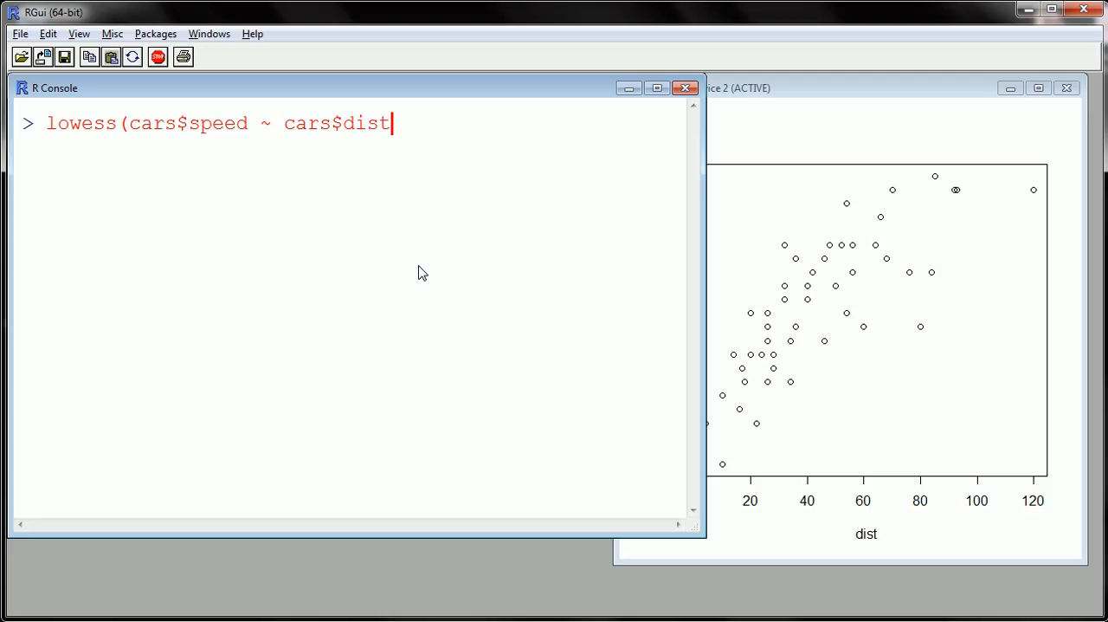
pyautogui.write(')')
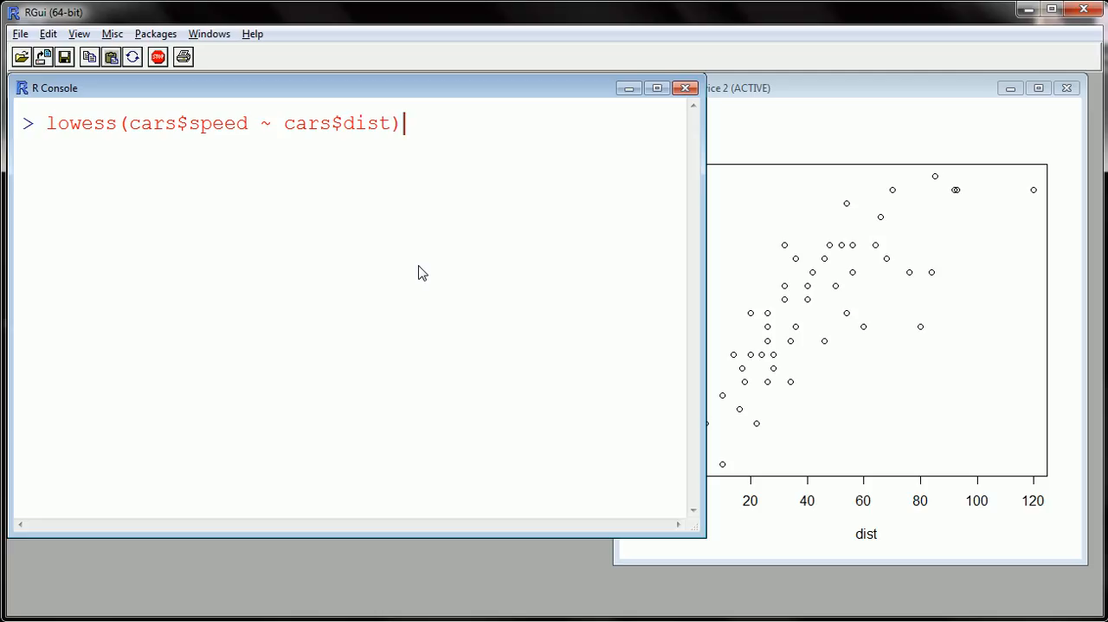
pyautogui.press('Return')
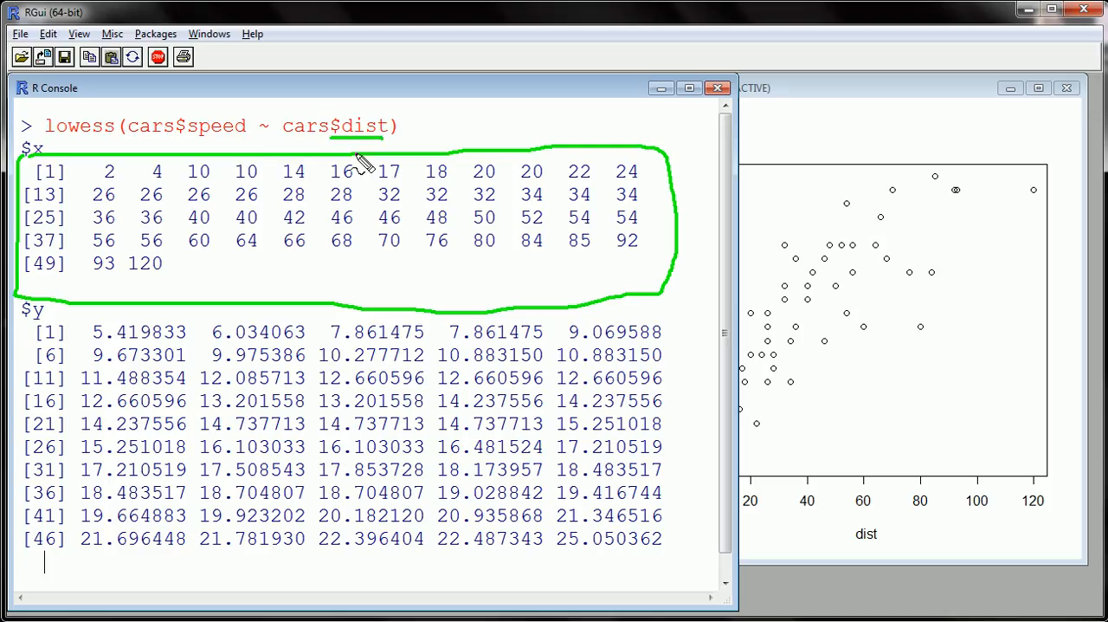
pyautogui.moveTo(139, 182)
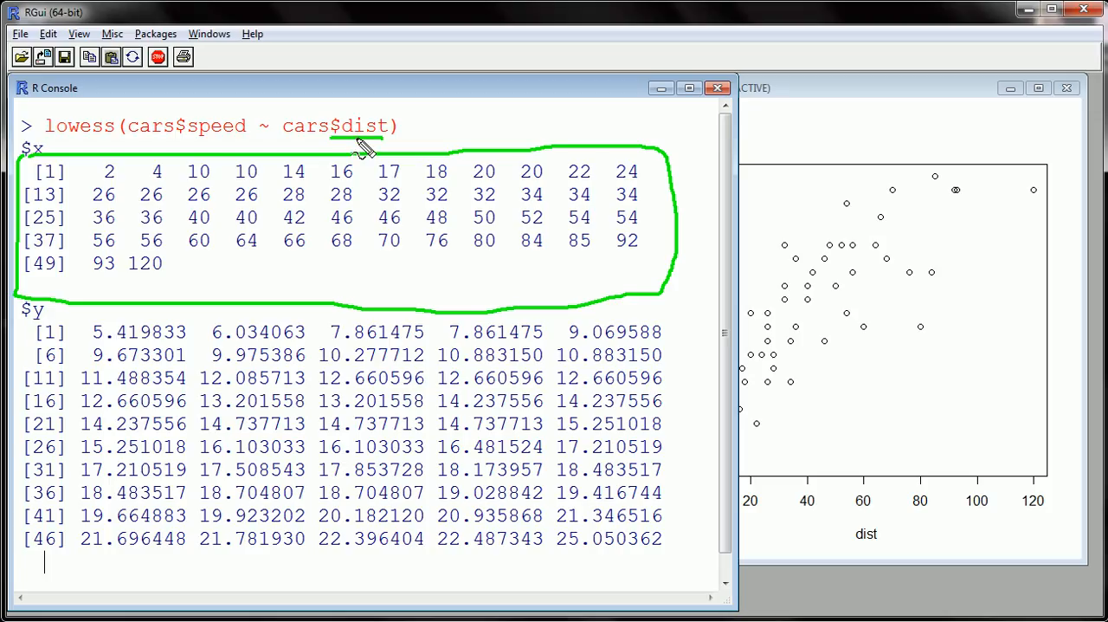
pyautogui.moveTo(26, 332)
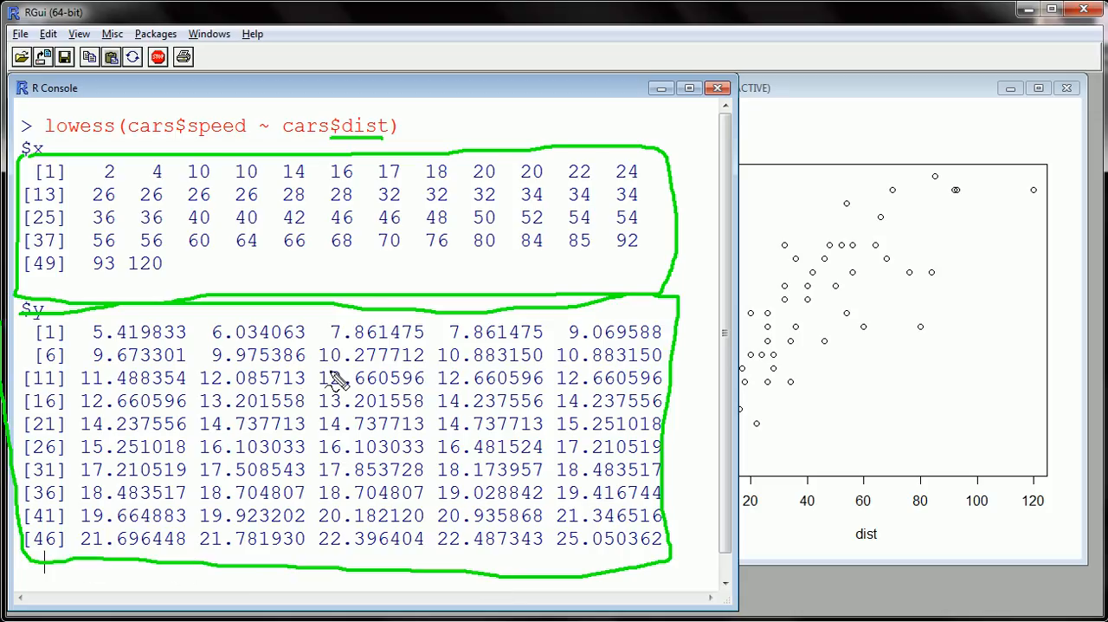
pyautogui.moveTo(118, 326)
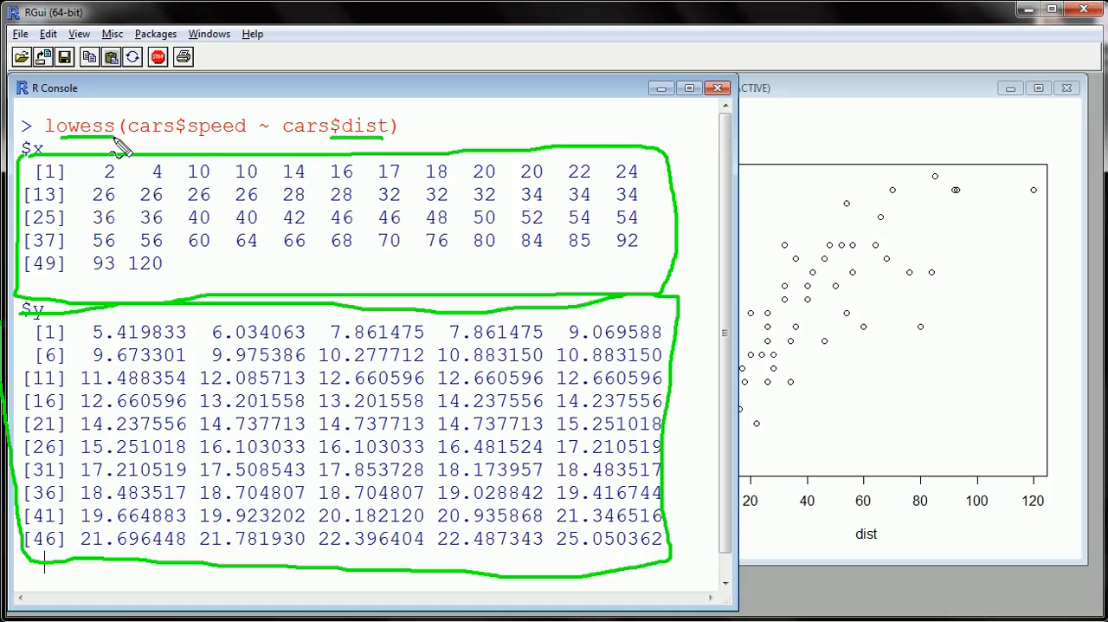
pyautogui.moveTo(302, 279)
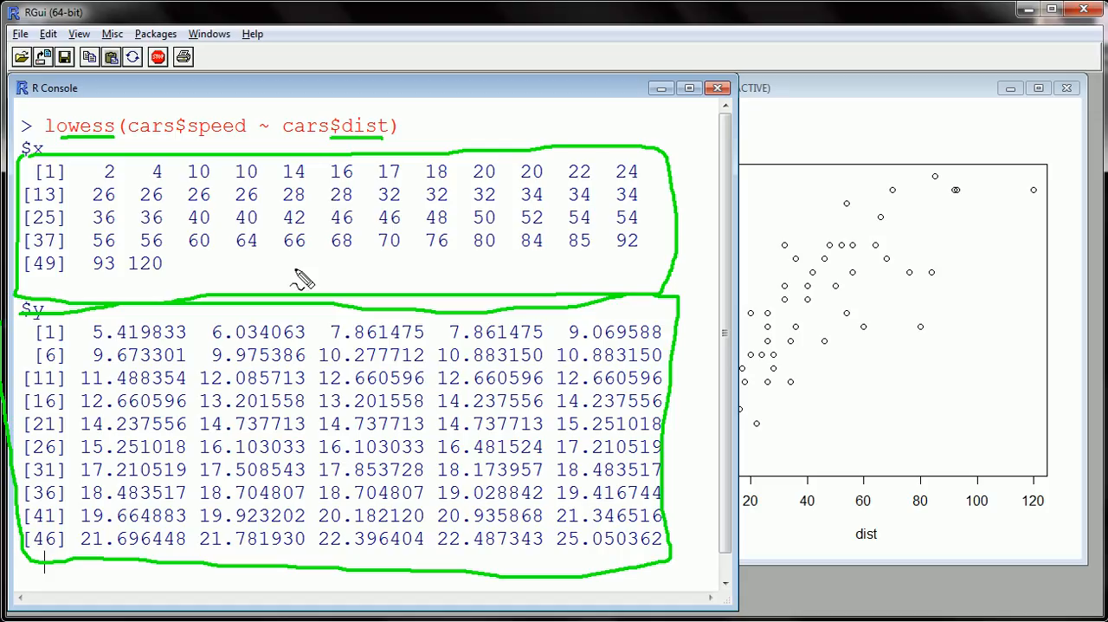
pyautogui.moveTo(130, 286)
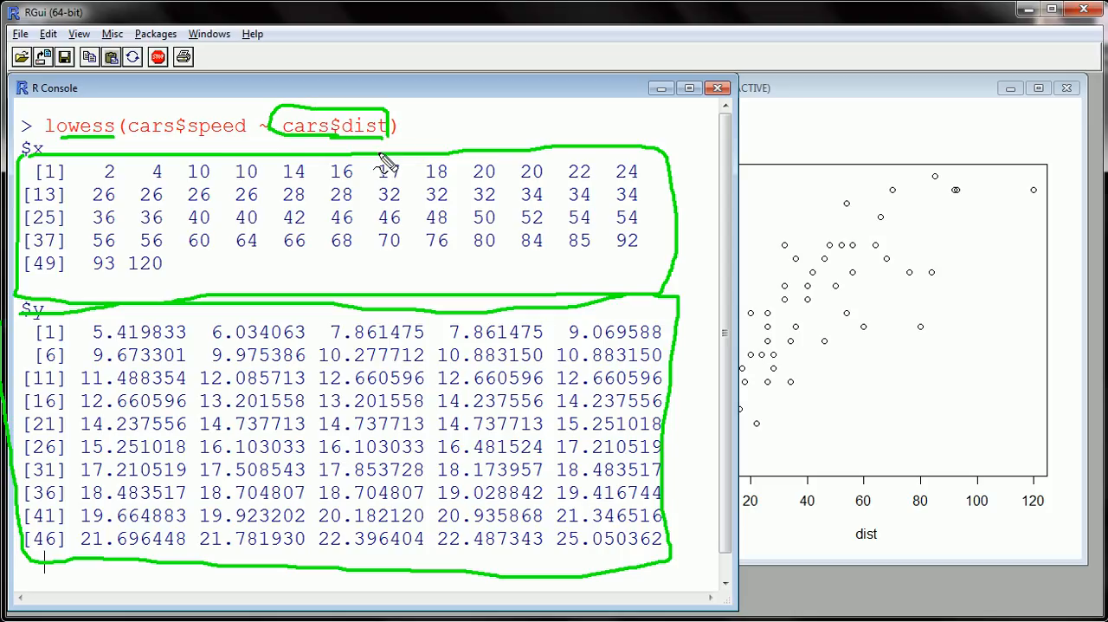
pyautogui.moveTo(380, 166)
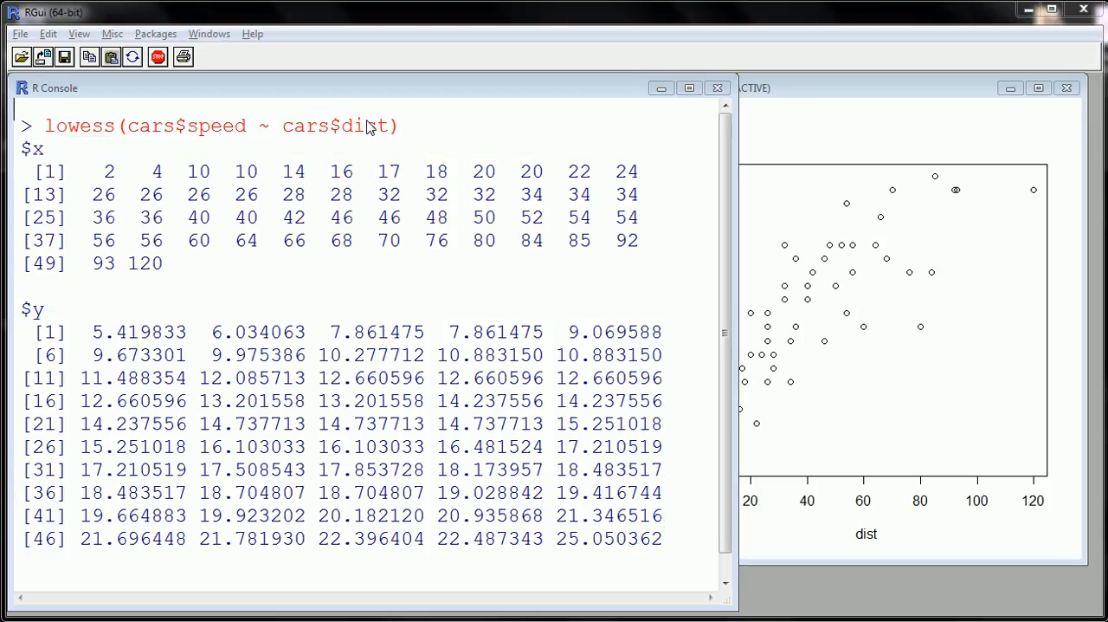
pyautogui.moveTo(436, 130)
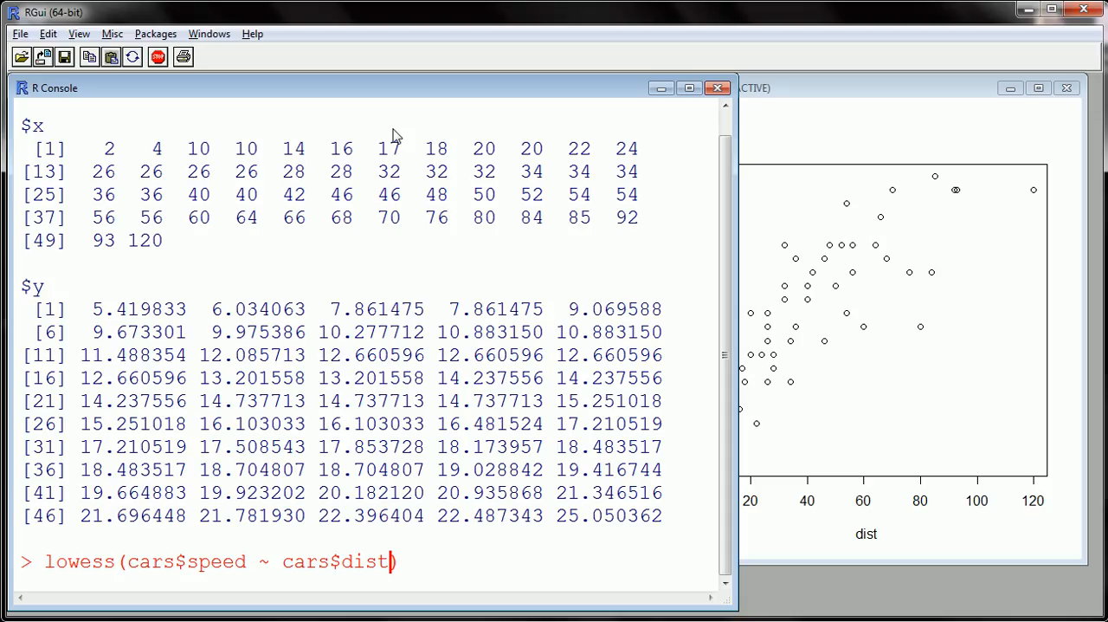
# - Submit ', f=' with the pasted smoother-span help text and scroll the console to read the errors
pyautogui.write(', f=')
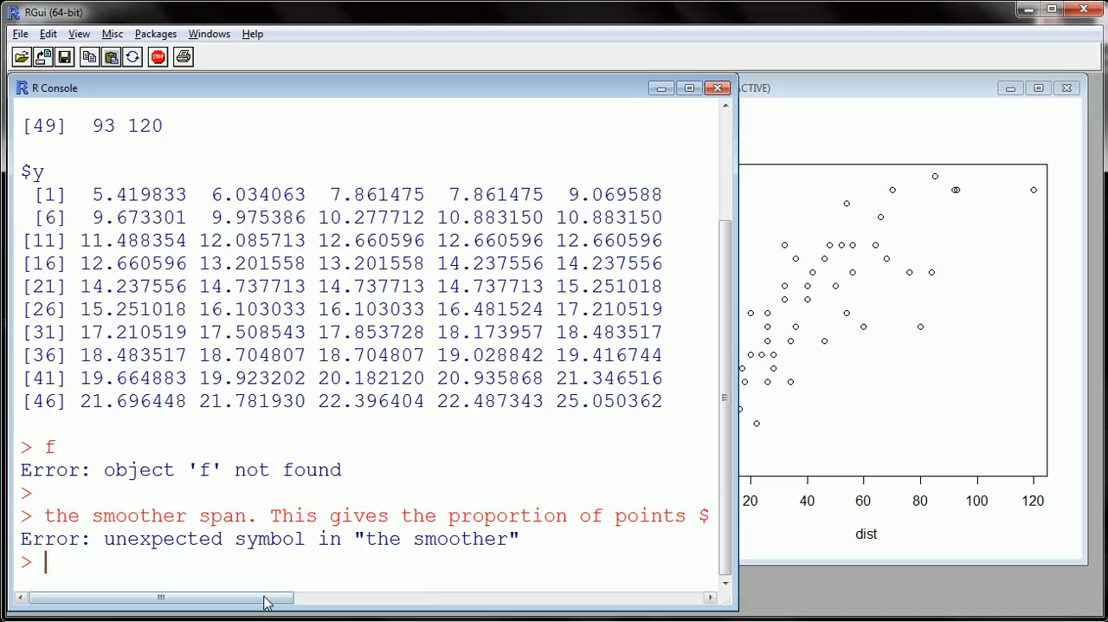
pyautogui.moveTo(55, 523)
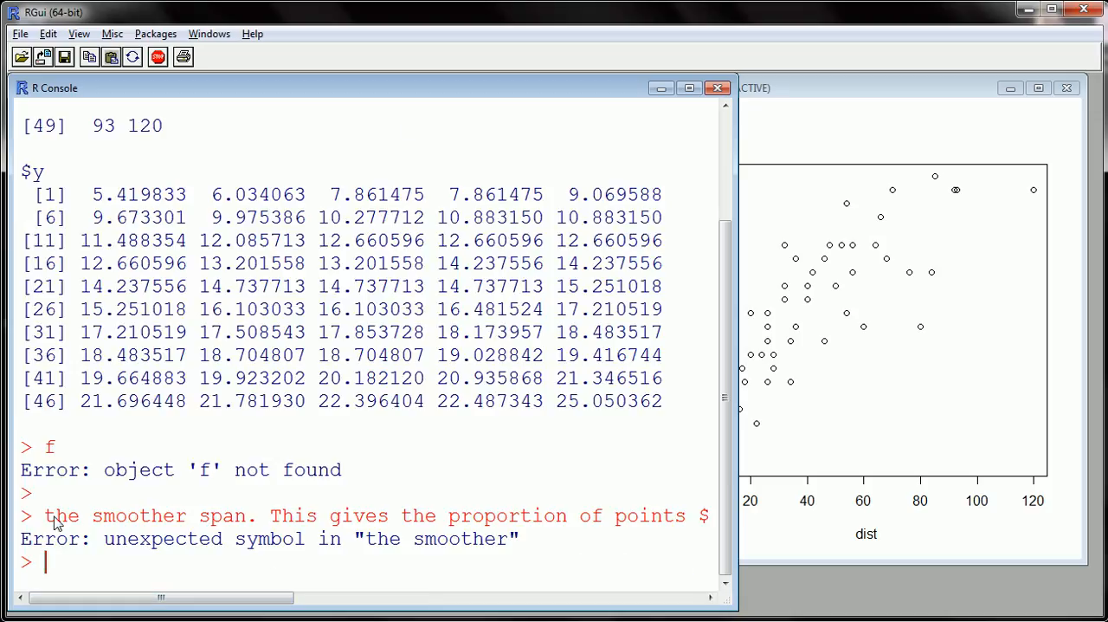
pyautogui.moveTo(42, 516); pyautogui.dragTo(223, 516)
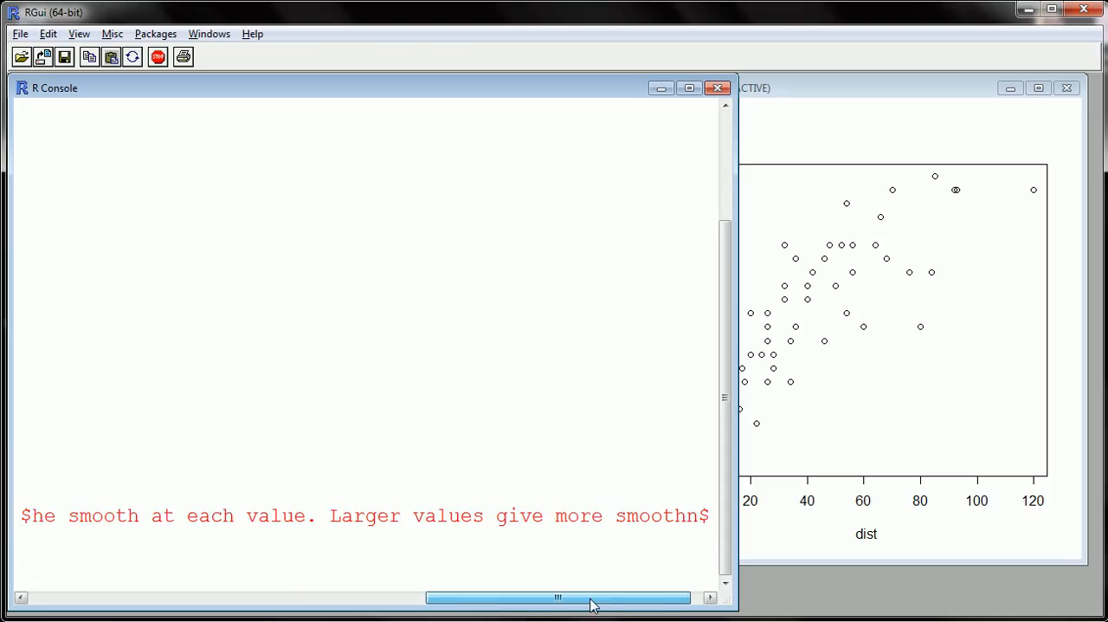
pyautogui.moveTo(558, 597); pyautogui.dragTo(160, 598)
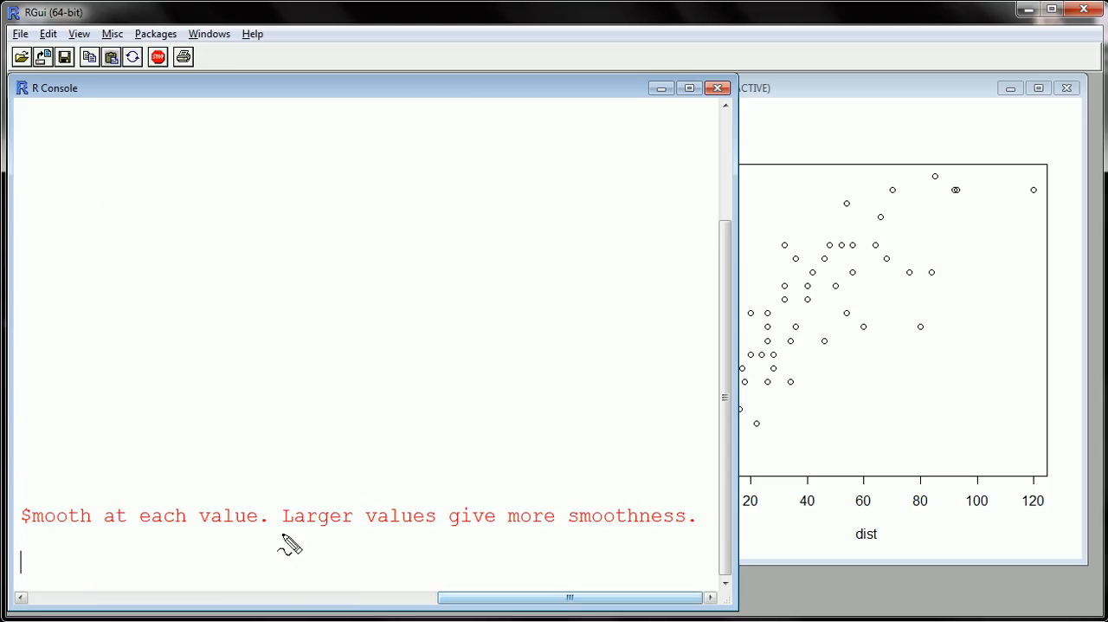
pyautogui.moveTo(281, 535); pyautogui.dragTo(644, 528)
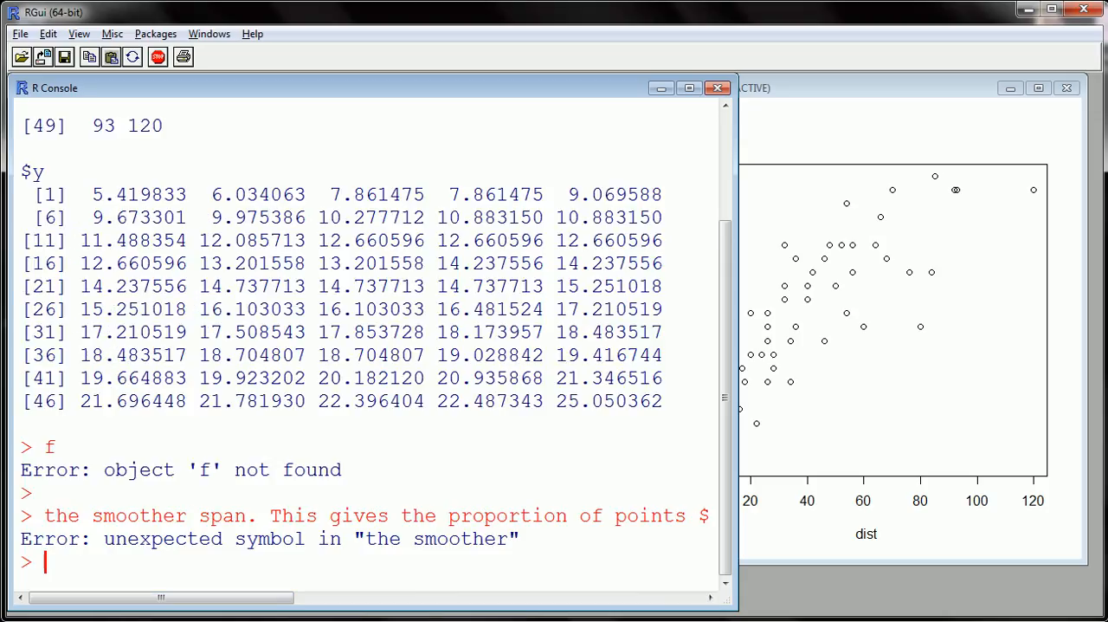
# - Run lowess(cars$speed ~ cars$dist, f=2/3) with the default span written explicitly
pyautogui.write('lowess(cars$speed ~ cars$dist)')
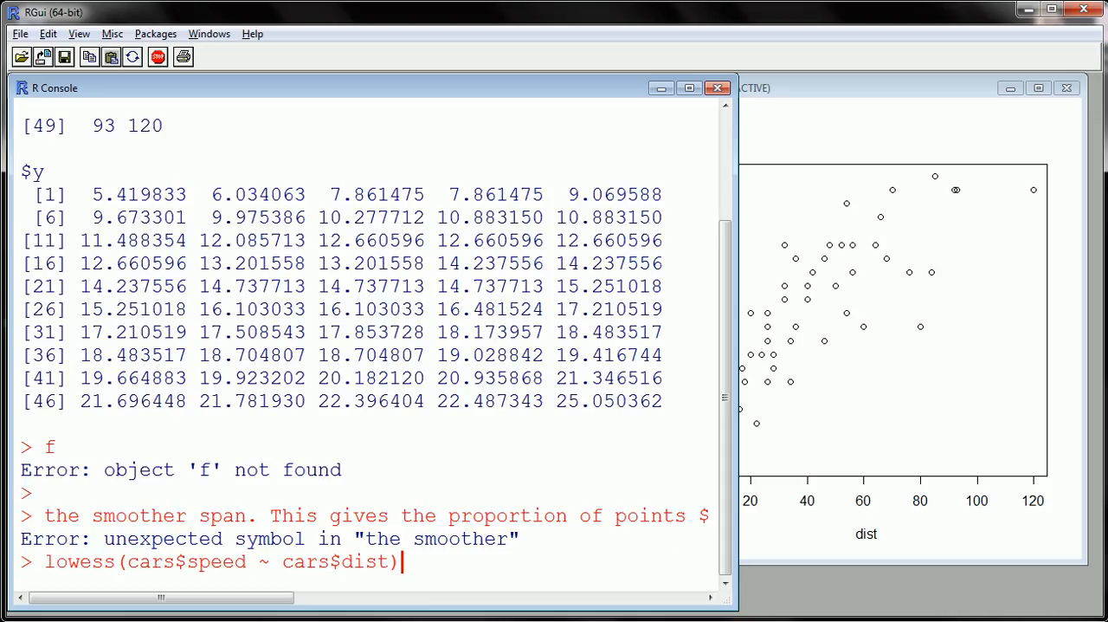
pyautogui.write(', f')
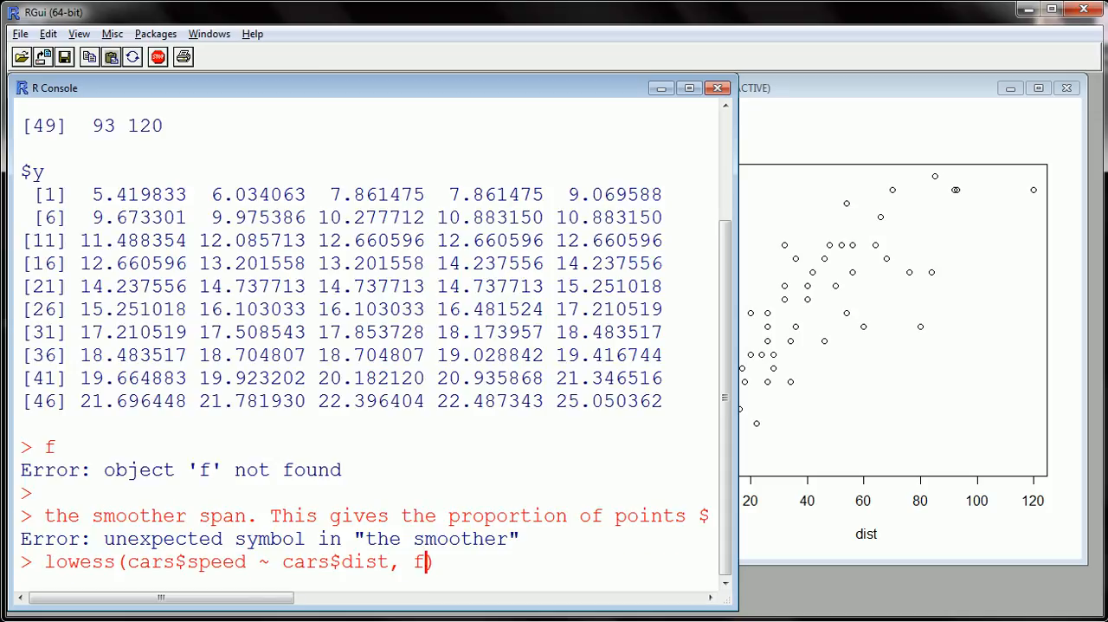
pyautogui.write('=2/3')
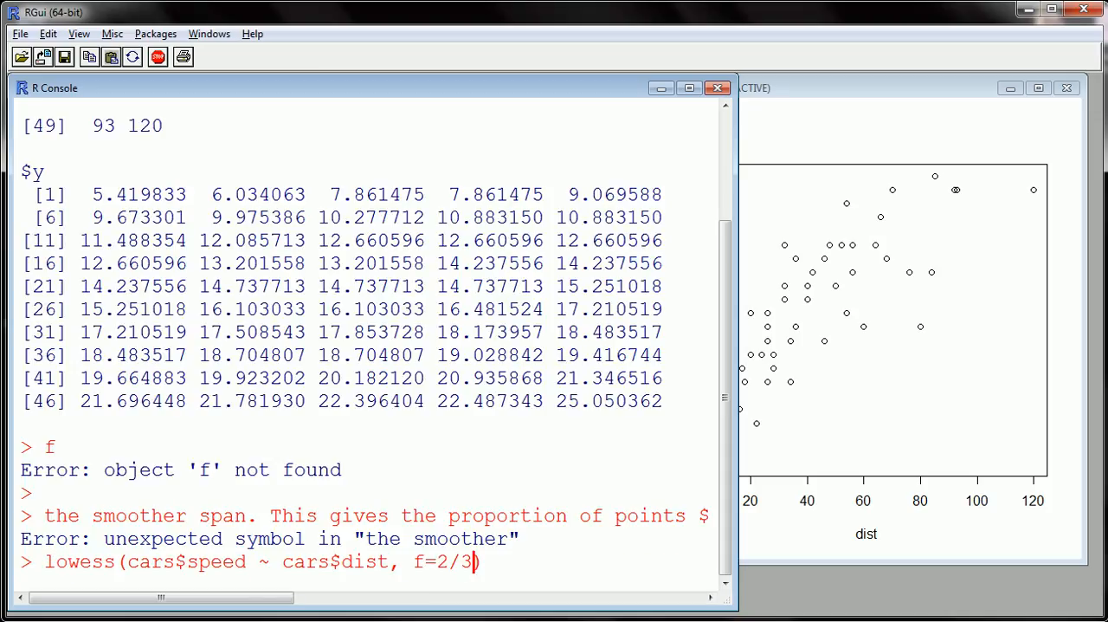
pyautogui.press('Return')
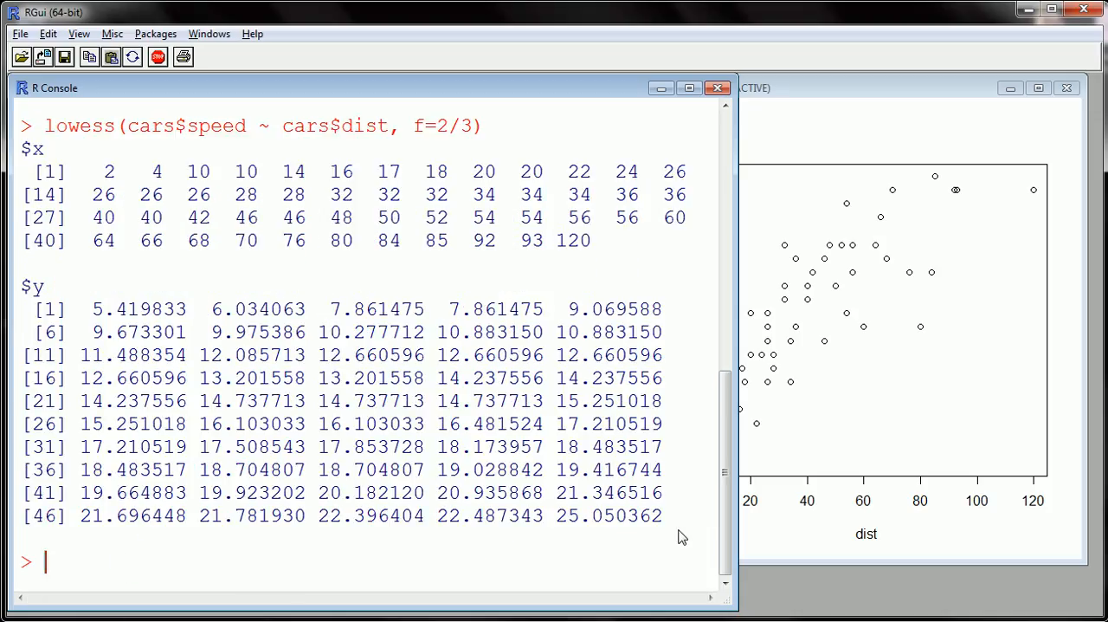
pyautogui.moveTo(563, 516)
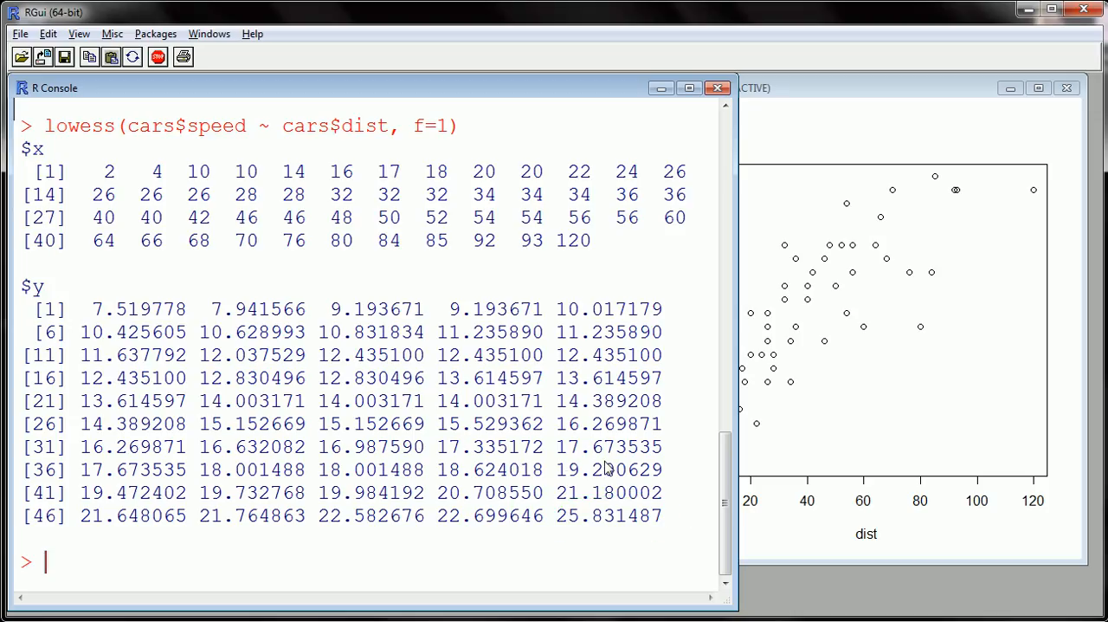
# - Rerun the lowess fit with the overfitting span f=0.01 and read its output
pyautogui.write('lowess(cars$speed ~ cars$dist, f=')
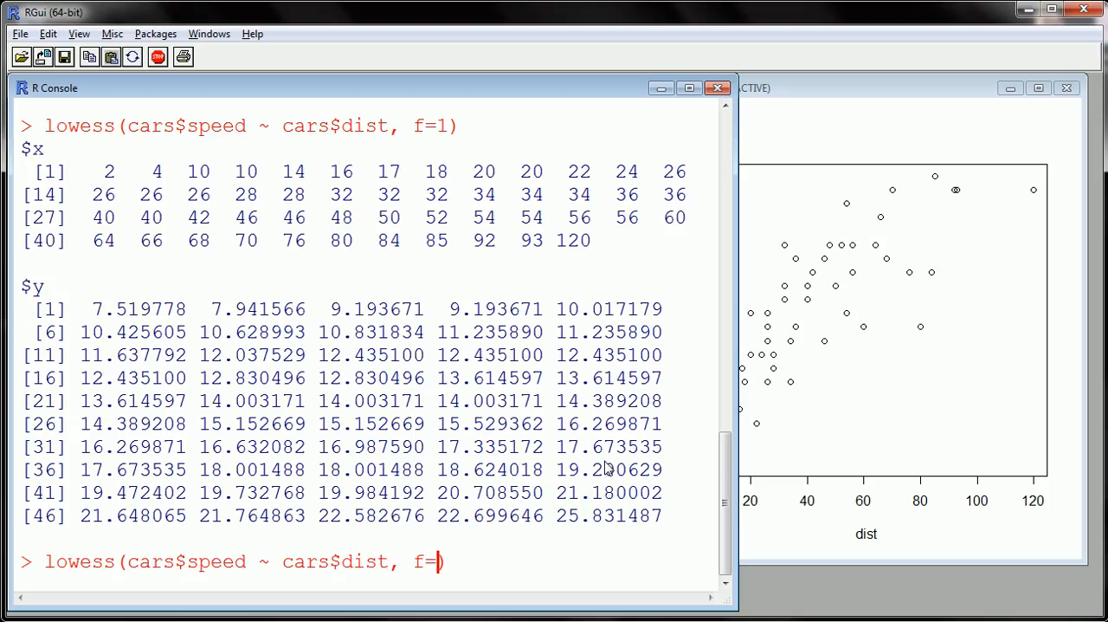
pyautogui.write('0')
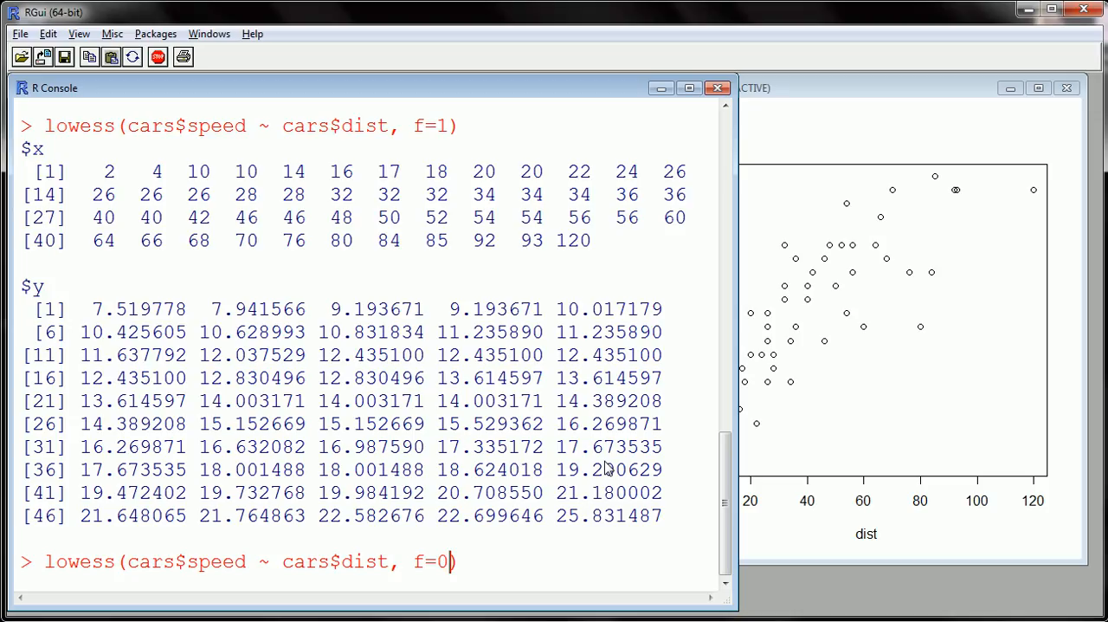
pyautogui.press('Return')
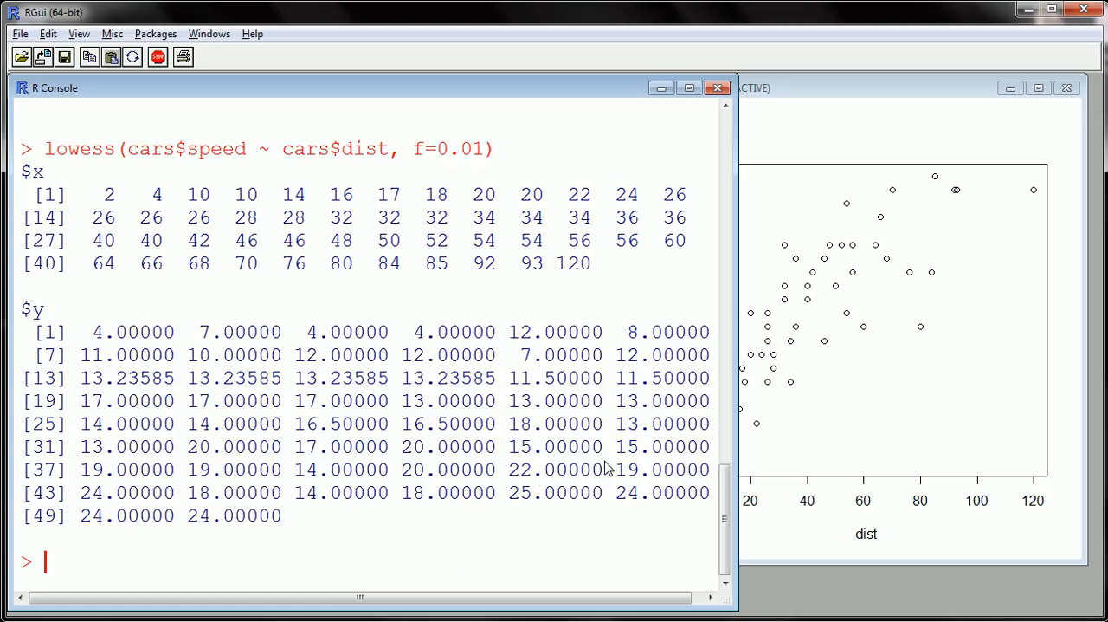
pyautogui.moveTo(199, 533)
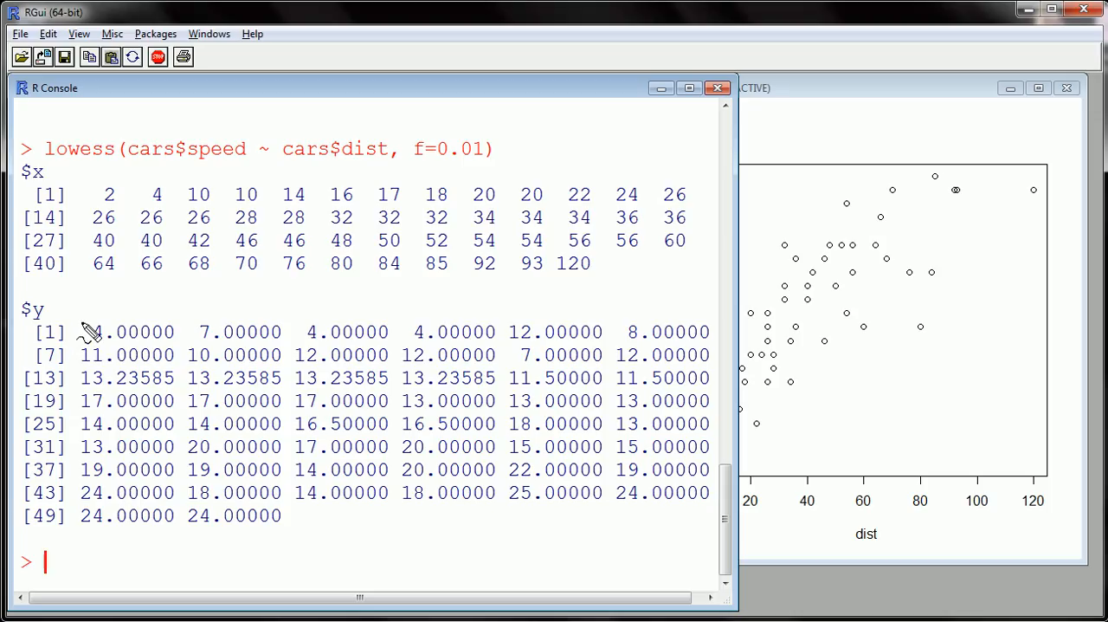
pyautogui.moveTo(83, 324); pyautogui.dragTo(701, 322)
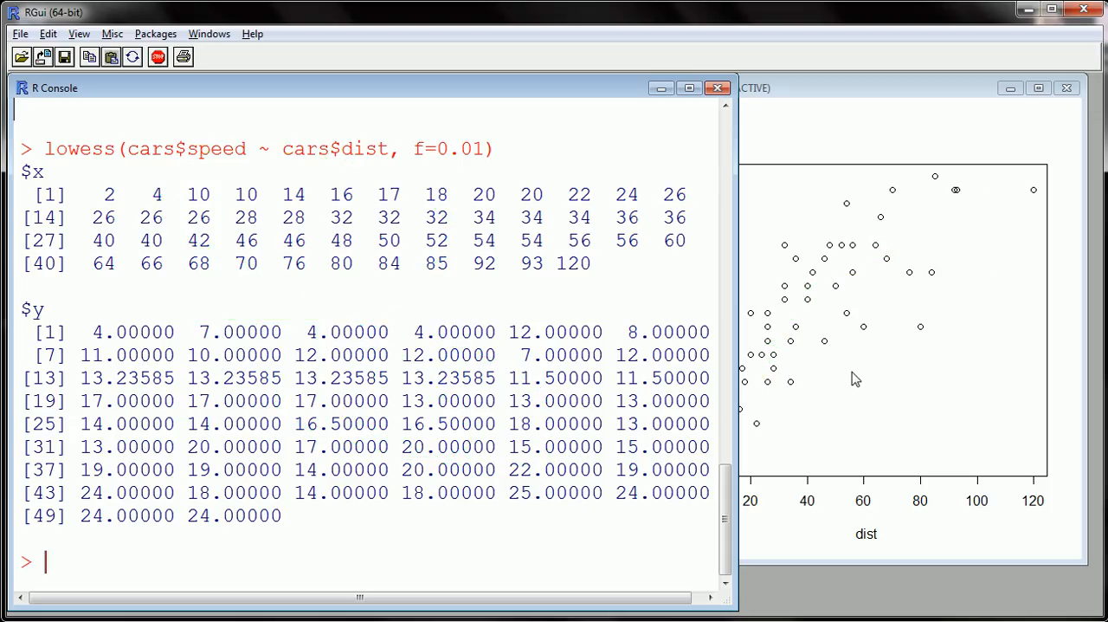
# - Clear the console and write lines(lowess(cars$speed ~ cars$dist, f=2/3)) without running it
pyautogui.press('Ctrl+l')
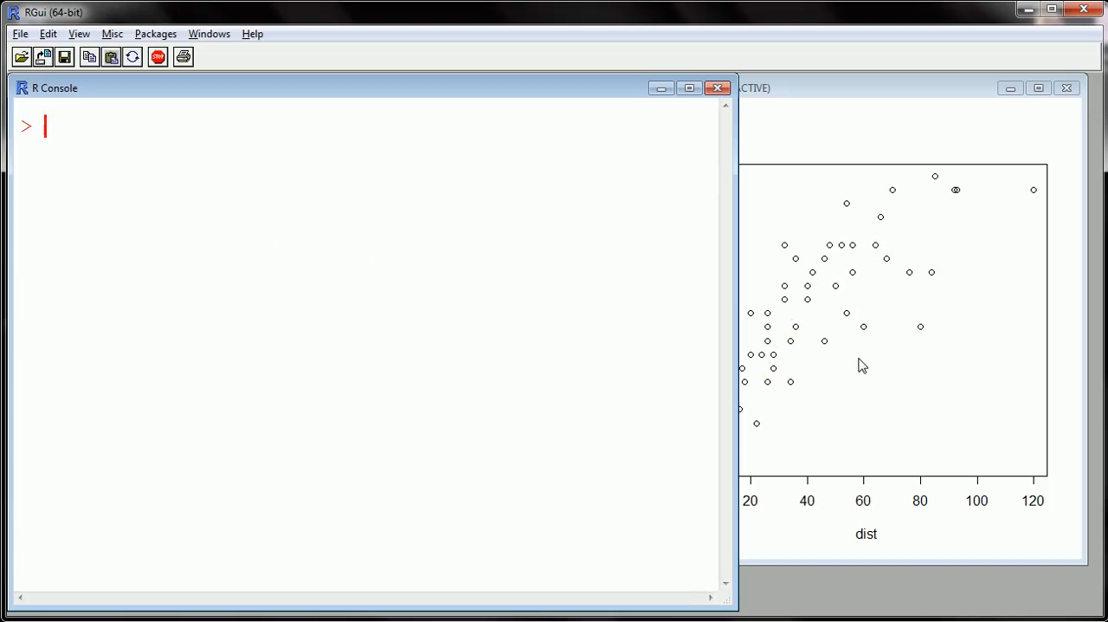
pyautogui.write('lines(')
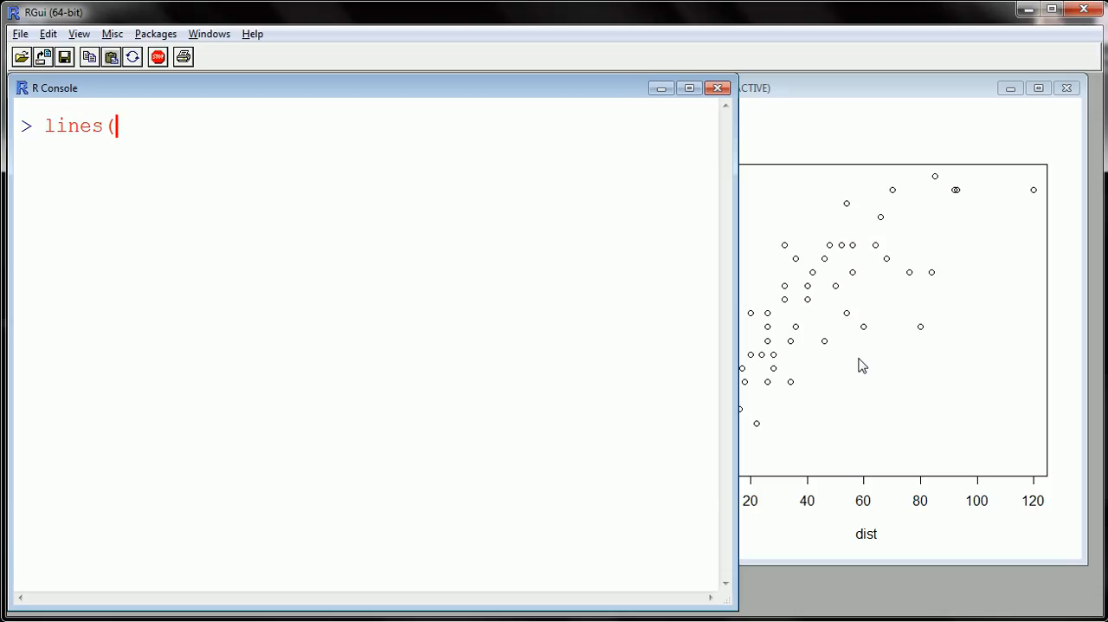
pyautogui.write('cars$')
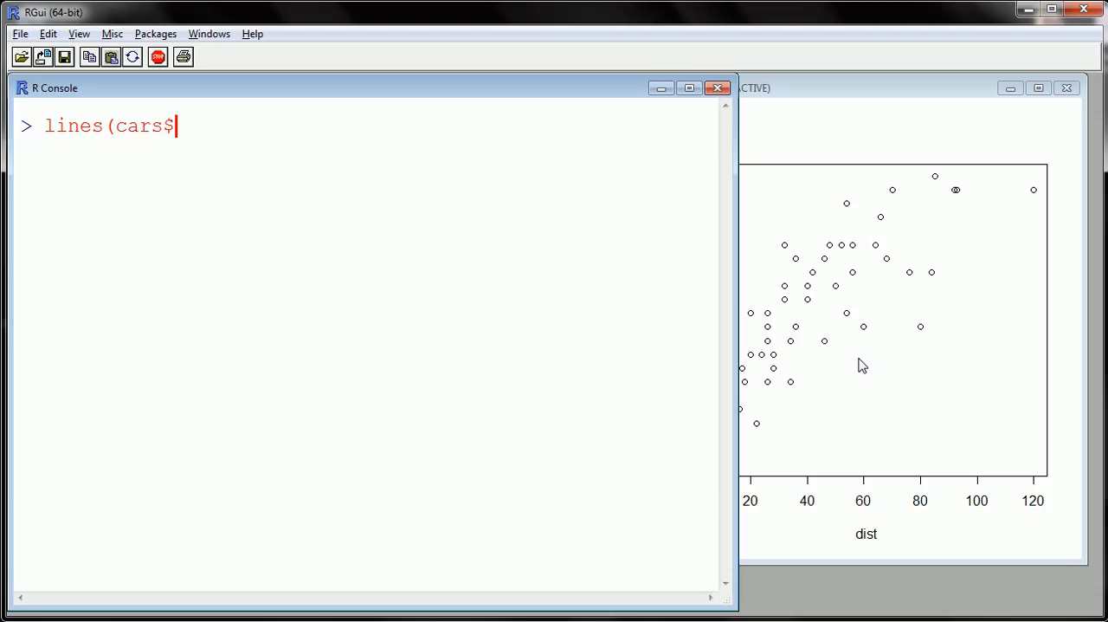
pyautogui.write('speed')
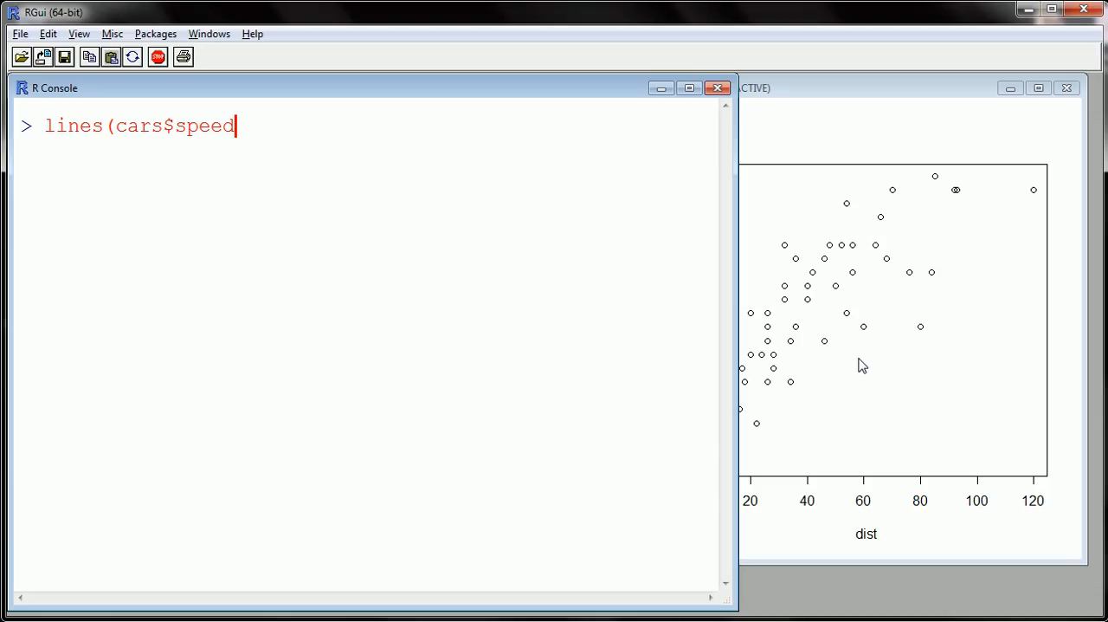
pyautogui.write('~ cars')
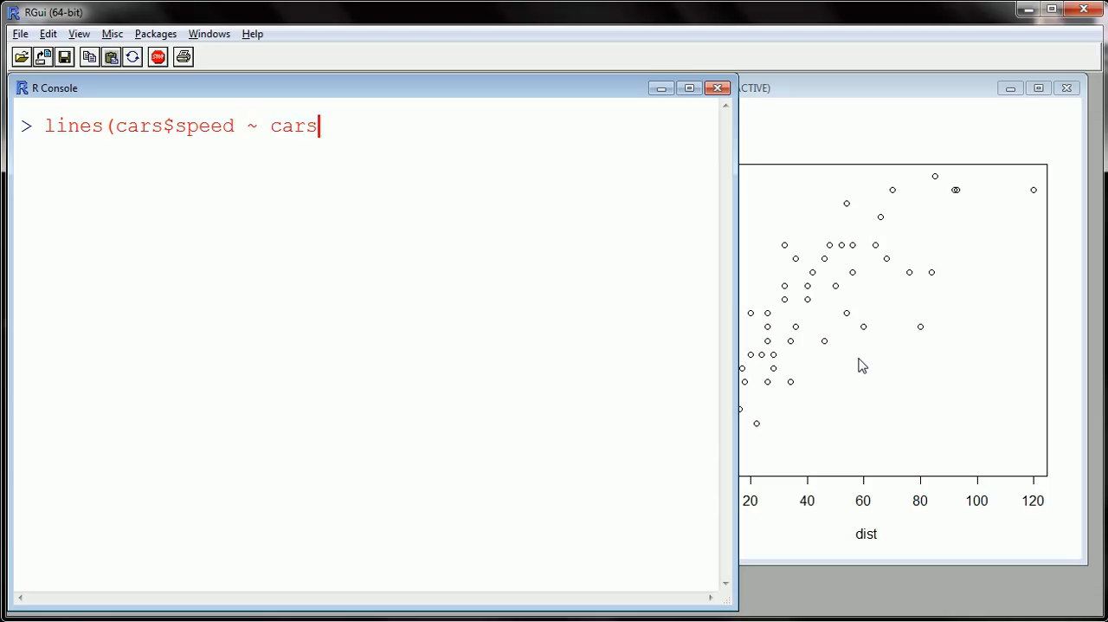
pyautogui.write('$dist')
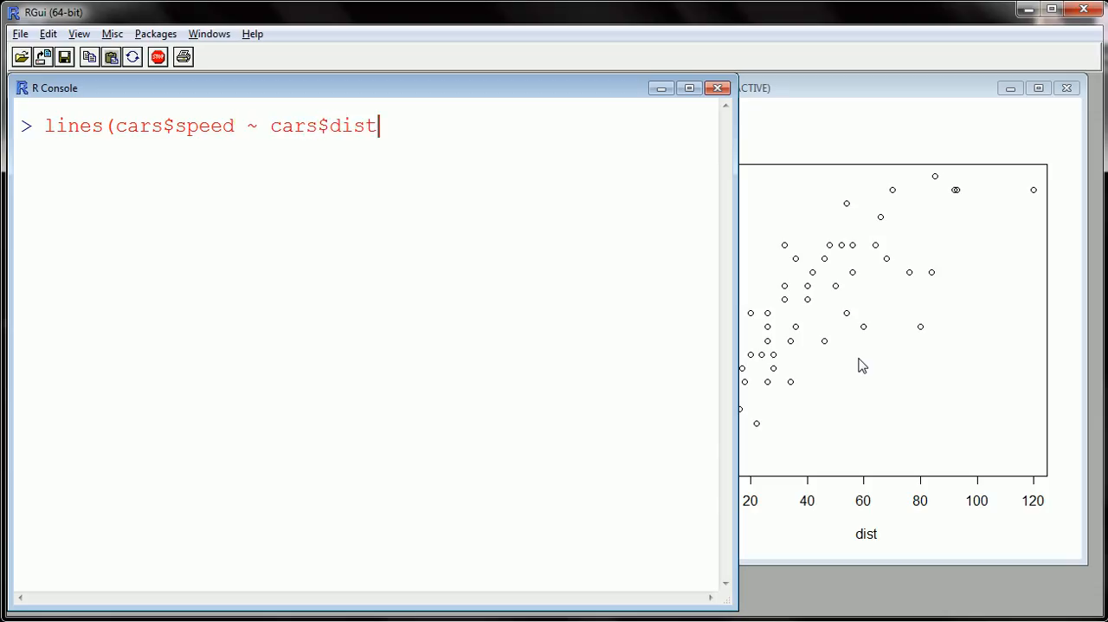
pyautogui.write(',')
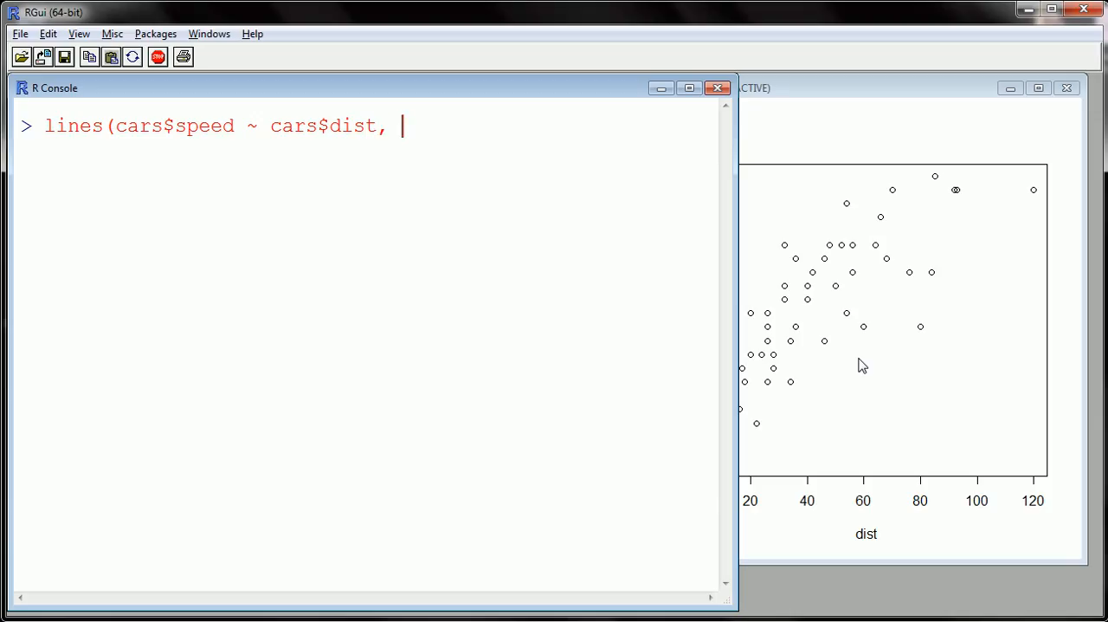
pyautogui.write('f=2')
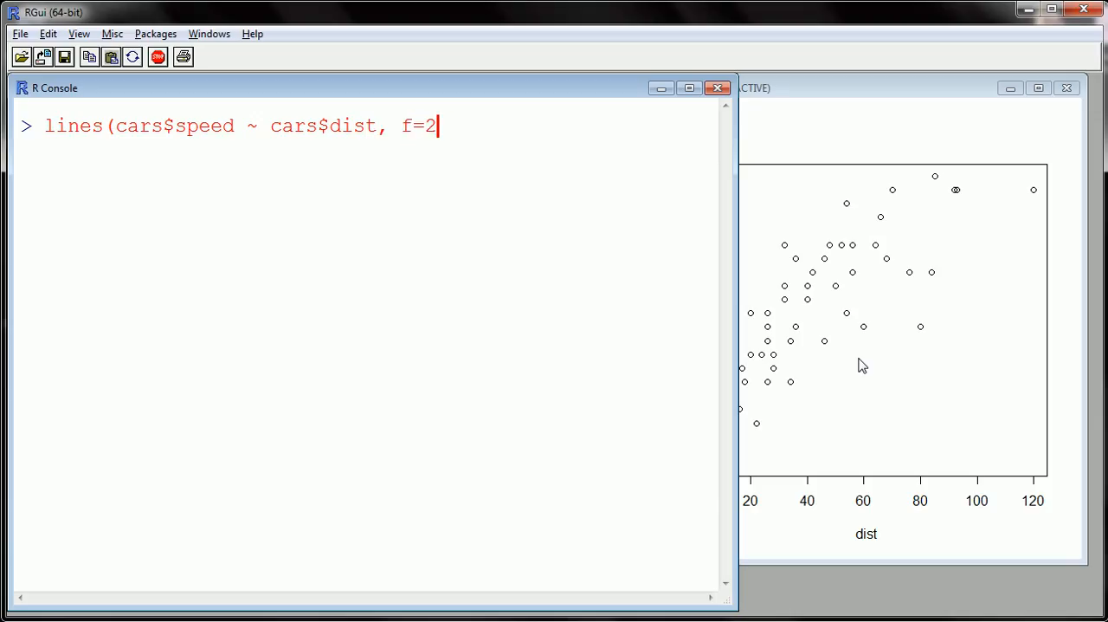
pyautogui.write('/3)')
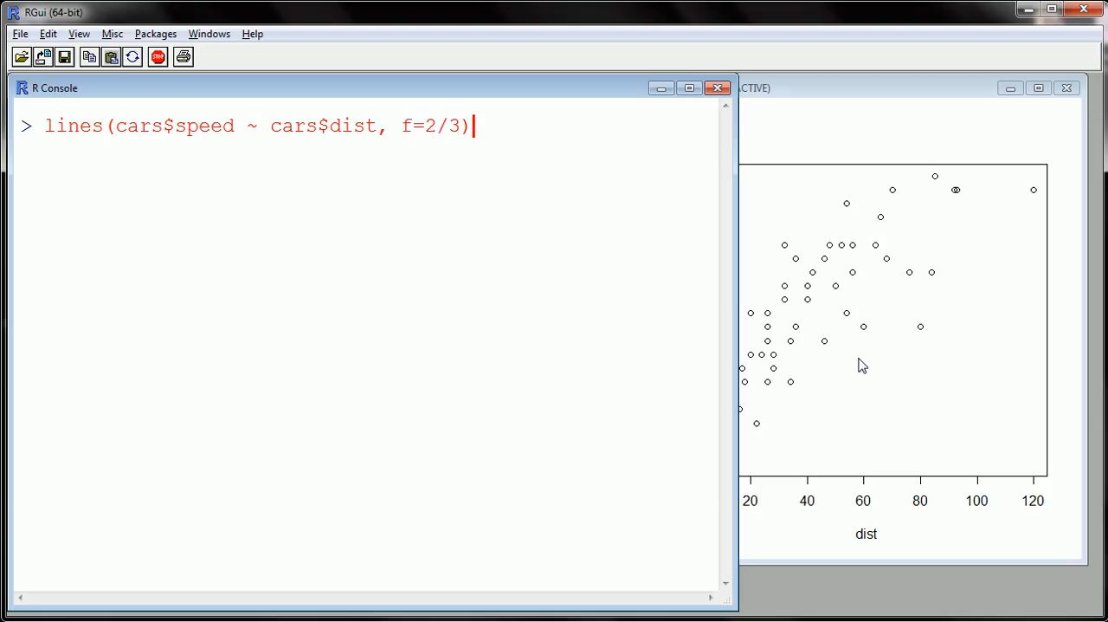
pyautogui.moveTo(789, 346)
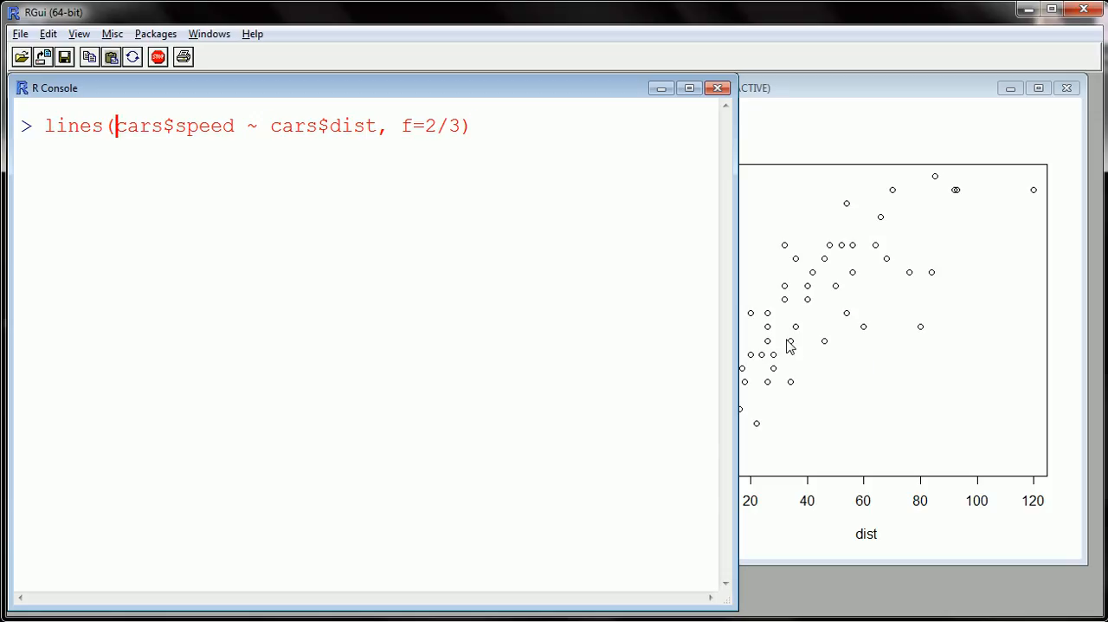
pyautogui.write('lowe')
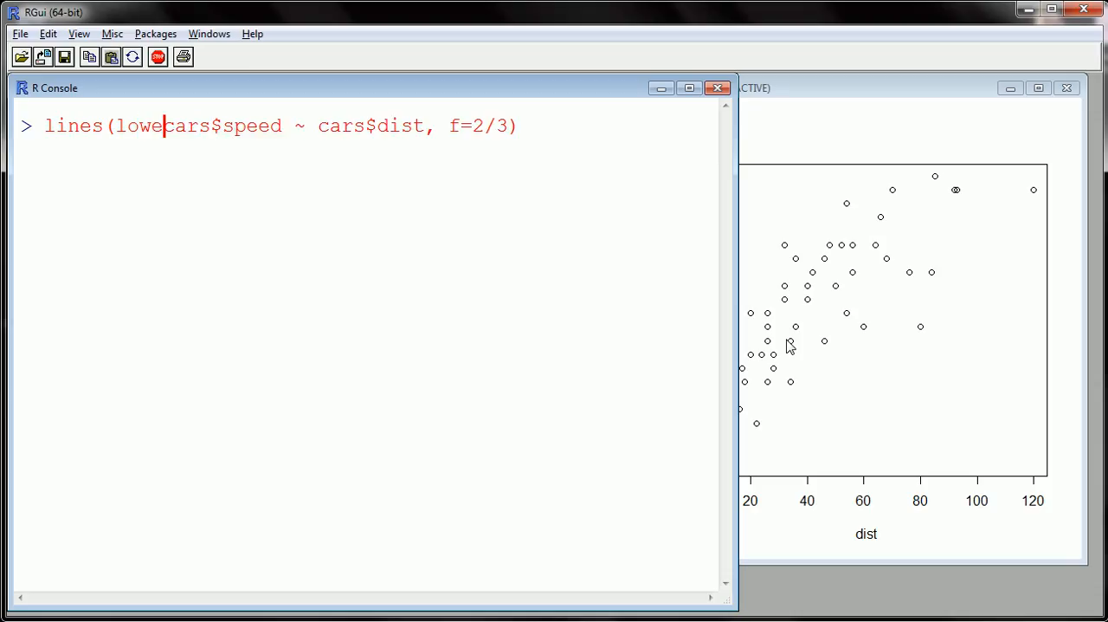
pyautogui.write('ss(')
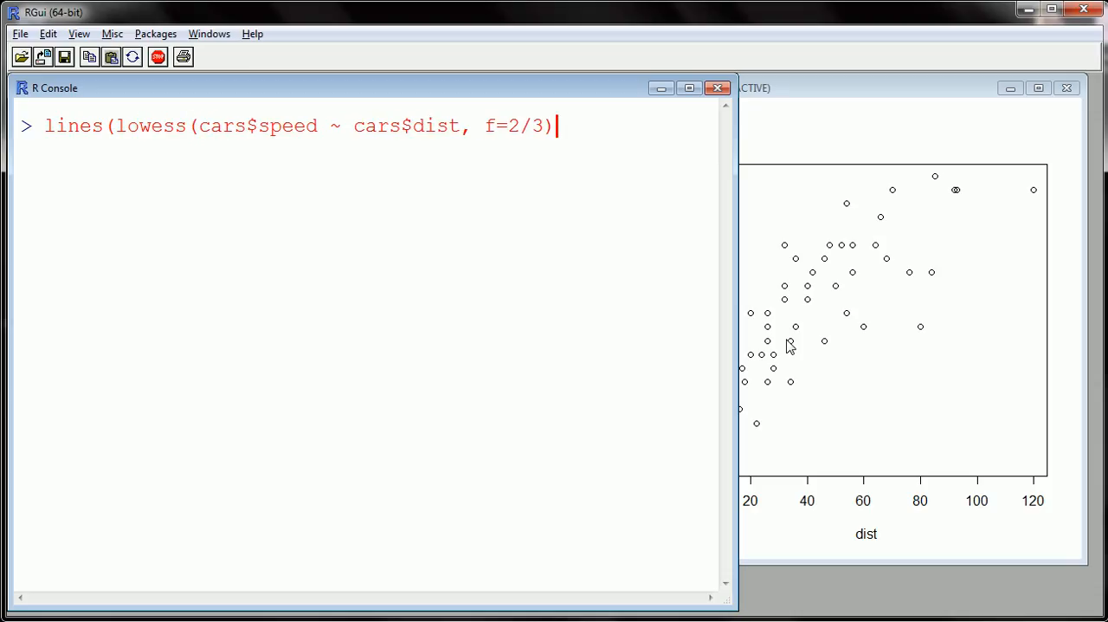
pyautogui.write(')')
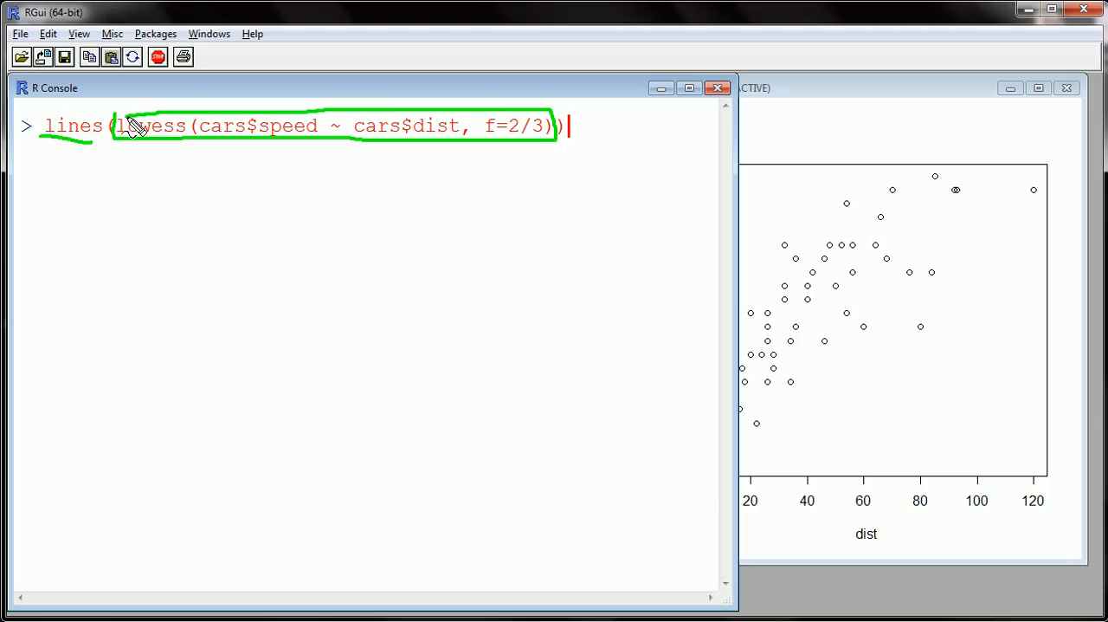
pyautogui.moveTo(812, 316)
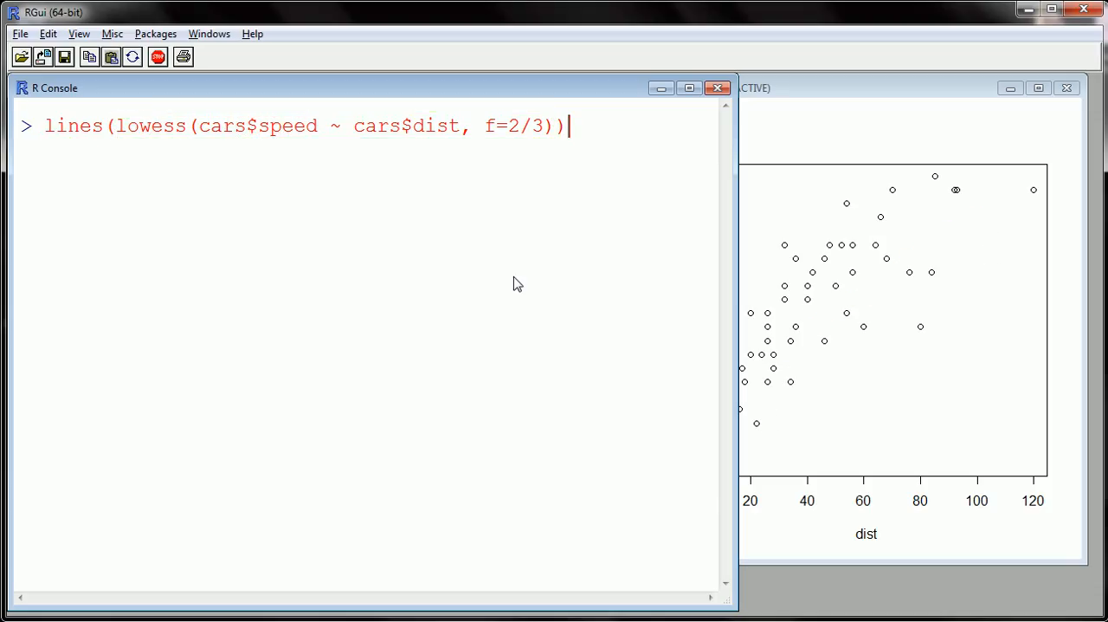
# - Run the lines(lowess(...)) command with col="red" to draw the red f=2/3 curve
pyautogui.write(', col')
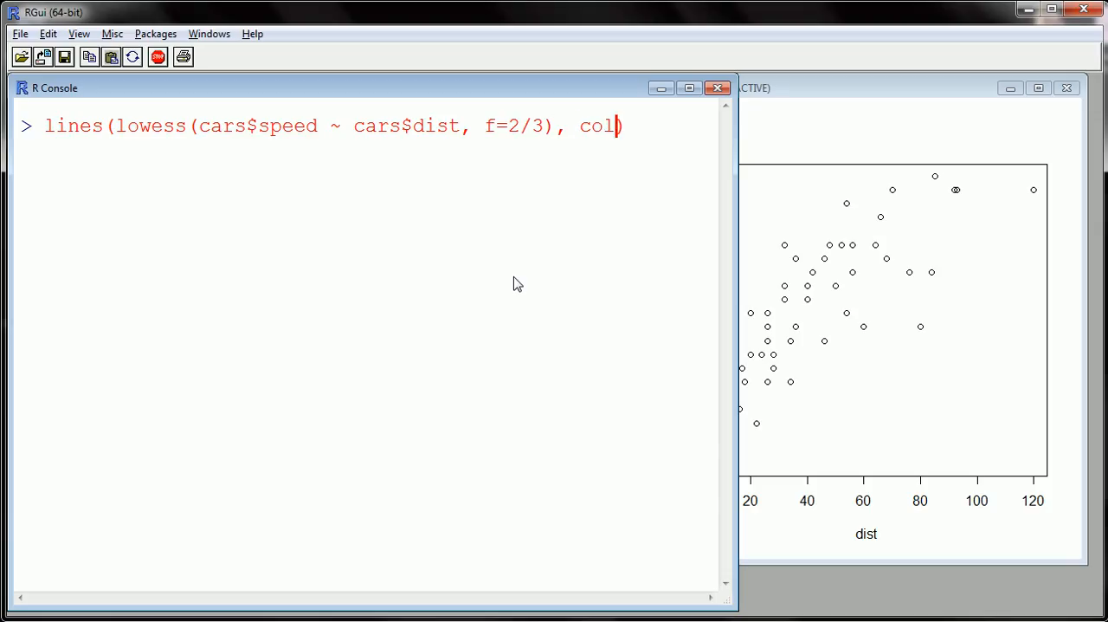
pyautogui.write('="red')
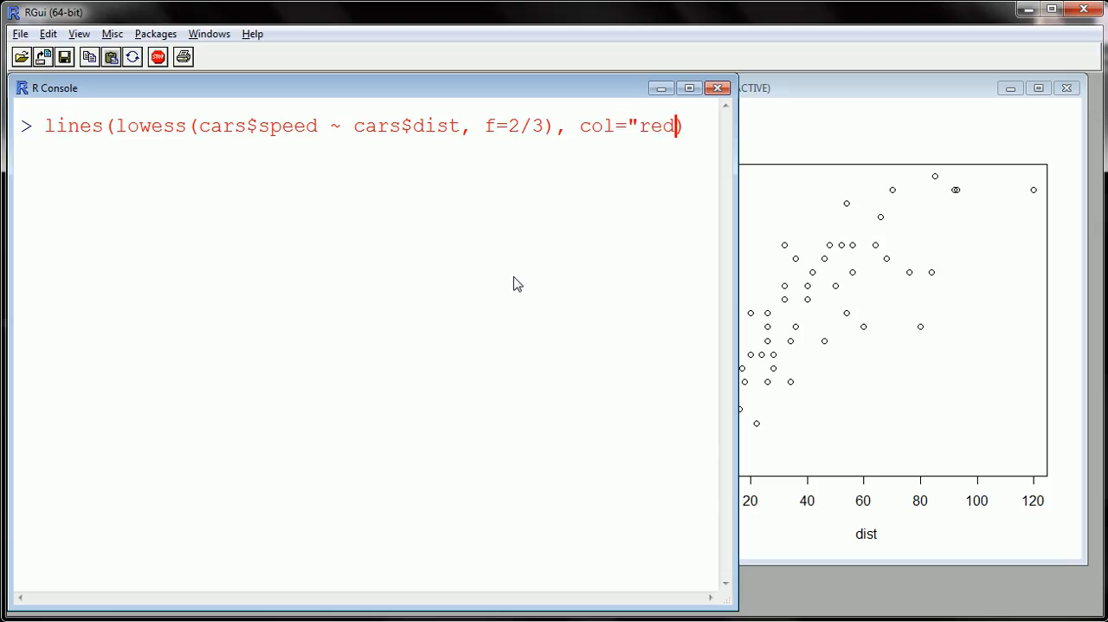
pyautogui.press('Return')
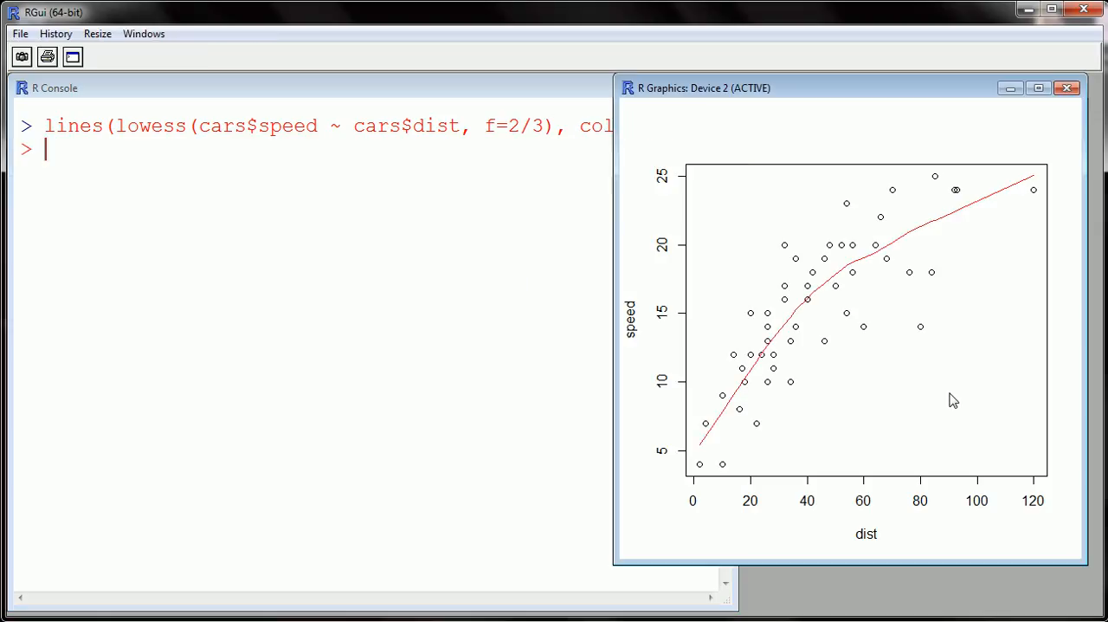
pyautogui.moveTo(994, 450)
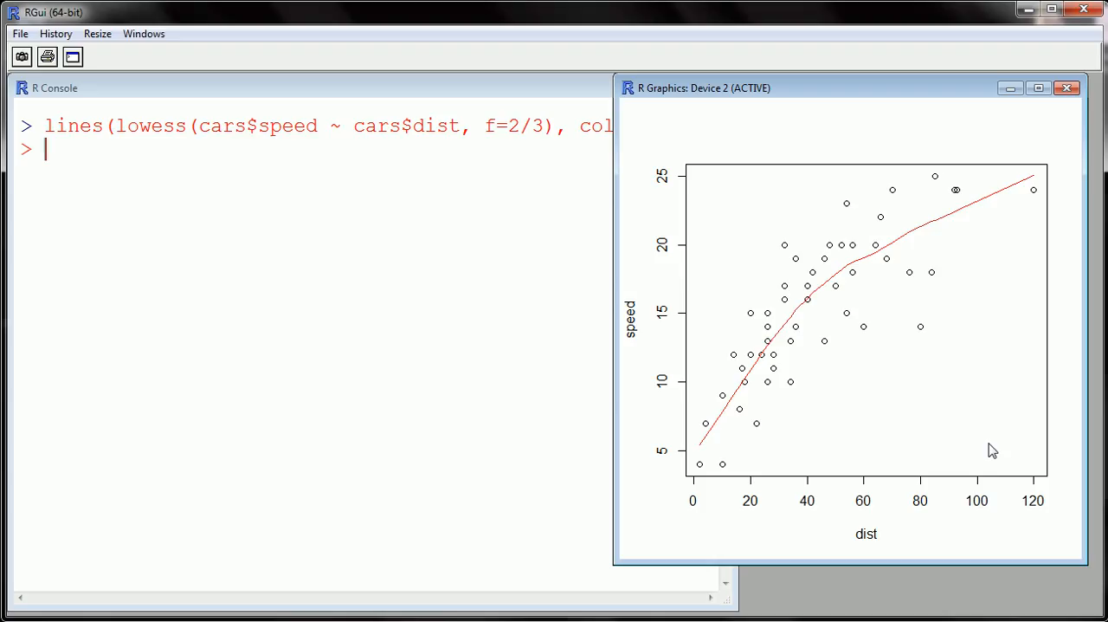
pyautogui.moveTo(755, 459)
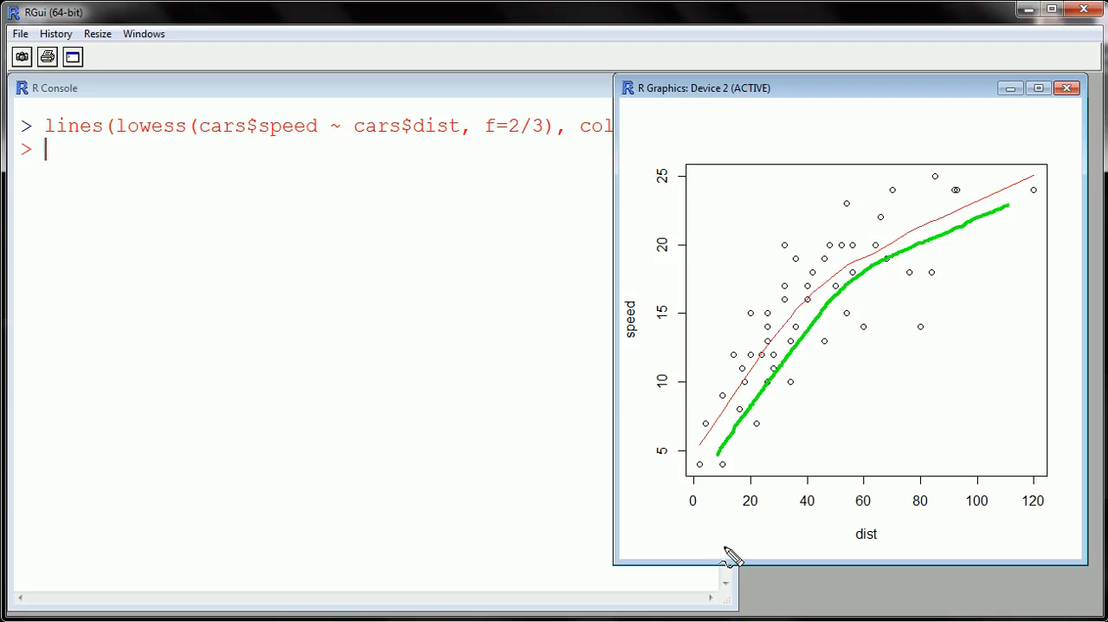
pyautogui.moveTo(741, 533)
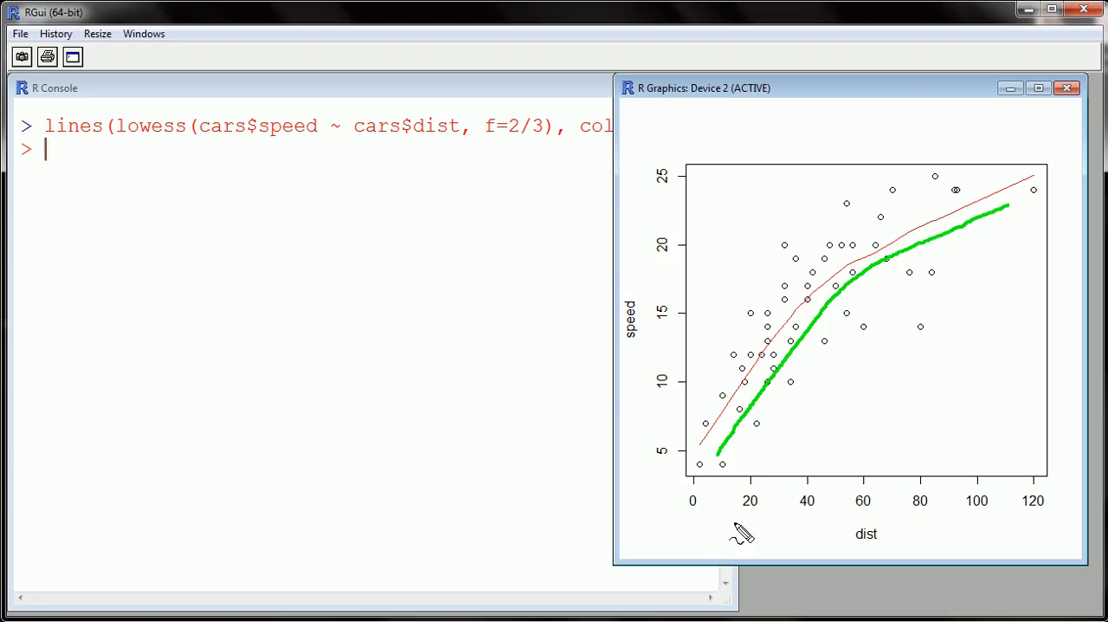
pyautogui.moveTo(734, 520)
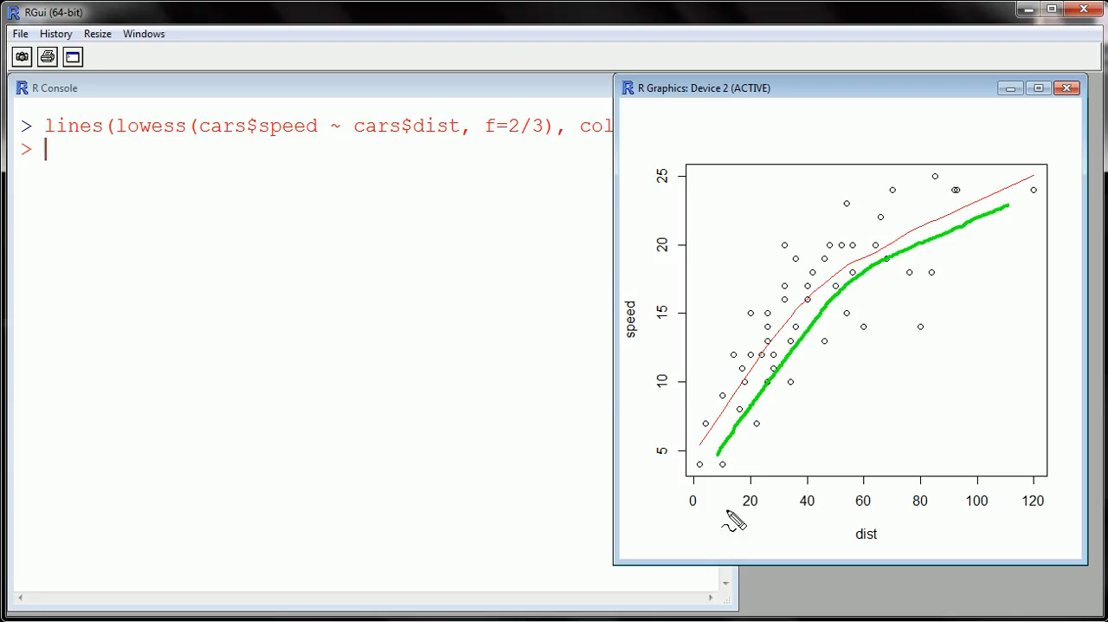
pyautogui.moveTo(1083, 262)
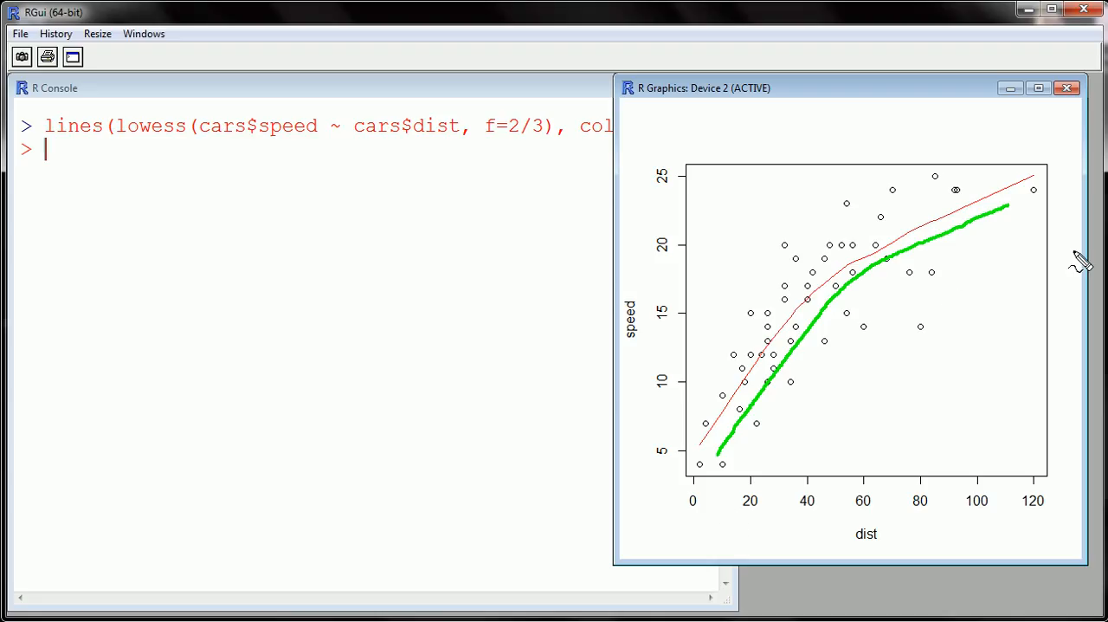
pyautogui.moveTo(1008, 388)
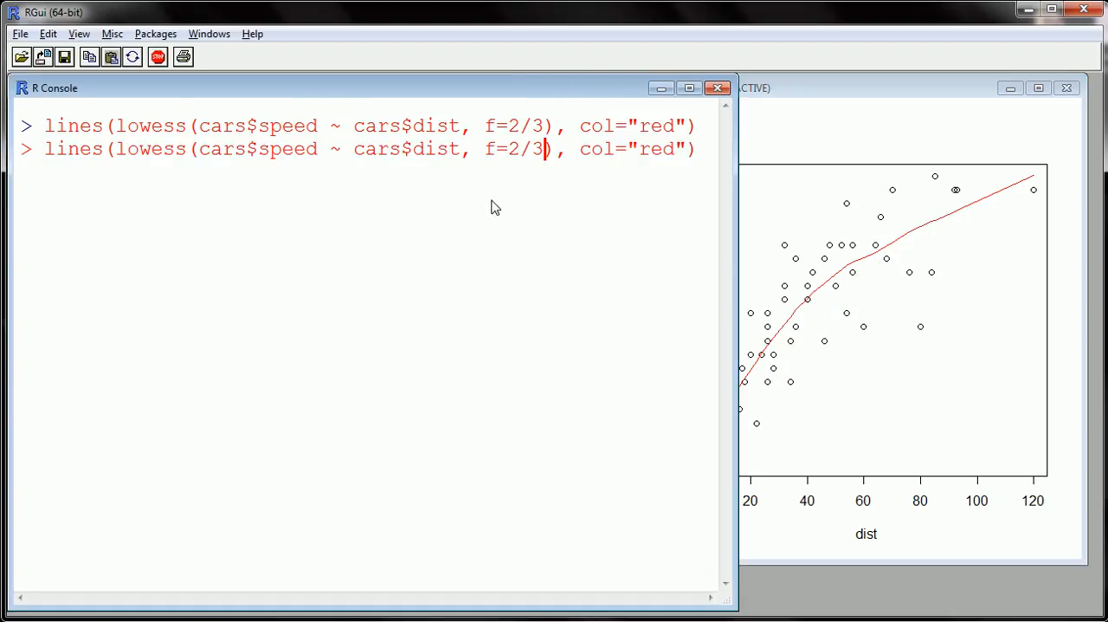
# - Edit the command to f=0.9 and col=3 and run it to add a green lowess curve
pyautogui.press('BackSpace')
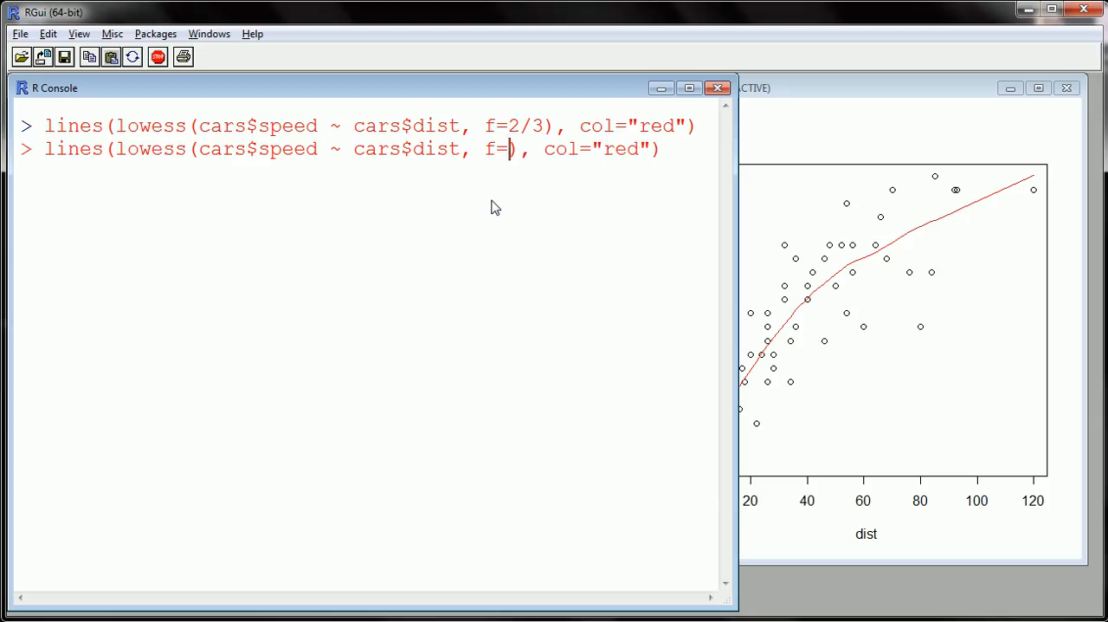
pyautogui.write('.9')
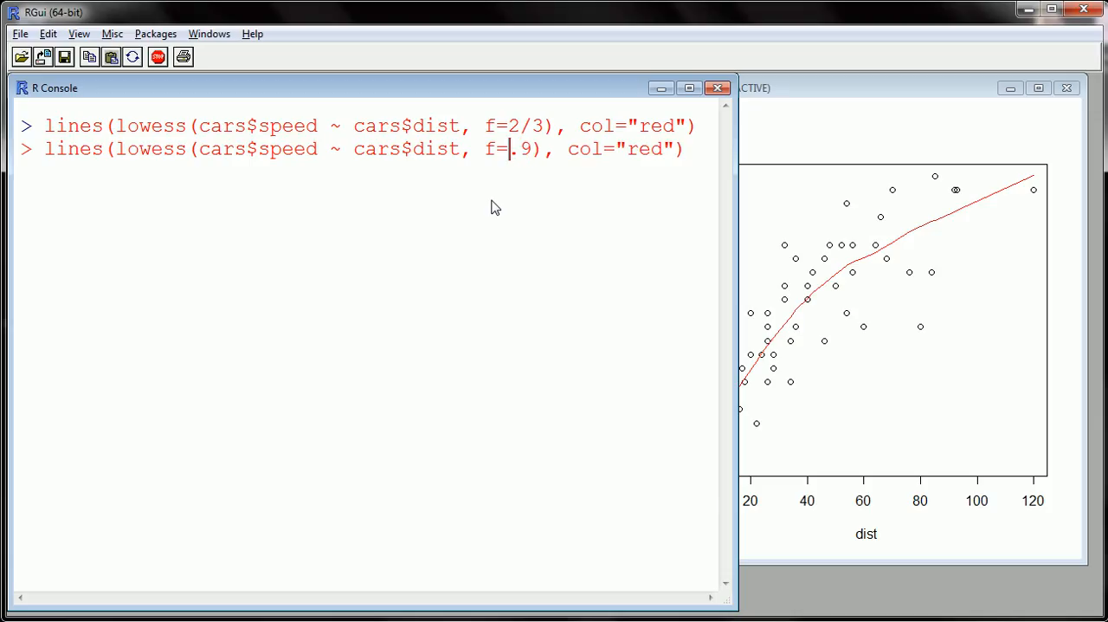
pyautogui.write('0')
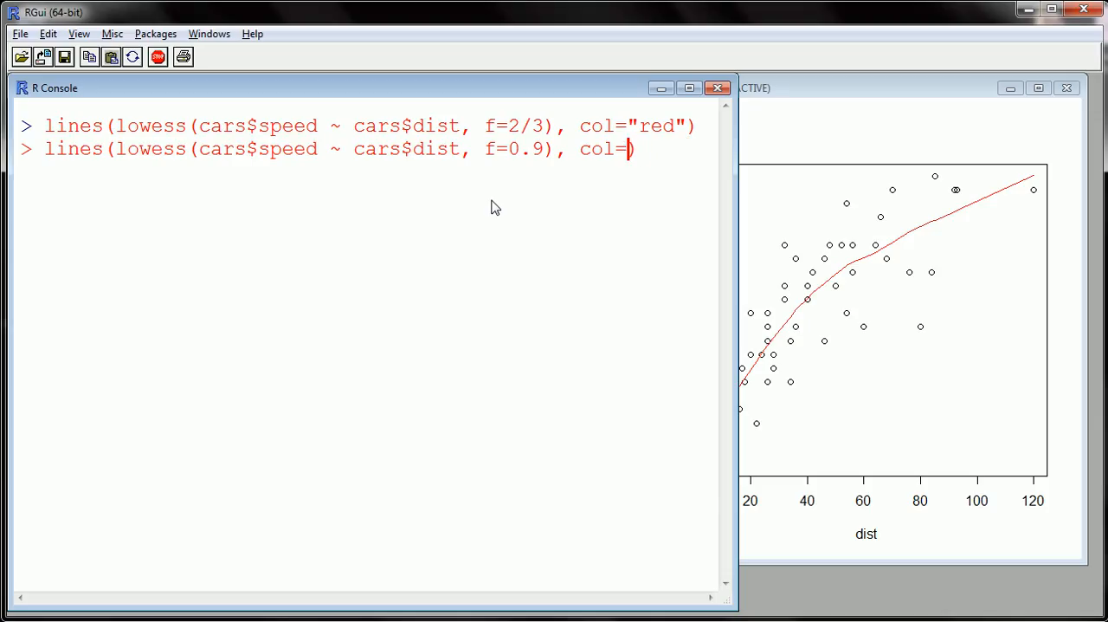
pyautogui.write('3')
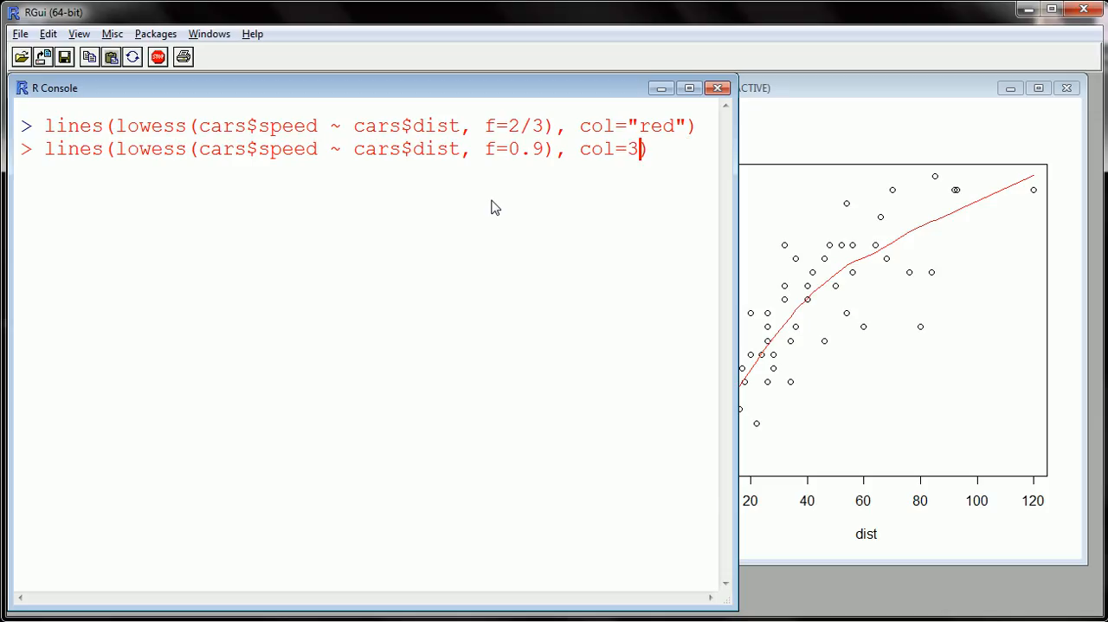
pyautogui.press('Return')
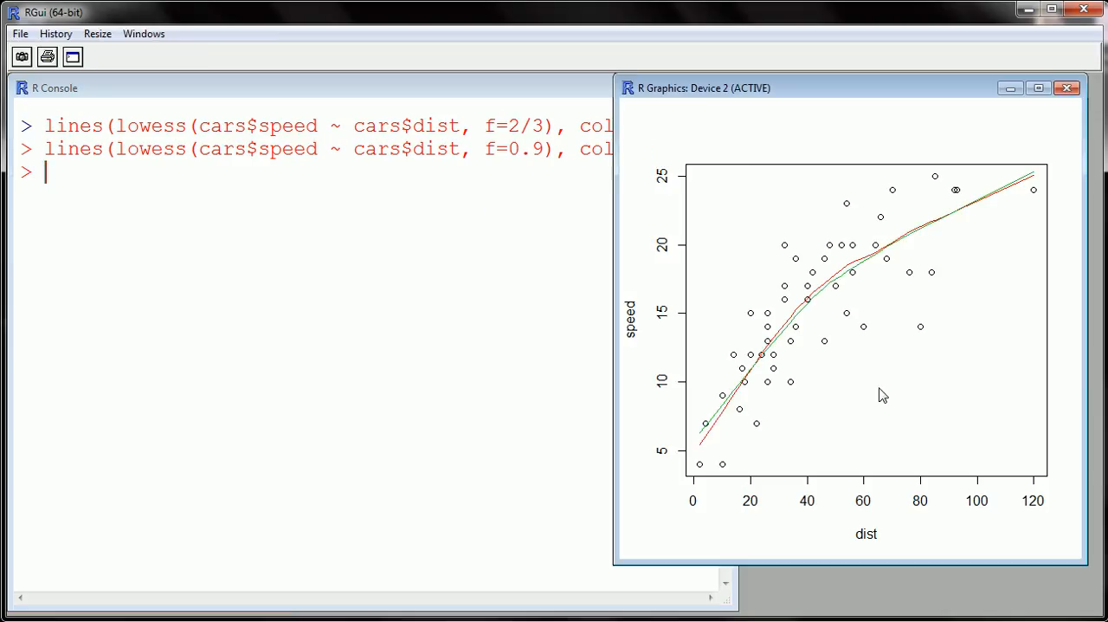
pyautogui.moveTo(814, 315)
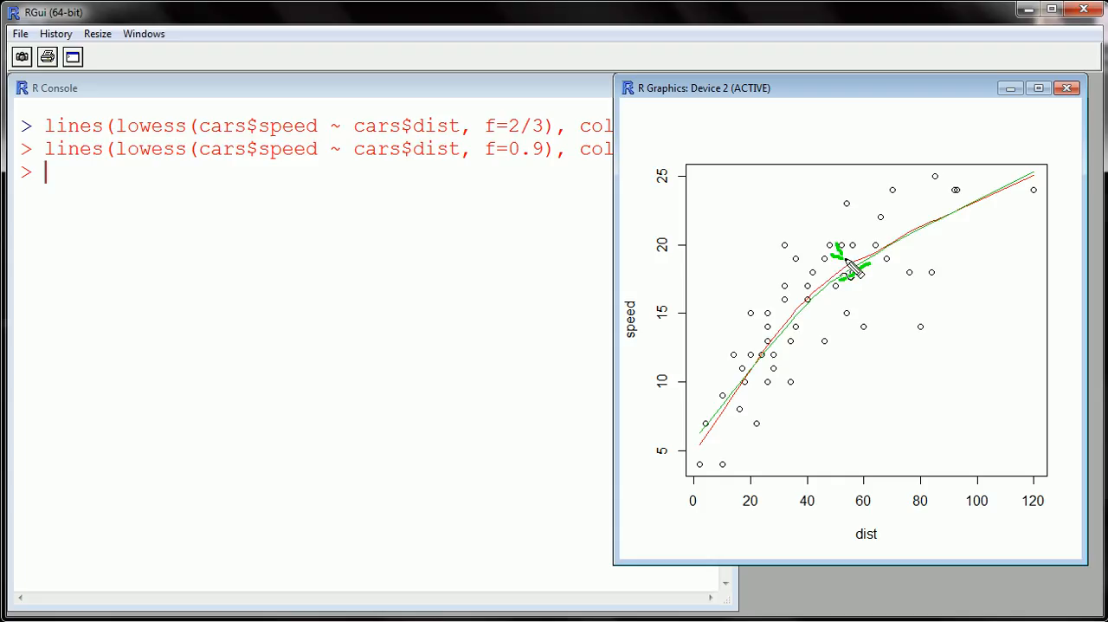
pyautogui.moveTo(869, 308)
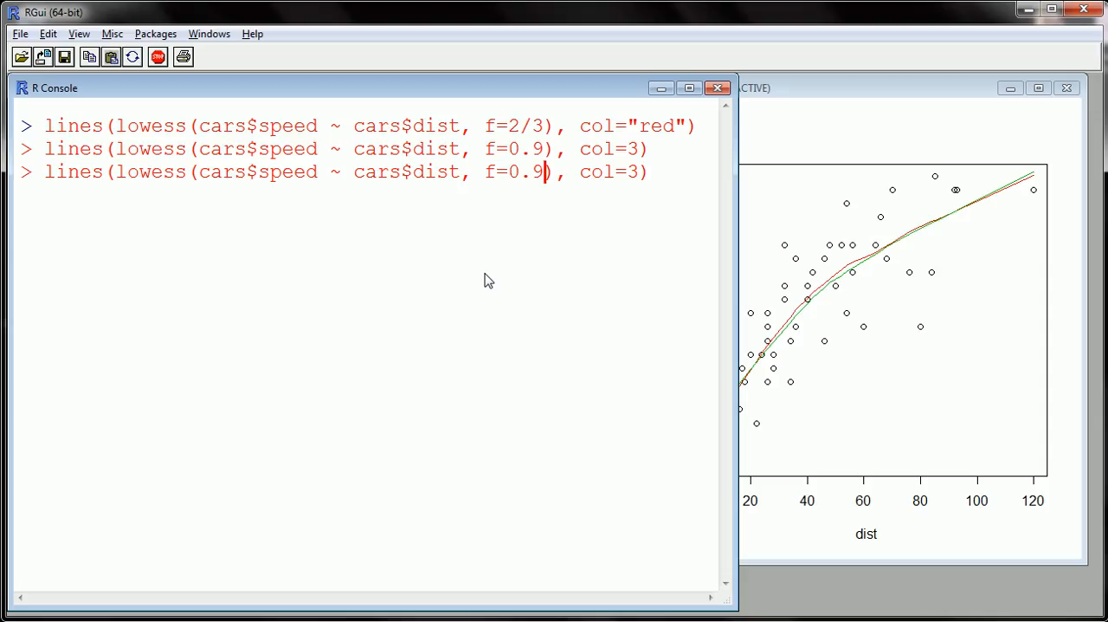
# - Change the span to f=0.9999 and run the command for a third green curve
pyautogui.write('999')
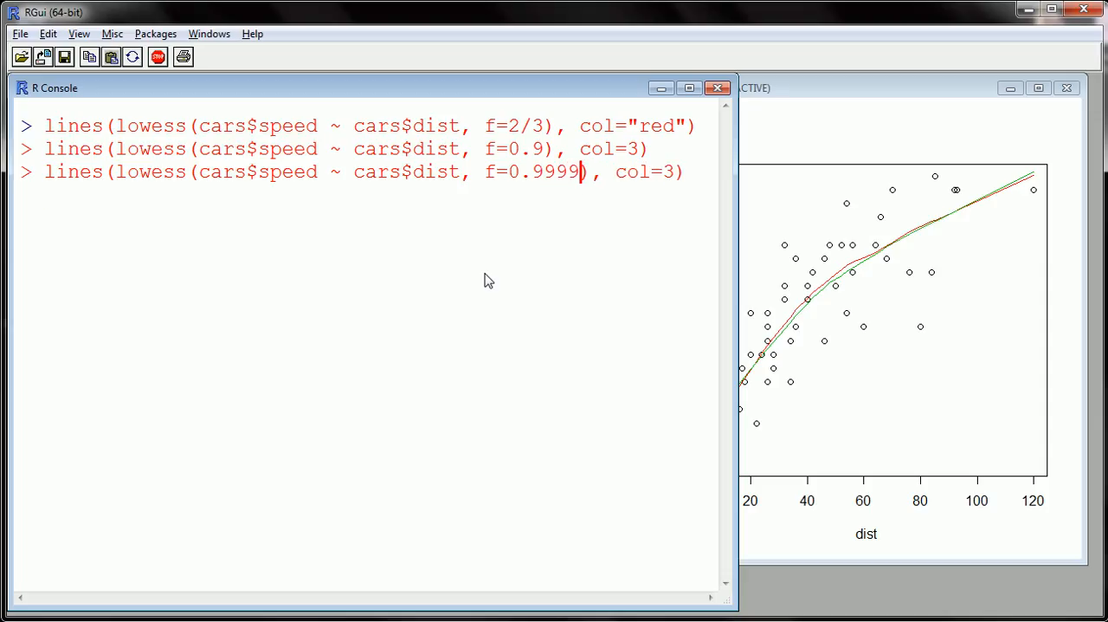
pyautogui.press('Return')
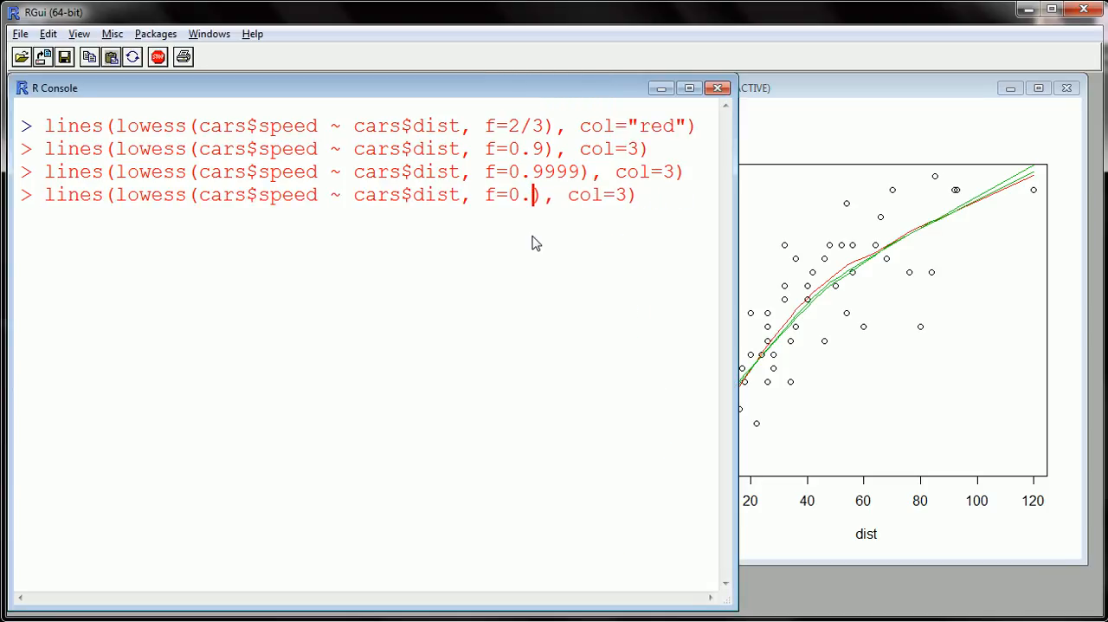
# - Run the recalled command with f=0.01 to draw the jagged overfit green curve
pyautogui.press('Return')
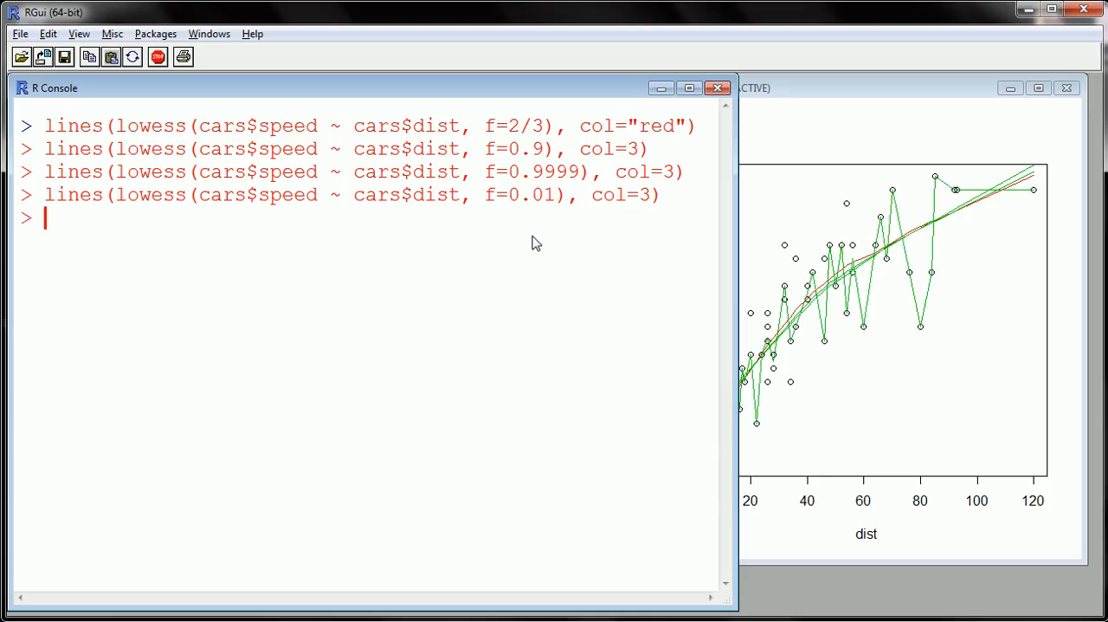
pyautogui.moveTo(554, 208)
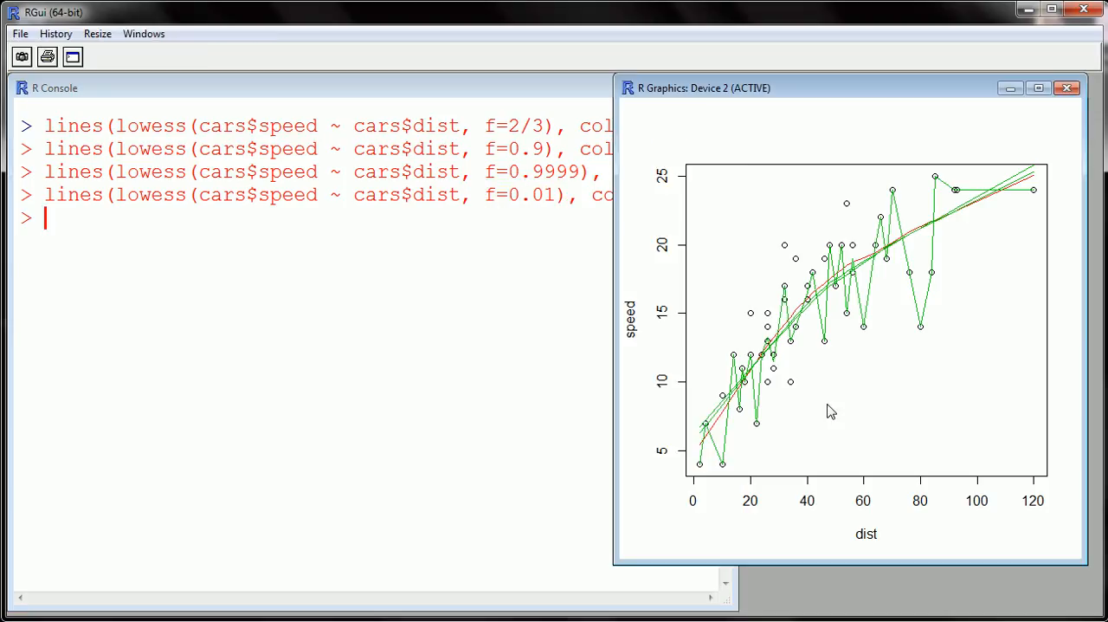
pyautogui.moveTo(741, 449)
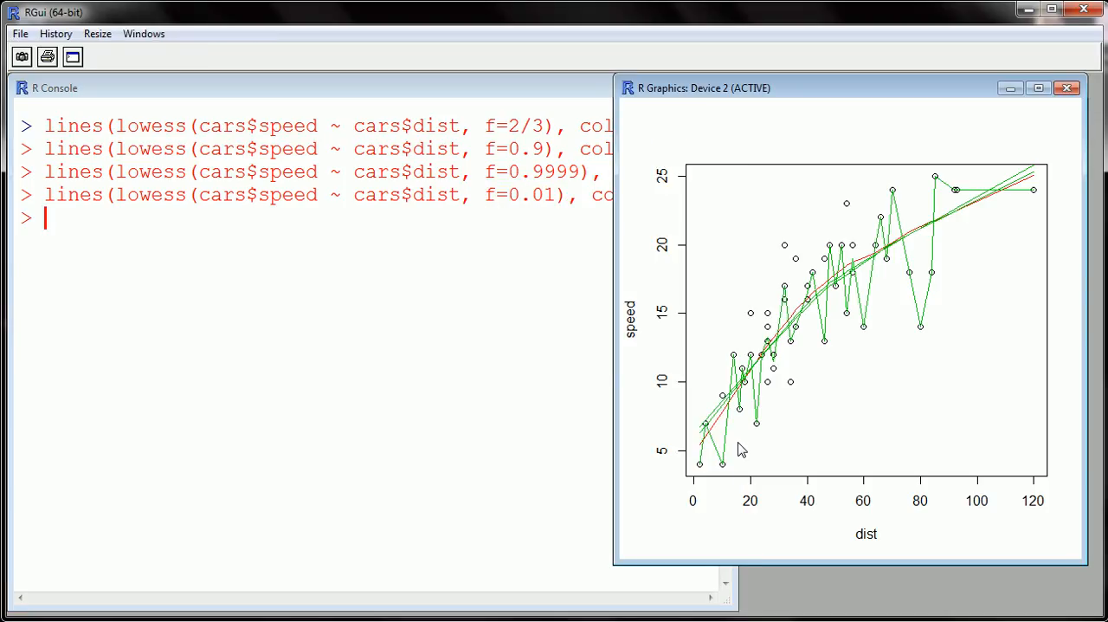
pyautogui.moveTo(707, 433)
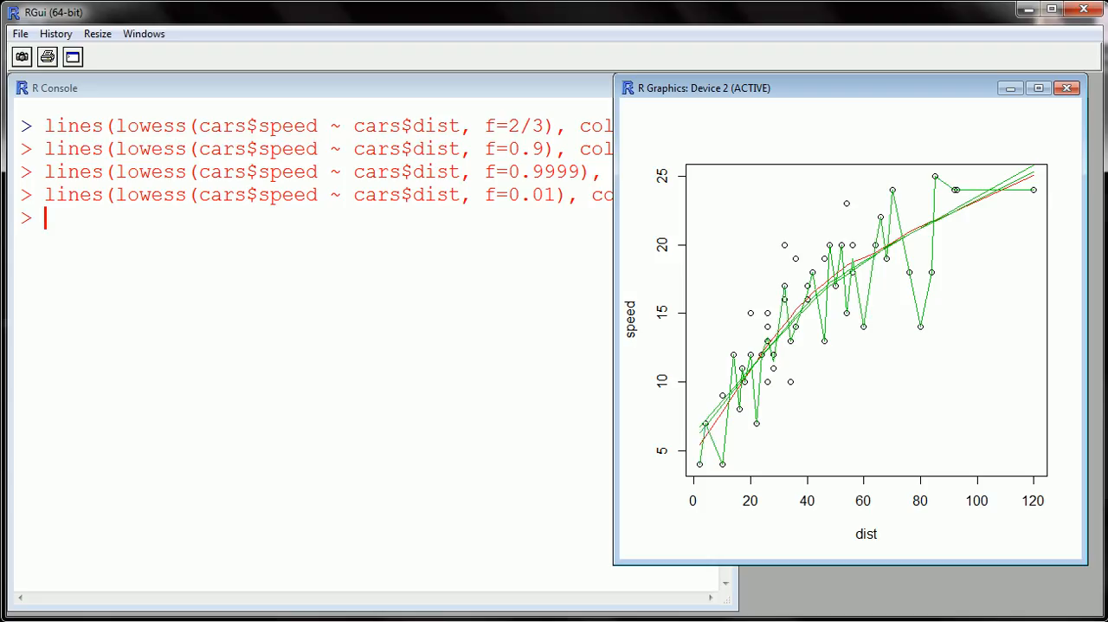
pyautogui.moveTo(970, 443)
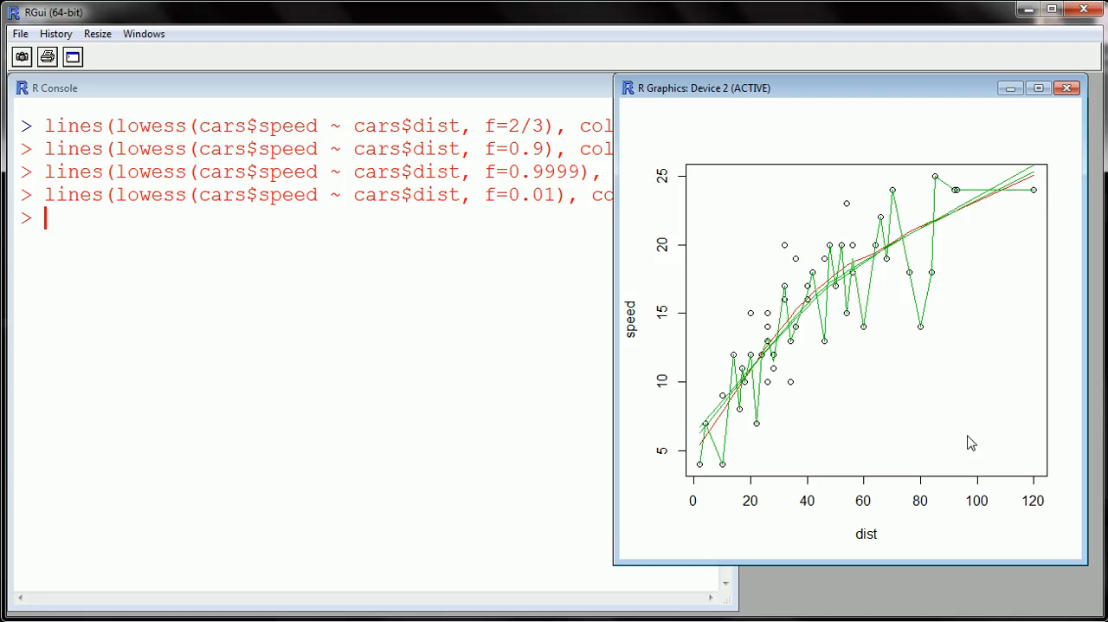
pyautogui.moveTo(717, 474)
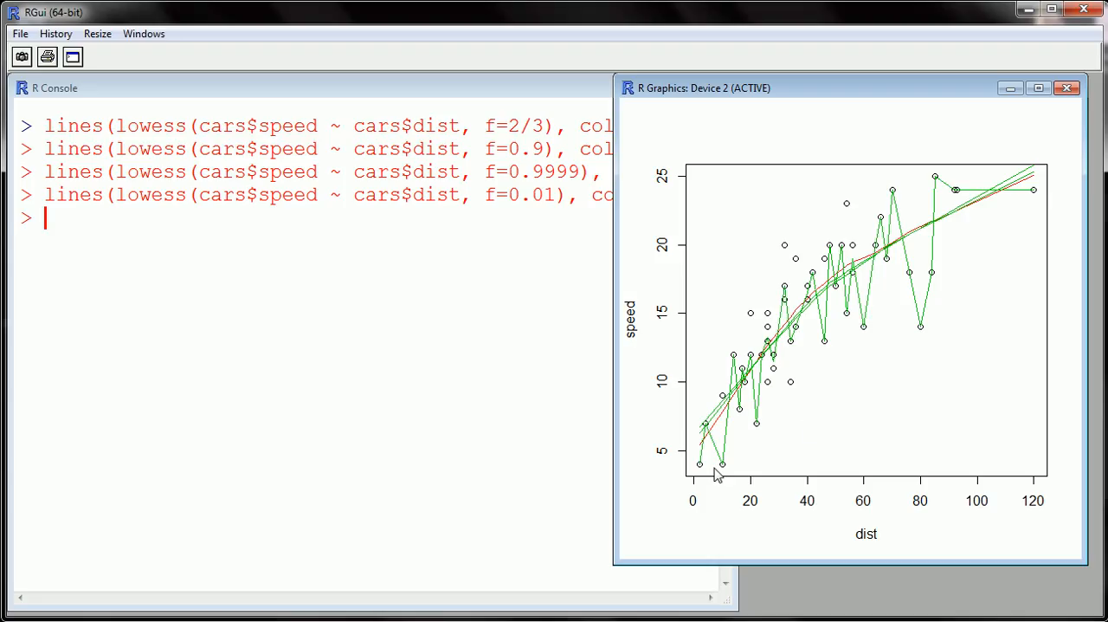
pyautogui.moveTo(756, 353)
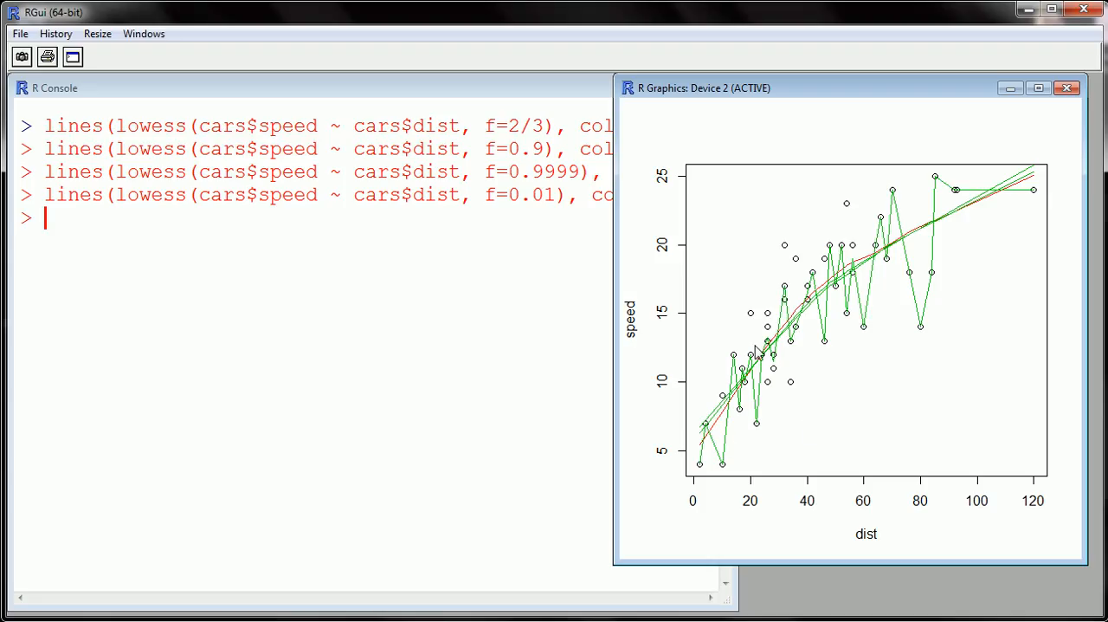
pyautogui.moveTo(838, 301)
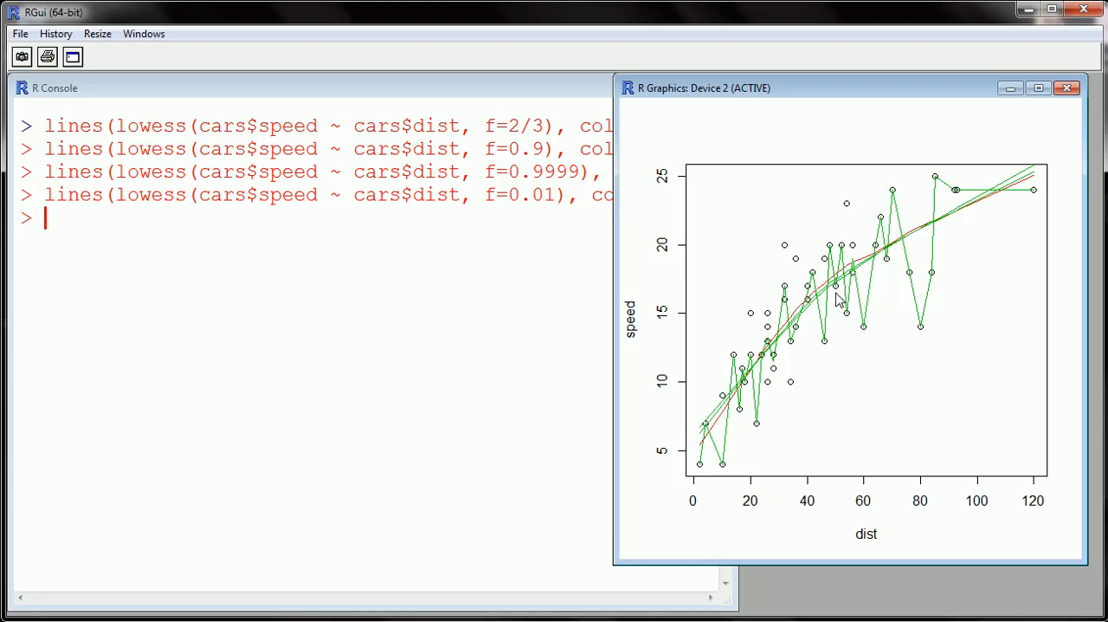
pyautogui.moveTo(881, 350)
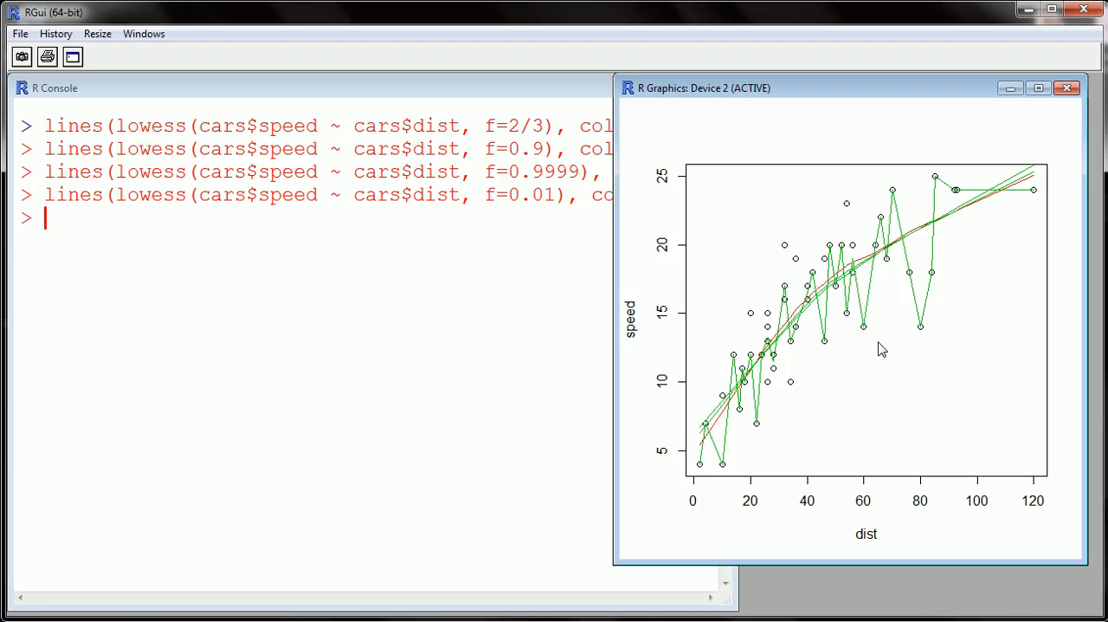
pyautogui.moveTo(876, 340)
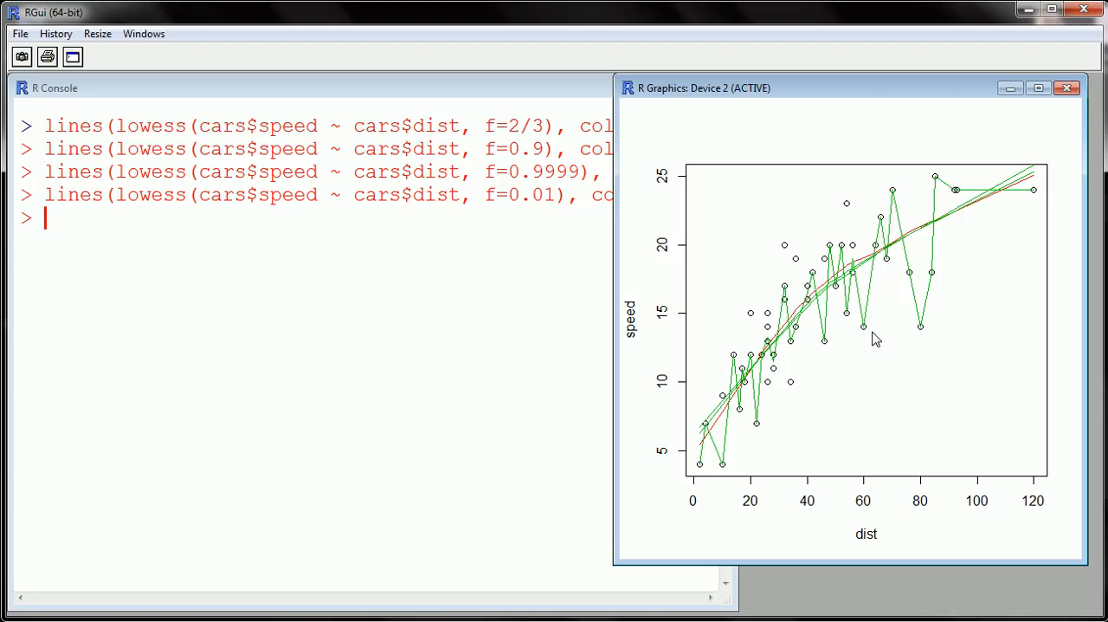
pyautogui.moveTo(734, 334)
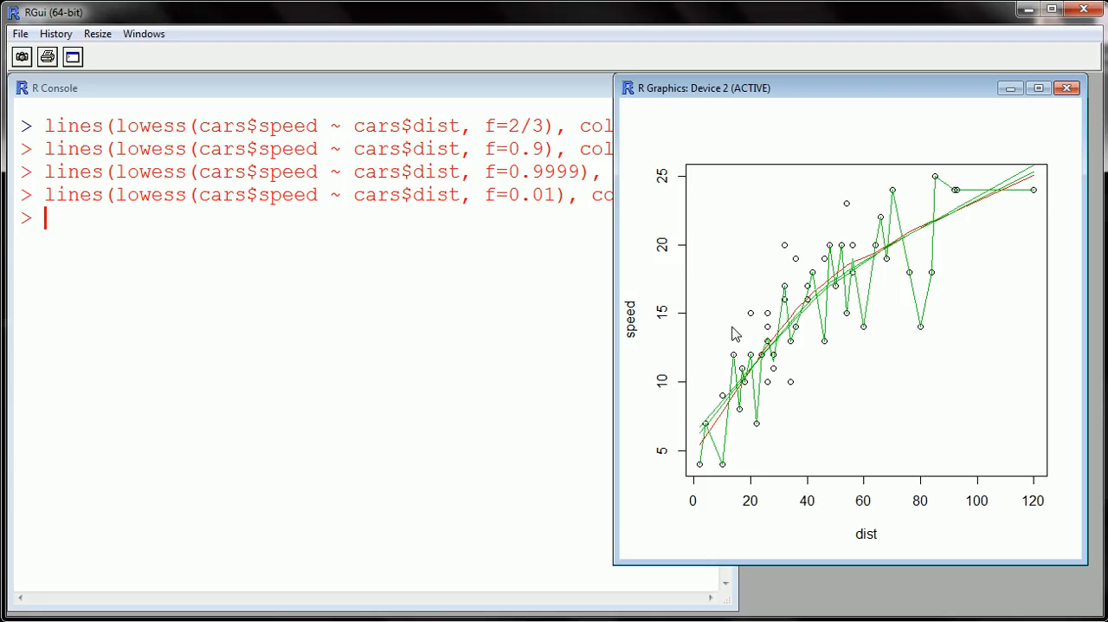
pyautogui.moveTo(998, 204)
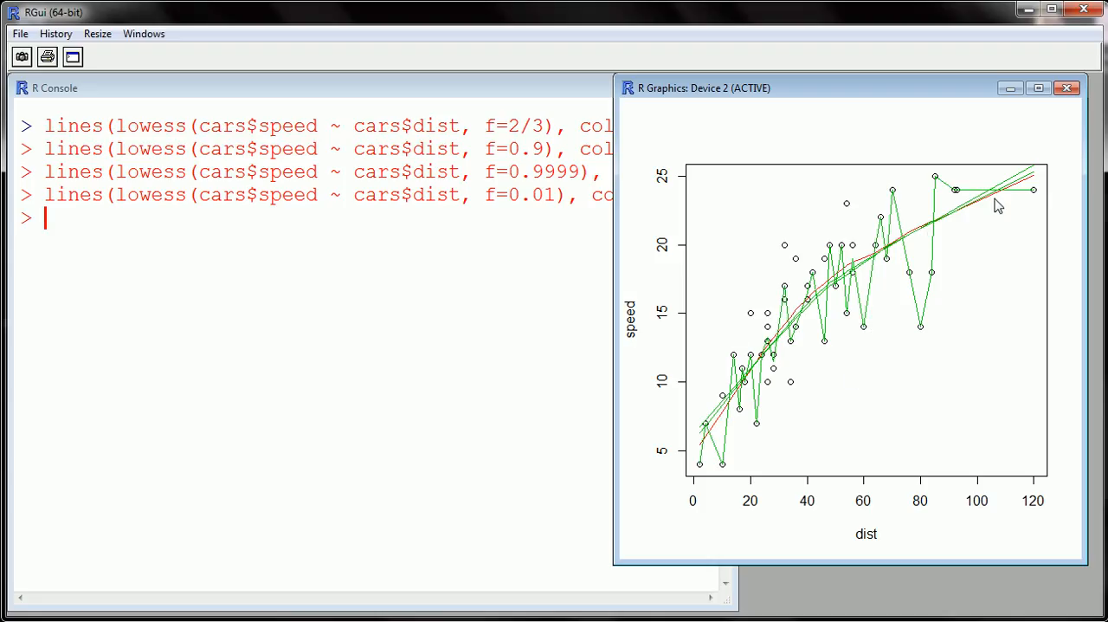
pyautogui.moveTo(991, 228)
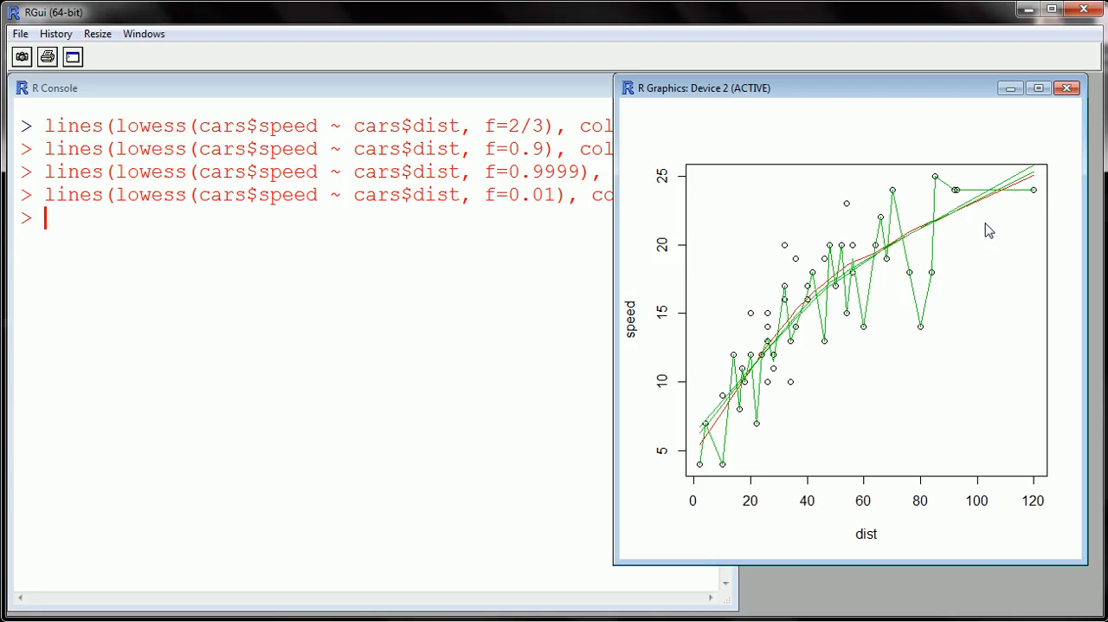
pyautogui.moveTo(980, 239)
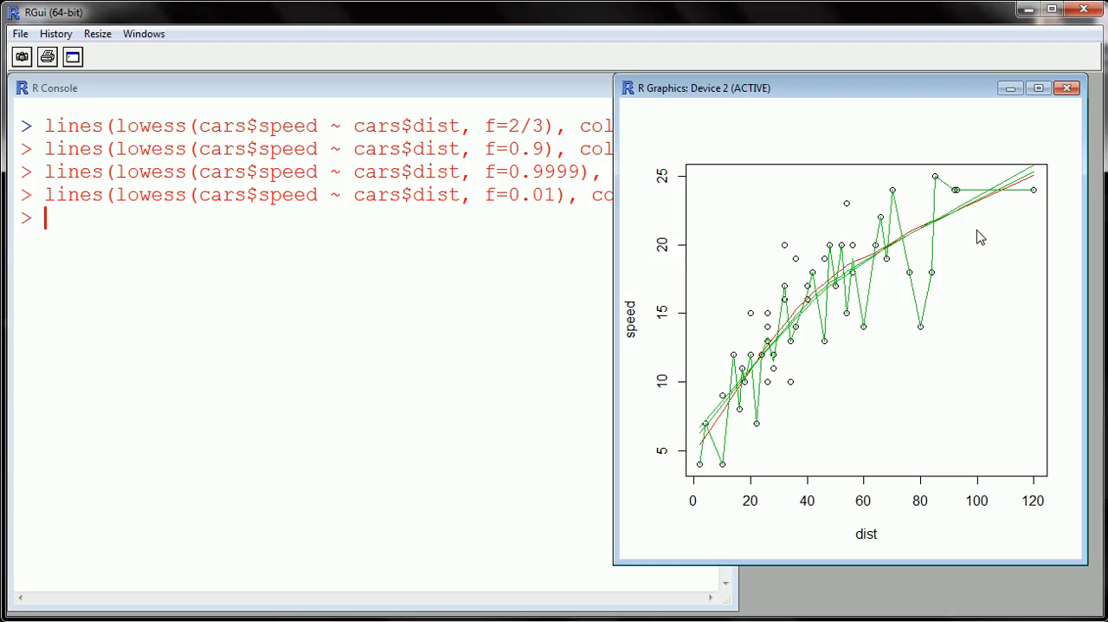
pyautogui.moveTo(834, 253)
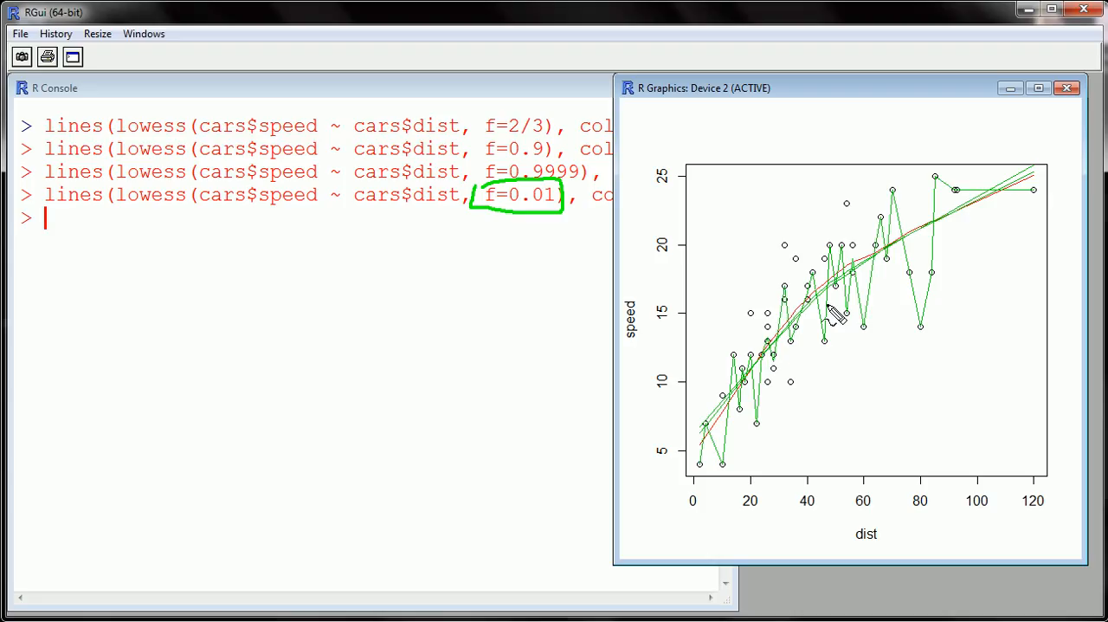
pyautogui.moveTo(952, 246)
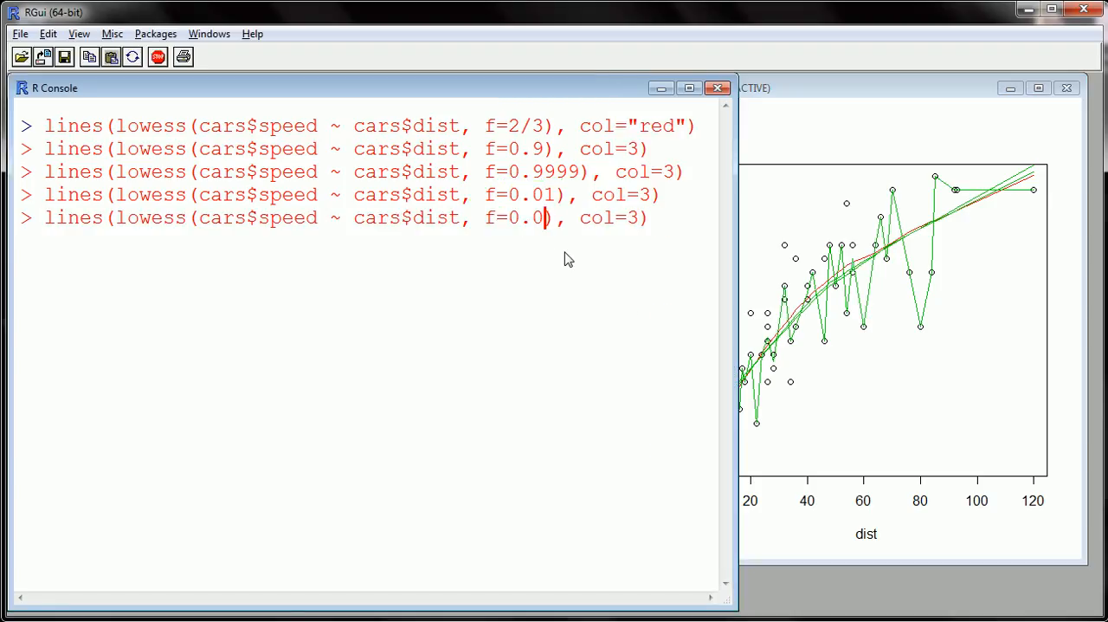
# - Recall the last lowess lines() command and clear its f=0.01 span value
pyautogui.press('BackSpace')
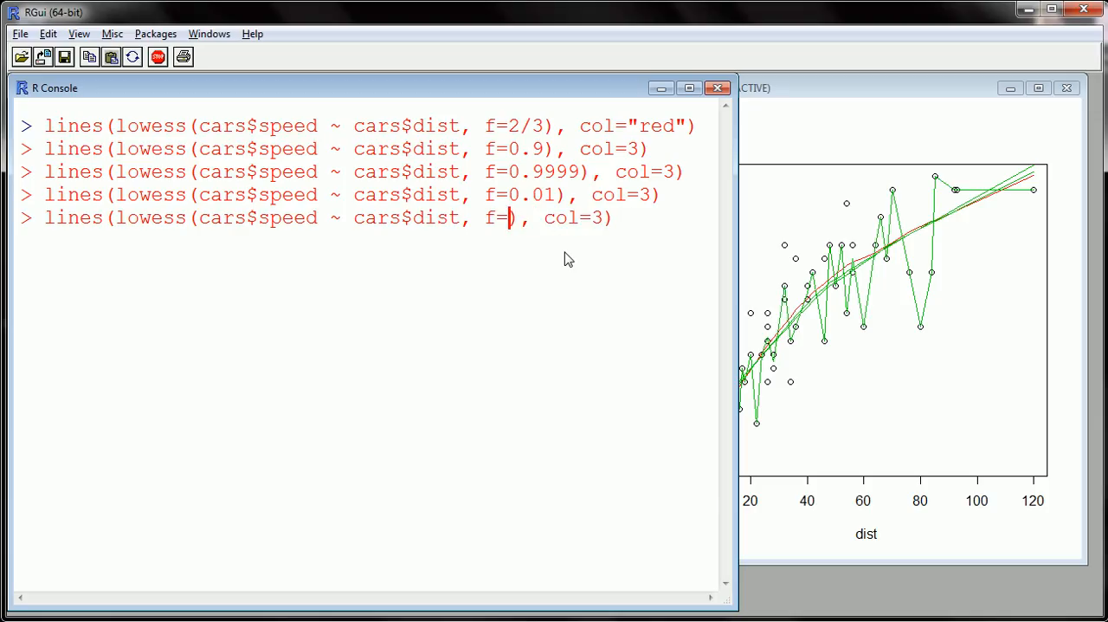
pyautogui.moveTo(660, 251)
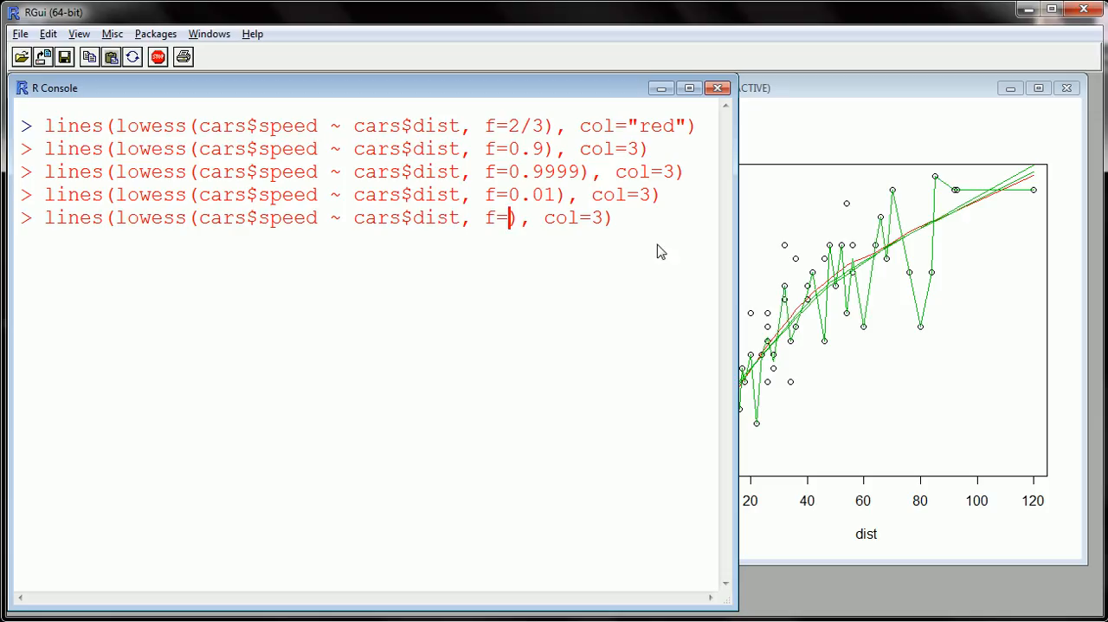
pyautogui.moveTo(824, 331)
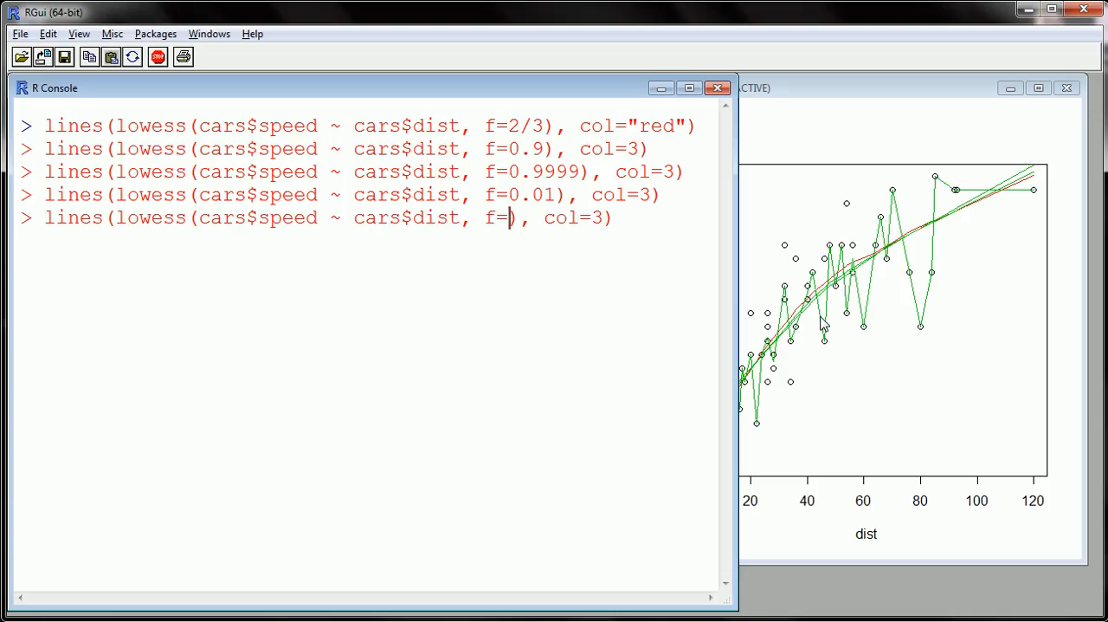
pyautogui.moveTo(827, 315)
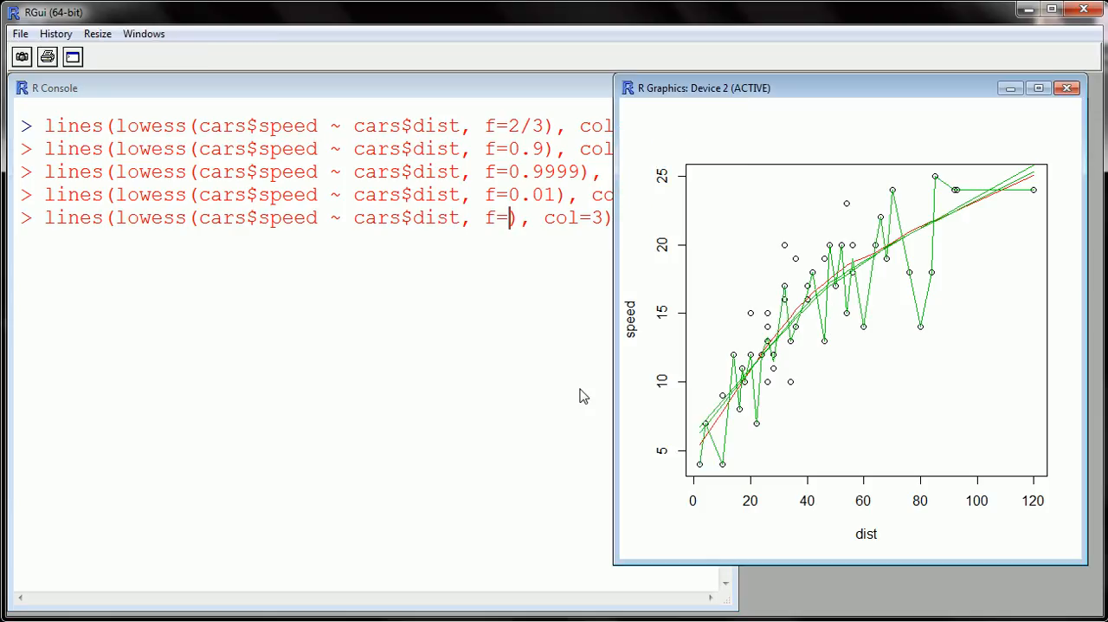
pyautogui.moveTo(585, 385)
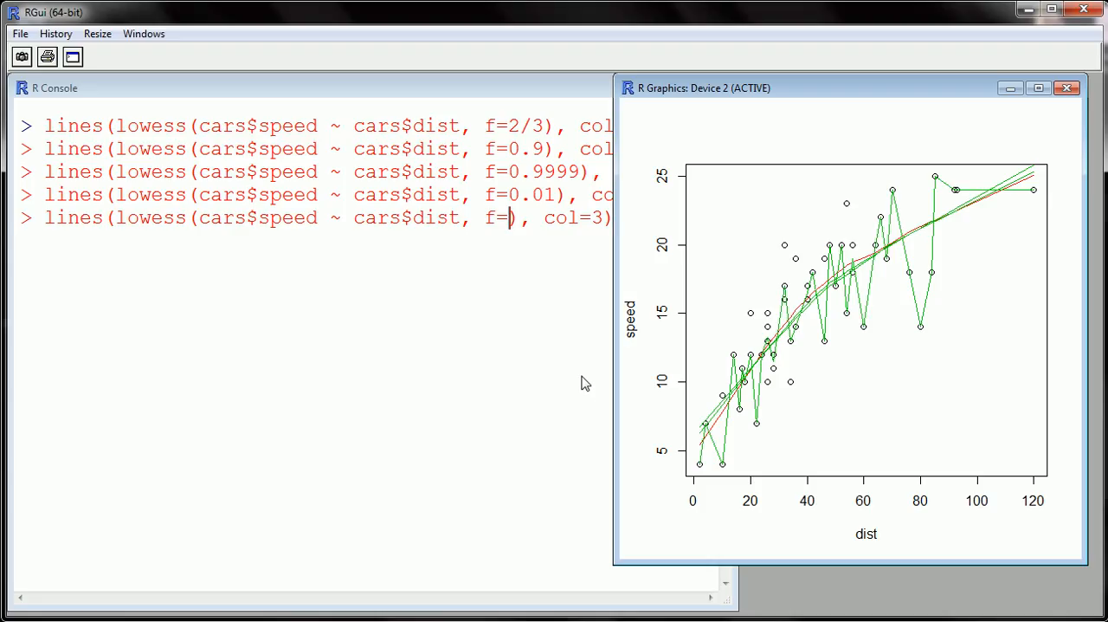
pyautogui.moveTo(547, 348)
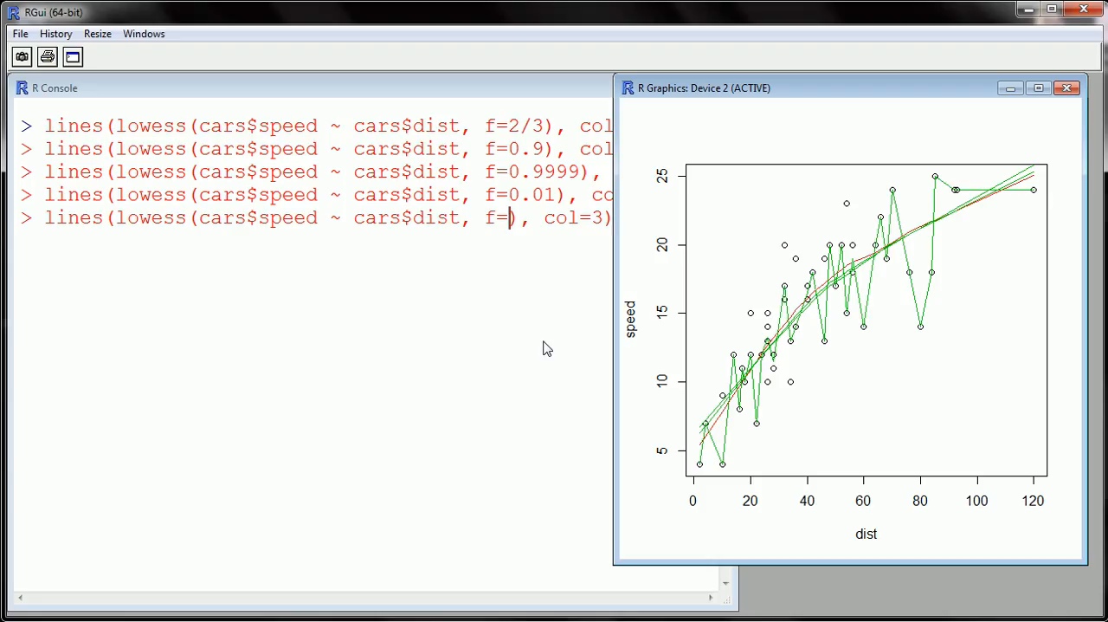